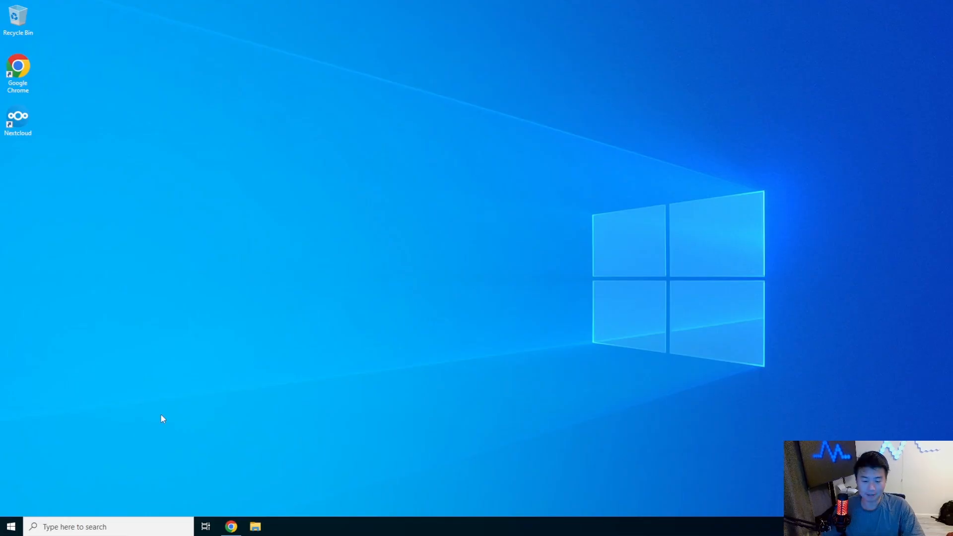
Step: SSH into ca.dragon.local as root and enter the id_rsa key passphrase
left_click(11, 526)
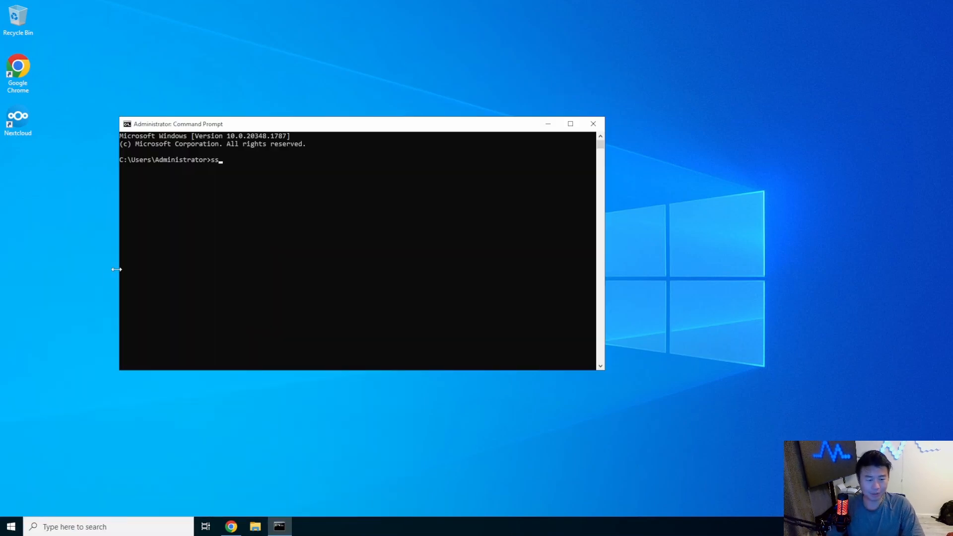
type("h root@")
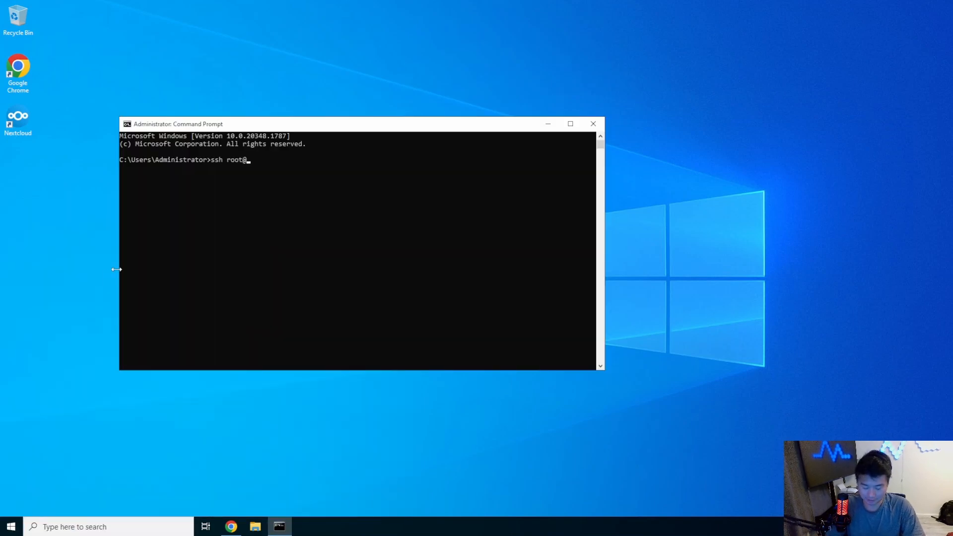
type("c")
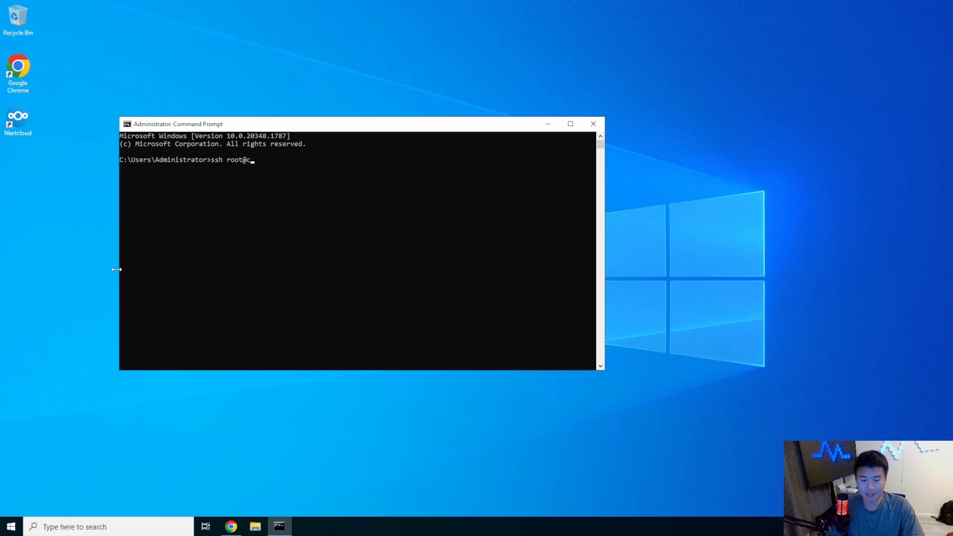
type("a-")
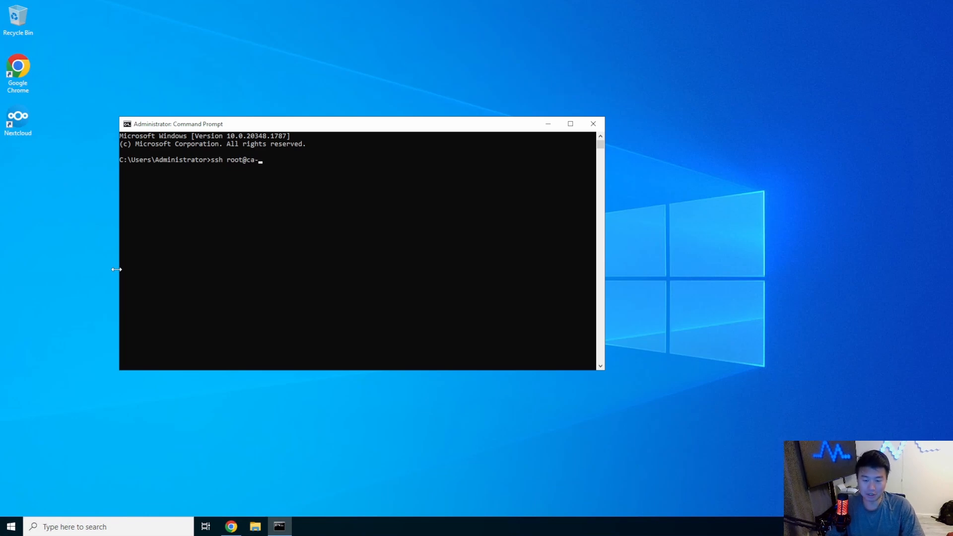
type("dragon.local")
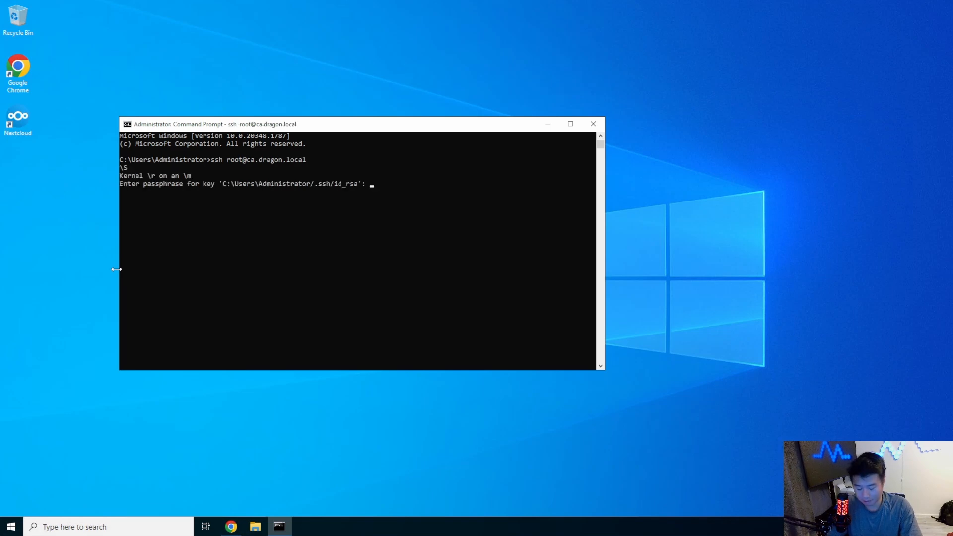
key("Return")
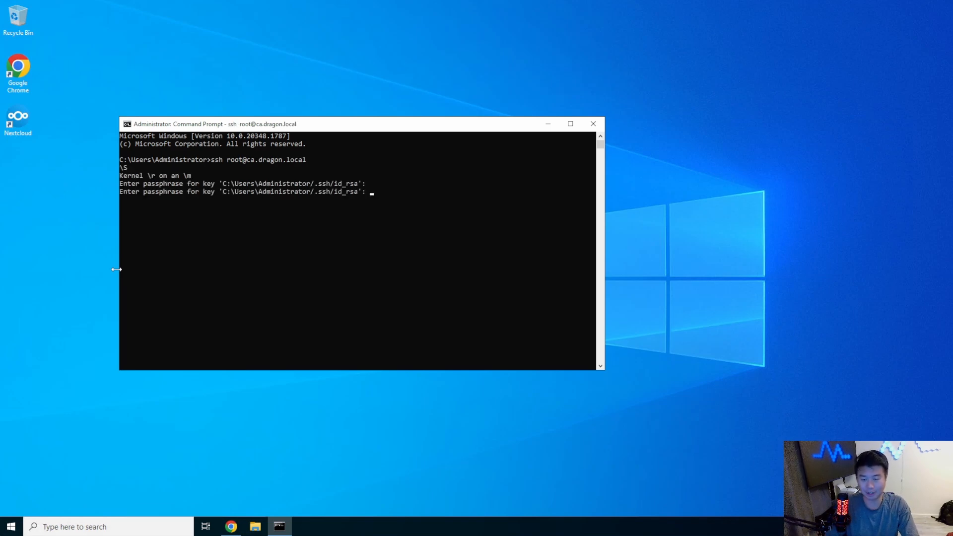
key("Return")
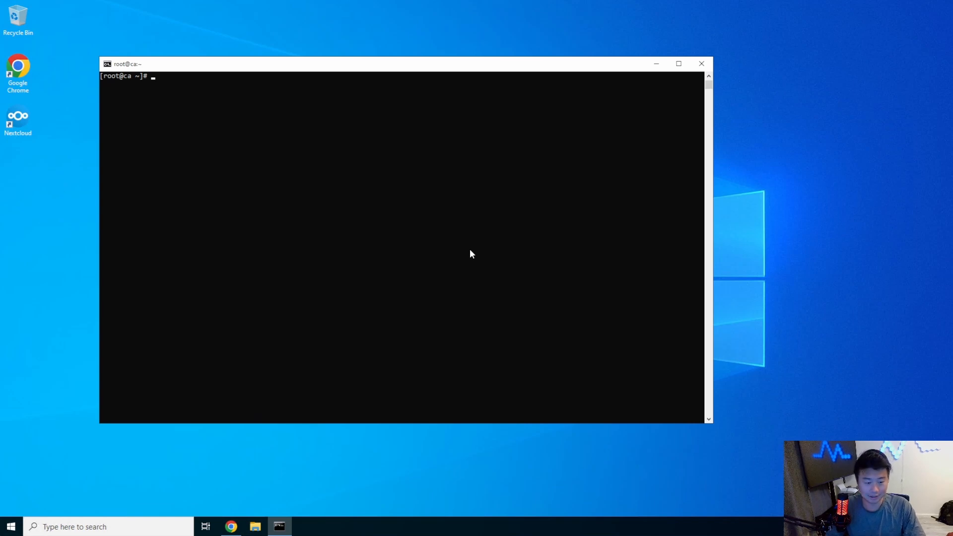
Step: Print /etc/logrotate.conf and select the /etc/logrotate.d include path from its output
type("cat /etc/")
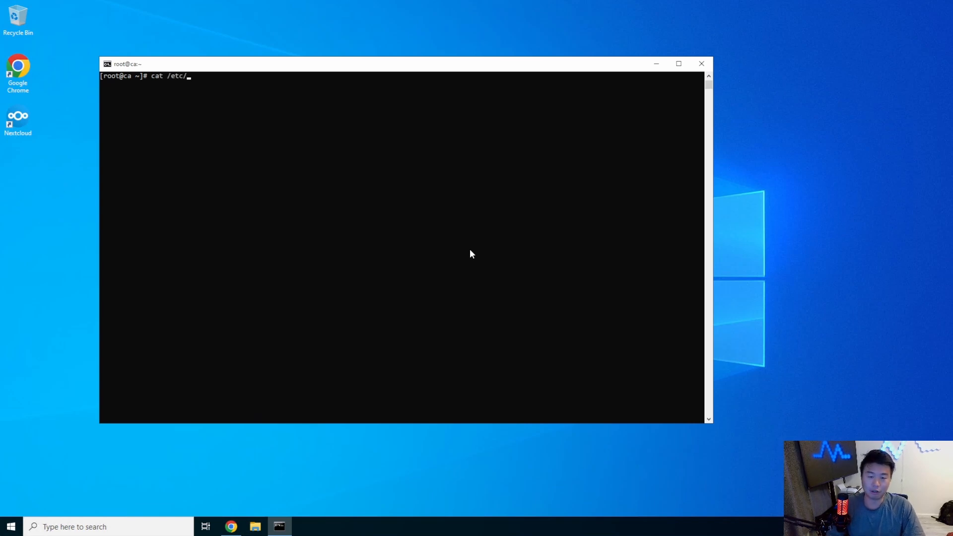
type("lo")
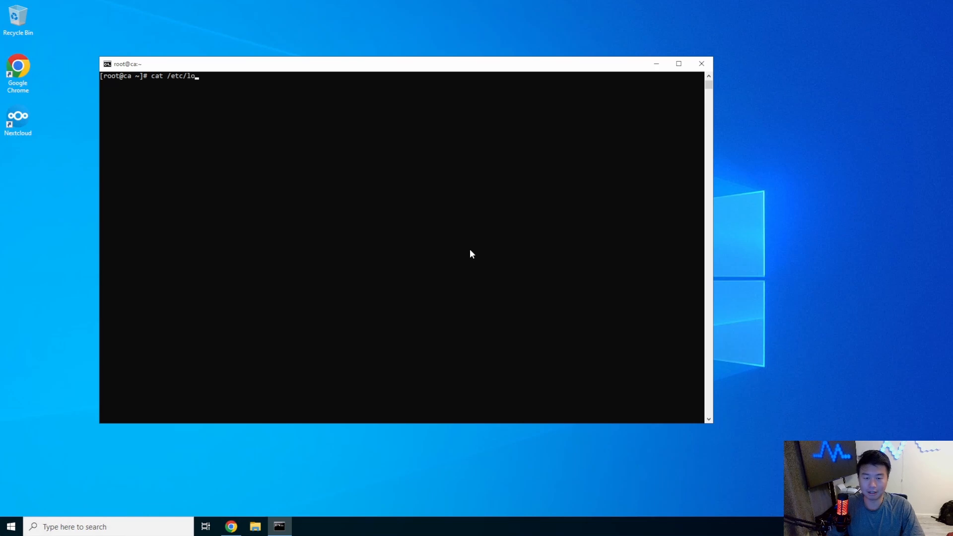
type("grotate.")
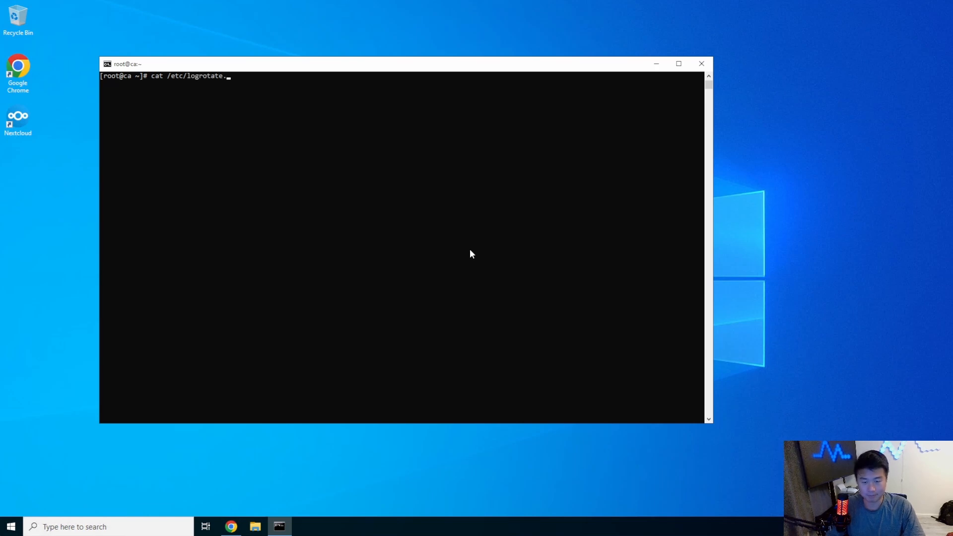
key("Return")
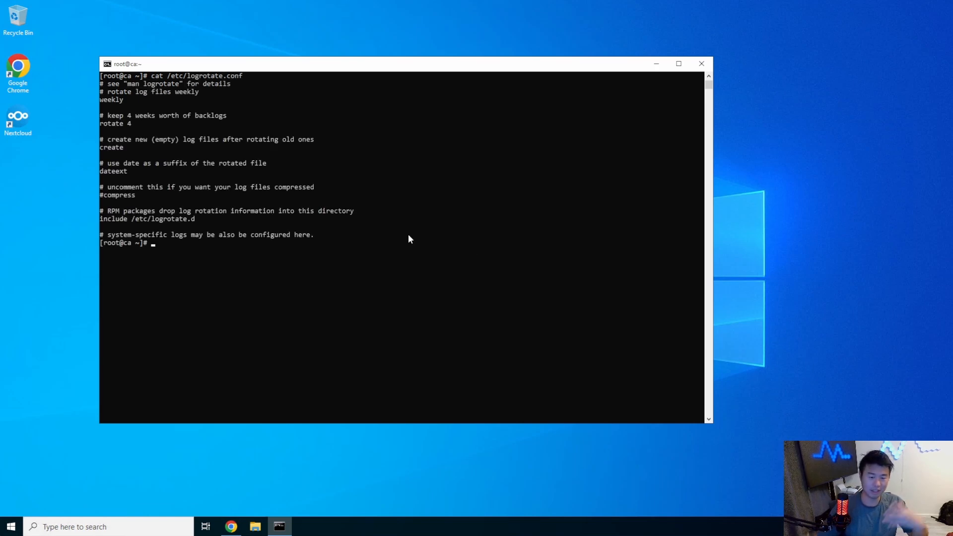
mouse_move(387, 235)
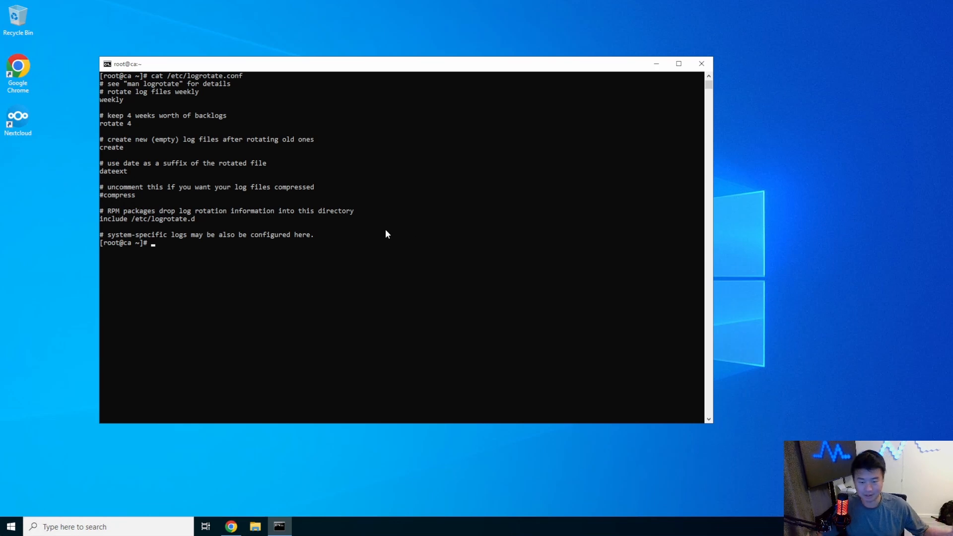
mouse_move(106, 222)
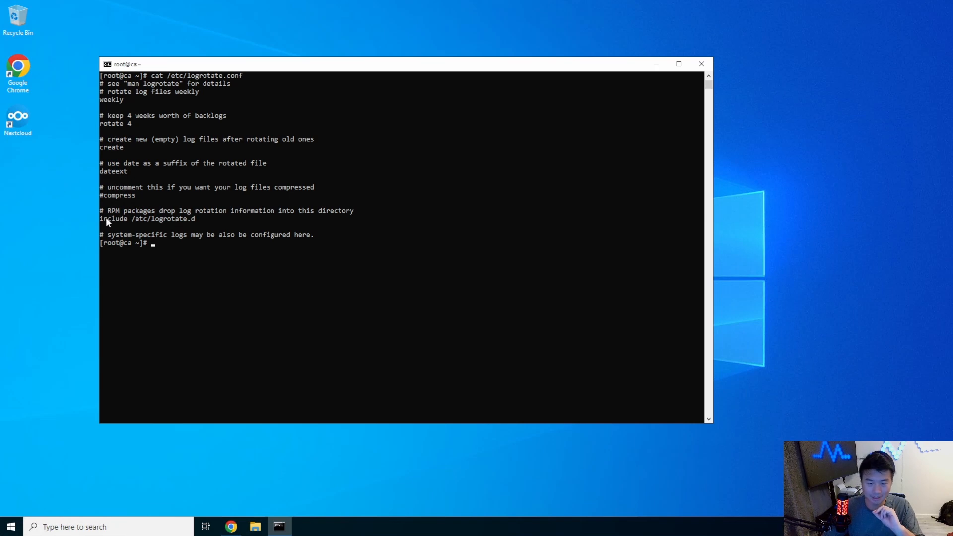
left_click(129, 219)
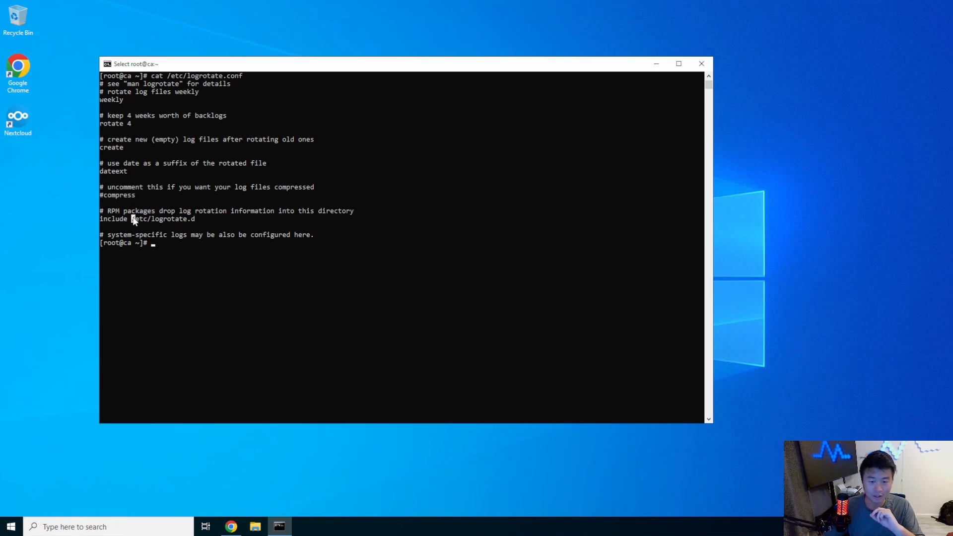
double_click(165, 219)
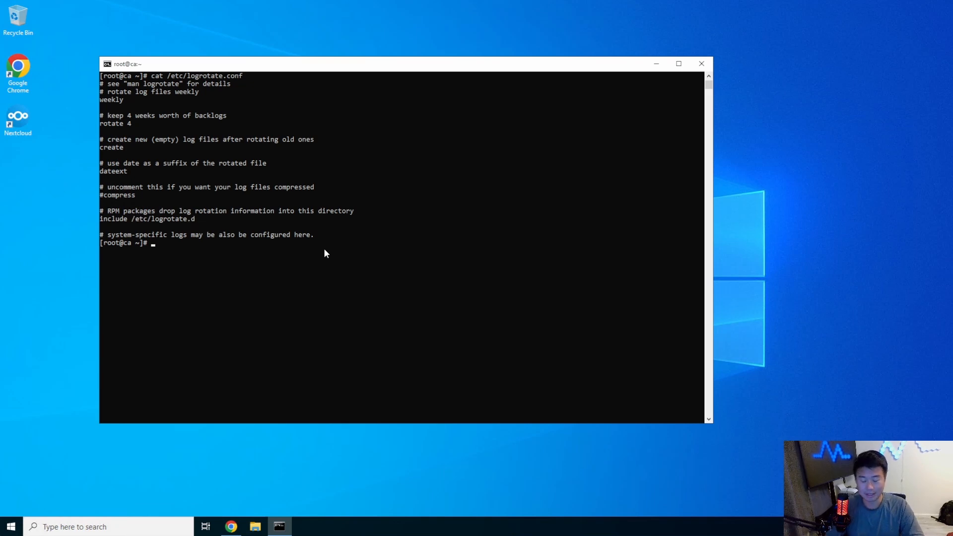
type("cd /etc/logrotate.d")
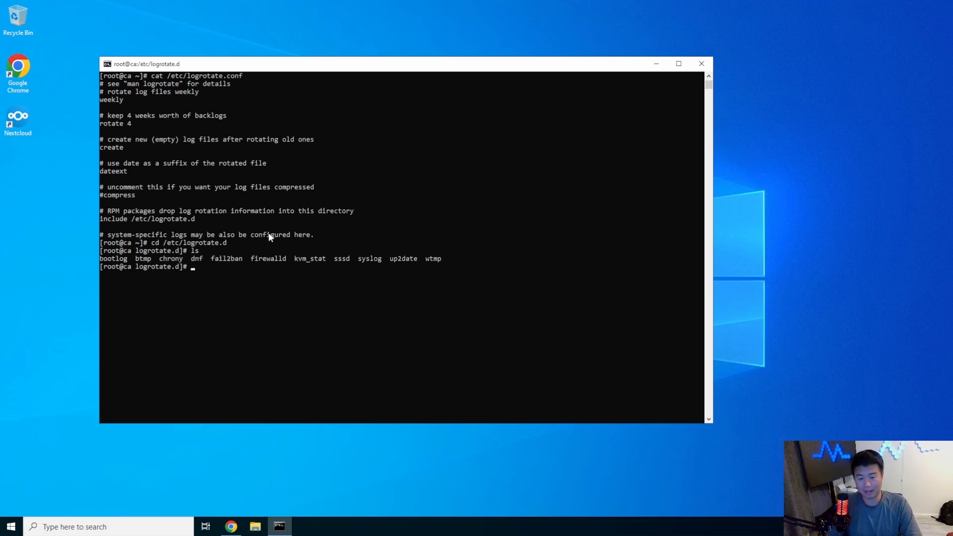
mouse_move(126, 270)
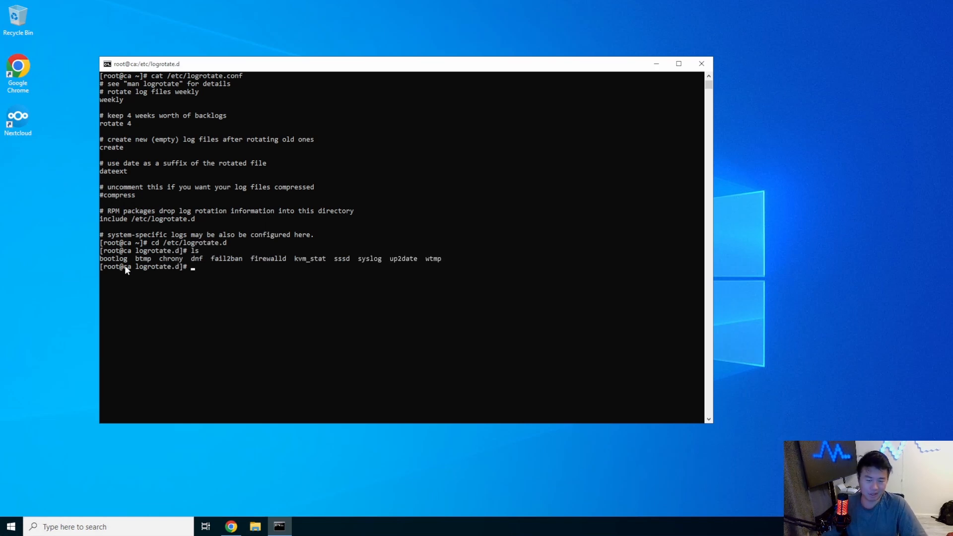
mouse_move(270, 259)
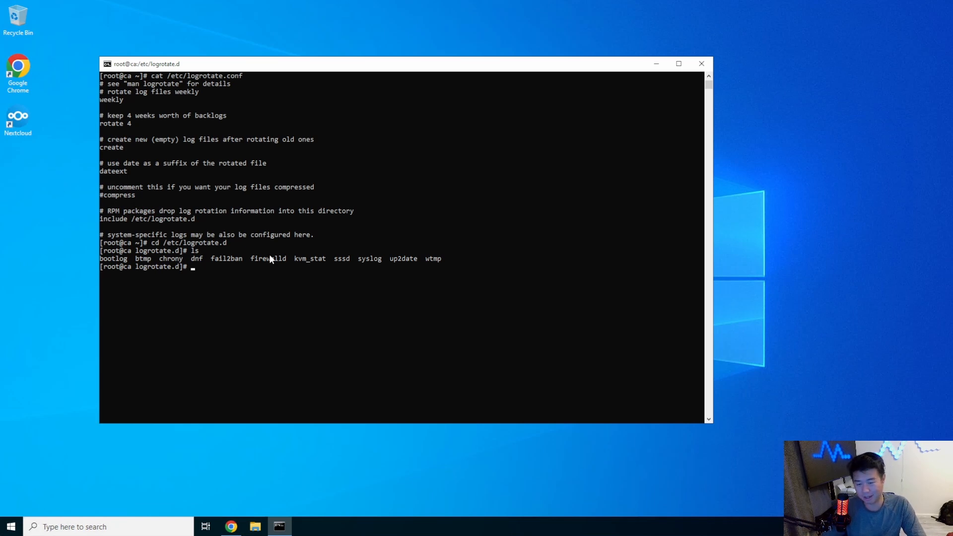
mouse_move(277, 255)
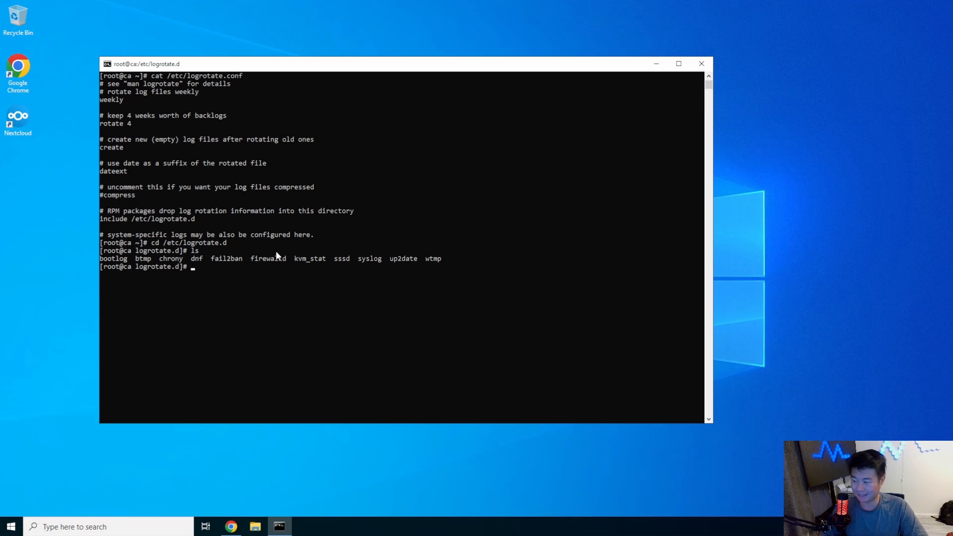
mouse_move(216, 255)
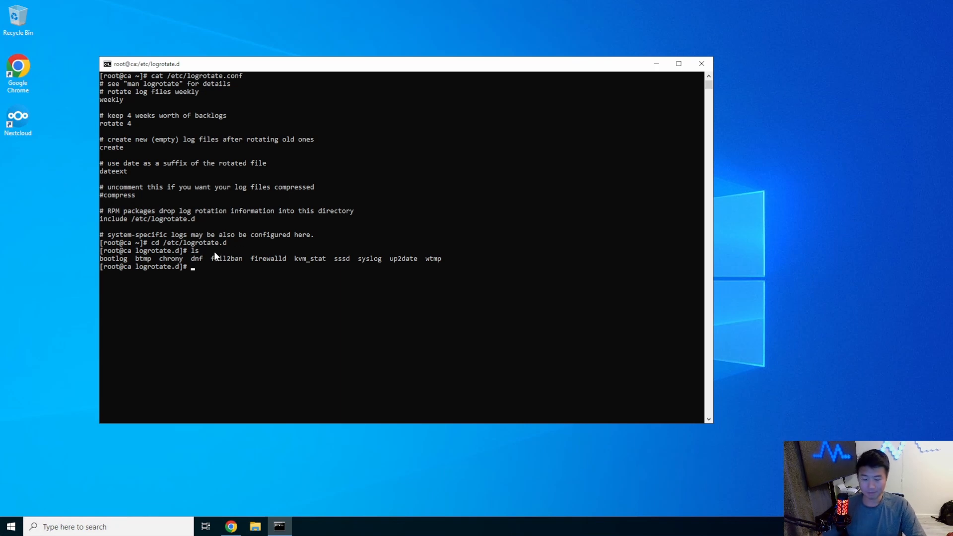
mouse_move(316, 260)
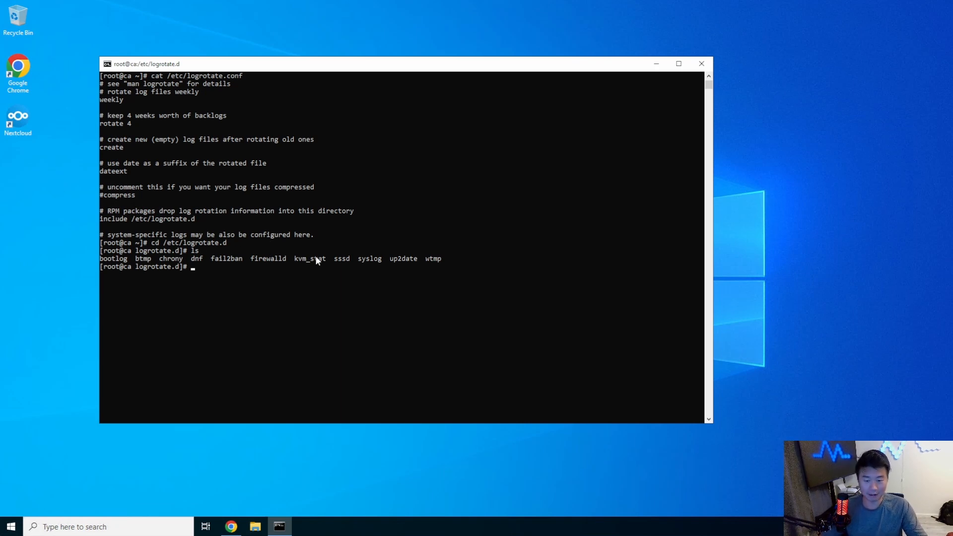
Step: Select the sssd entry in the /etc/logrotate.d listing
double_click(341, 258)
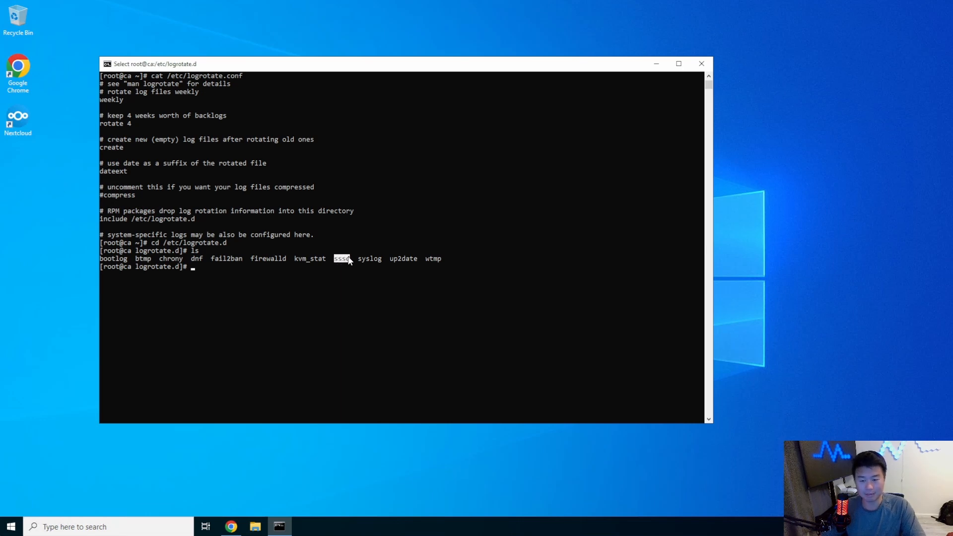
Step: Start a cat command to print the sssd rotation config
type("cat sssd")
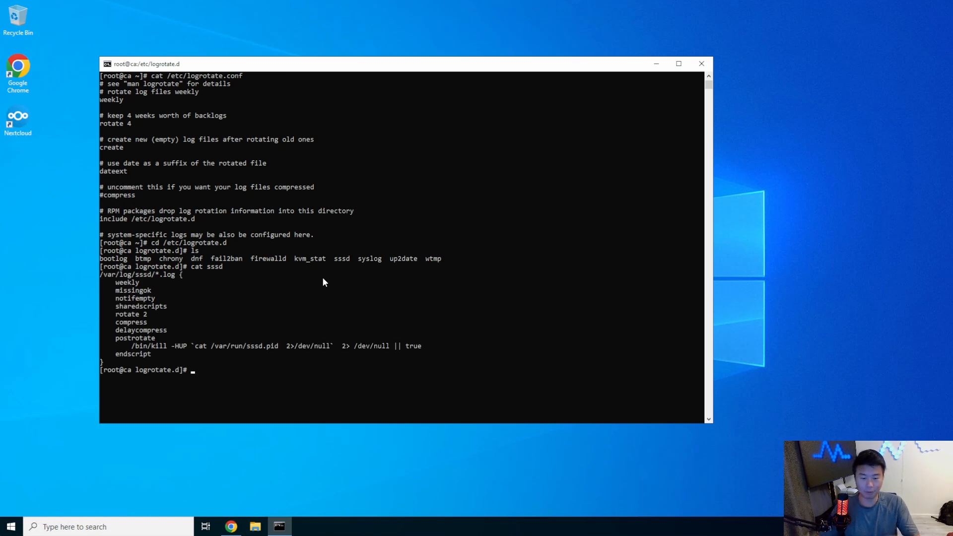
mouse_move(102, 274)
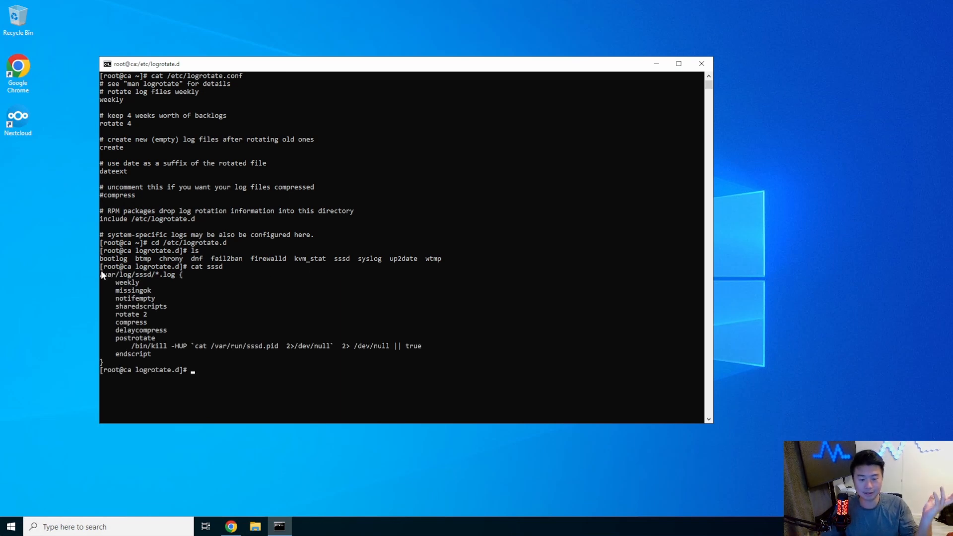
mouse_move(129, 274)
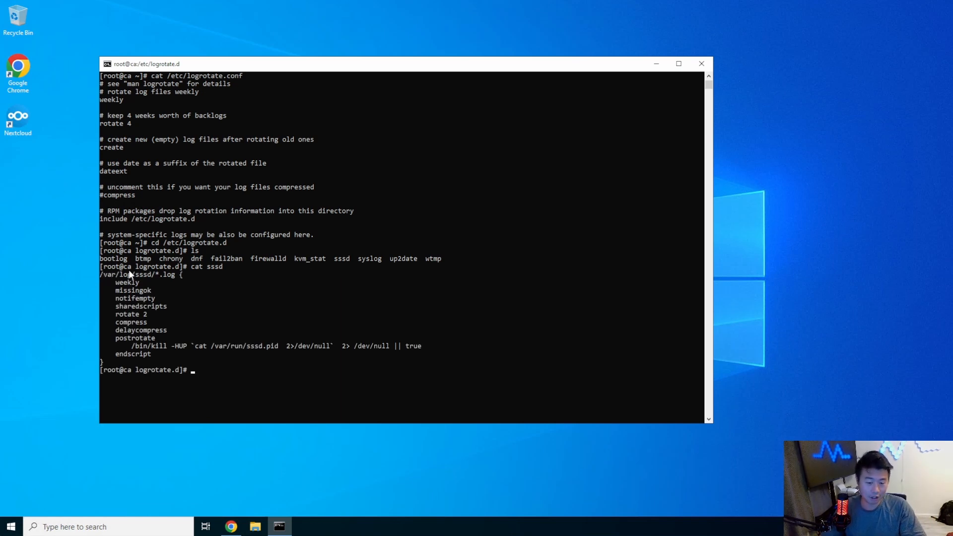
mouse_move(190, 309)
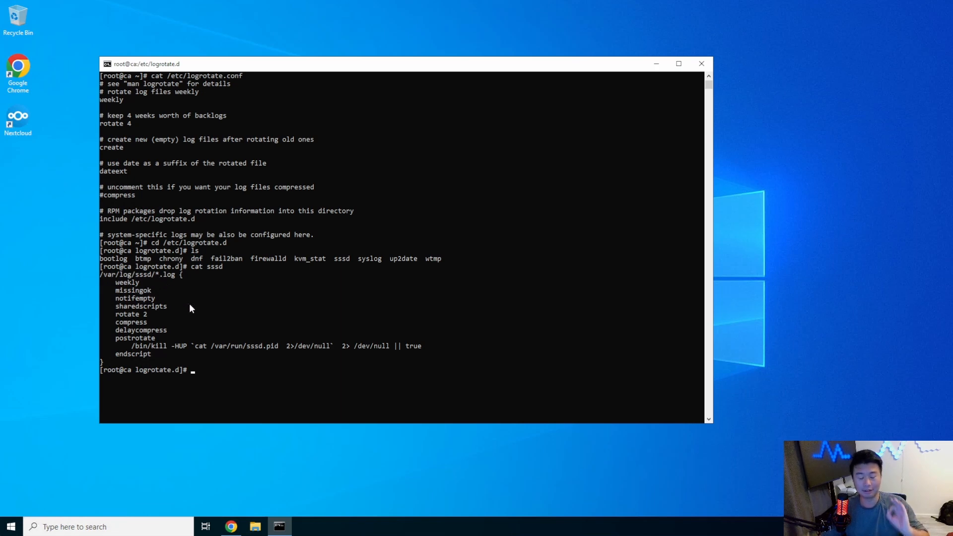
mouse_move(151, 282)
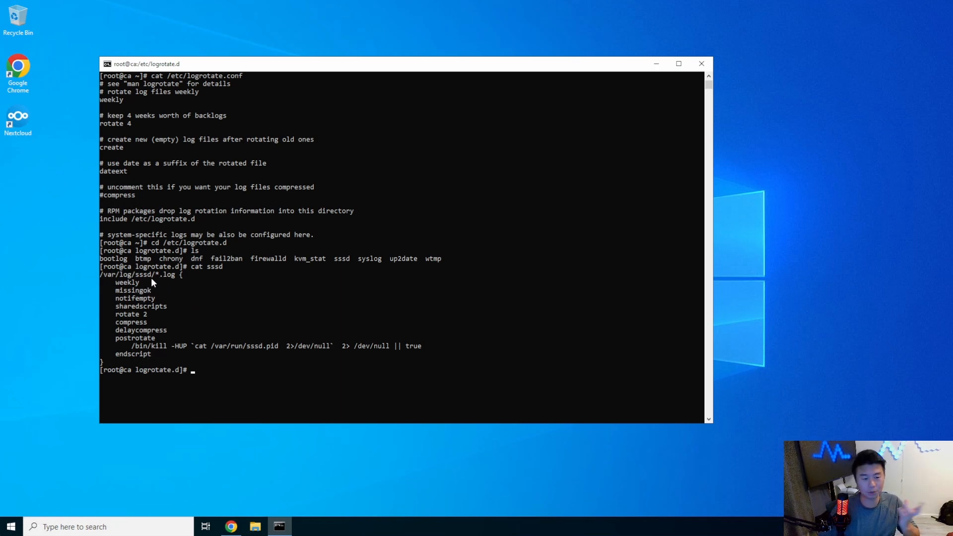
mouse_move(159, 279)
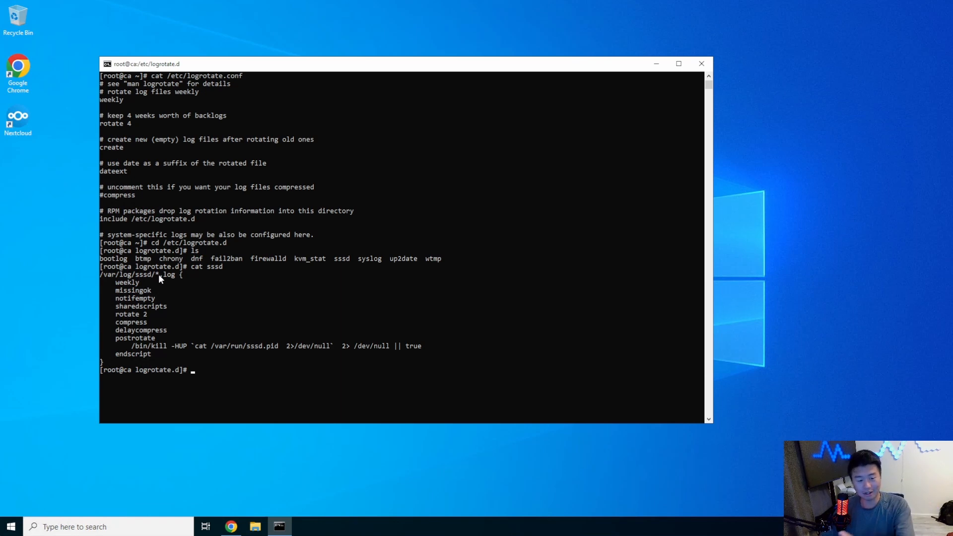
mouse_move(146, 290)
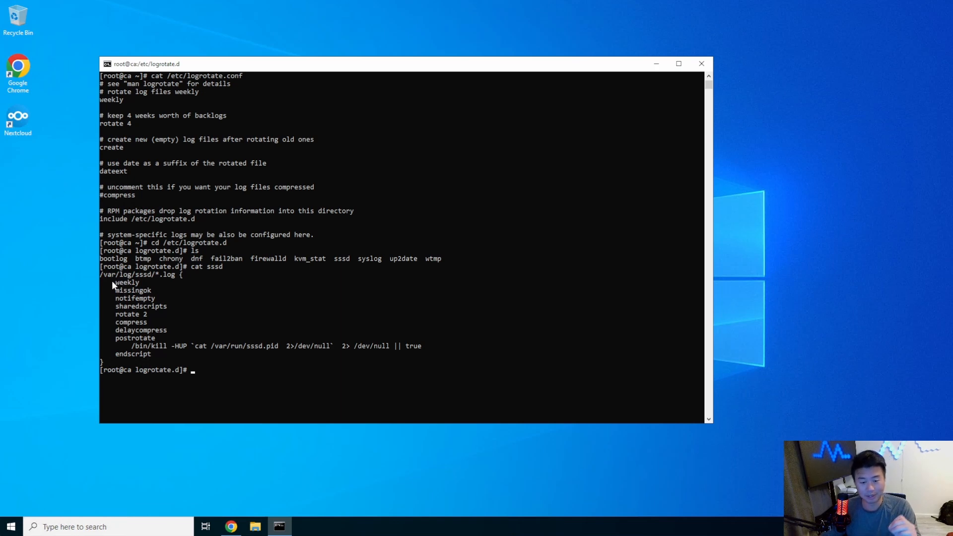
mouse_move(187, 293)
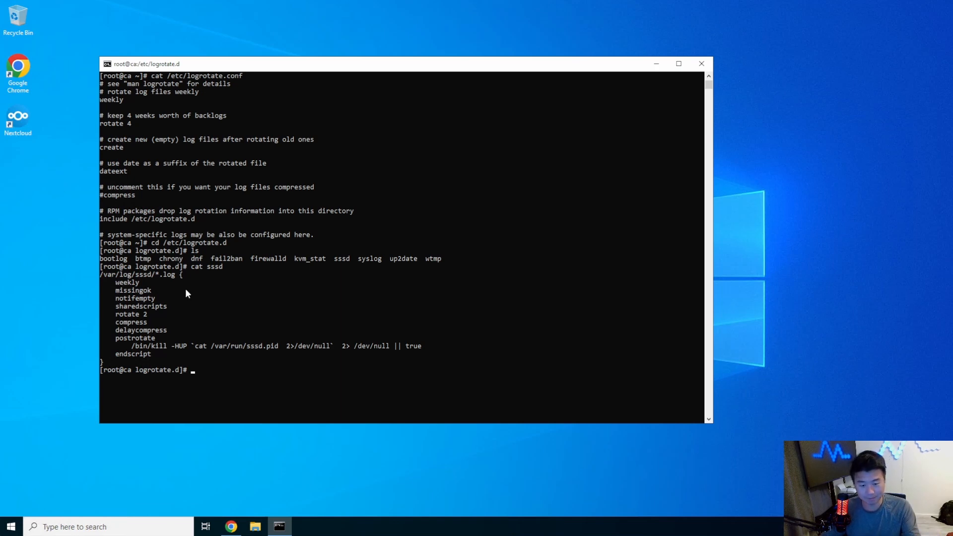
mouse_move(879, 200)
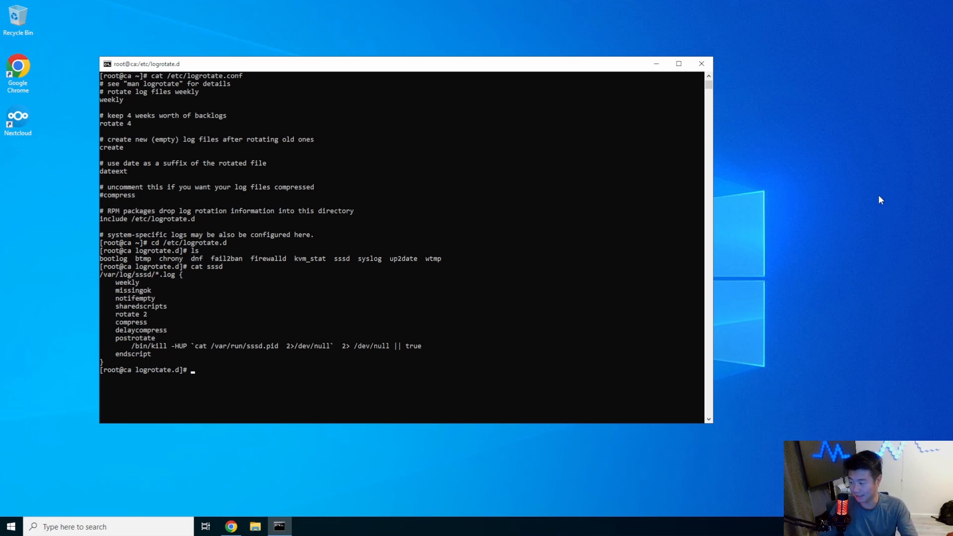
mouse_move(729, 263)
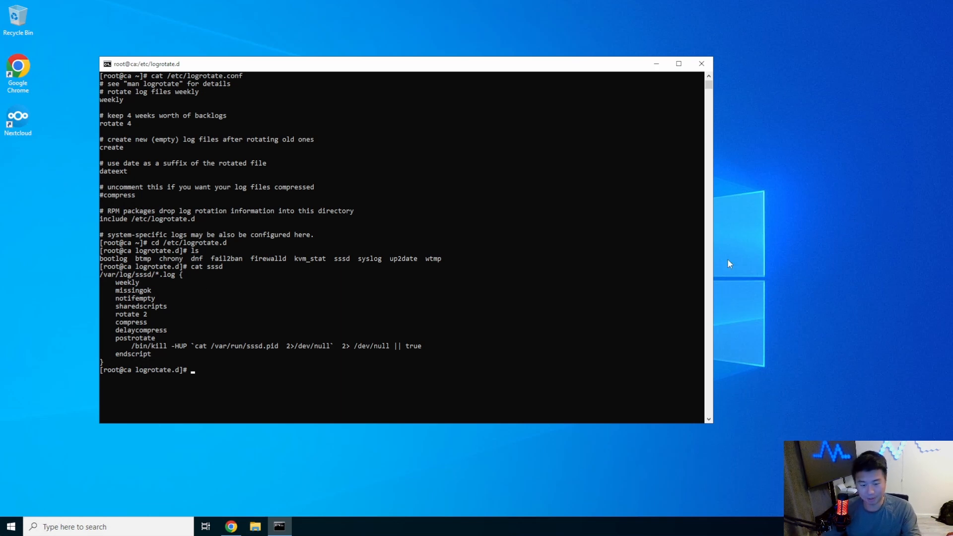
mouse_move(141, 299)
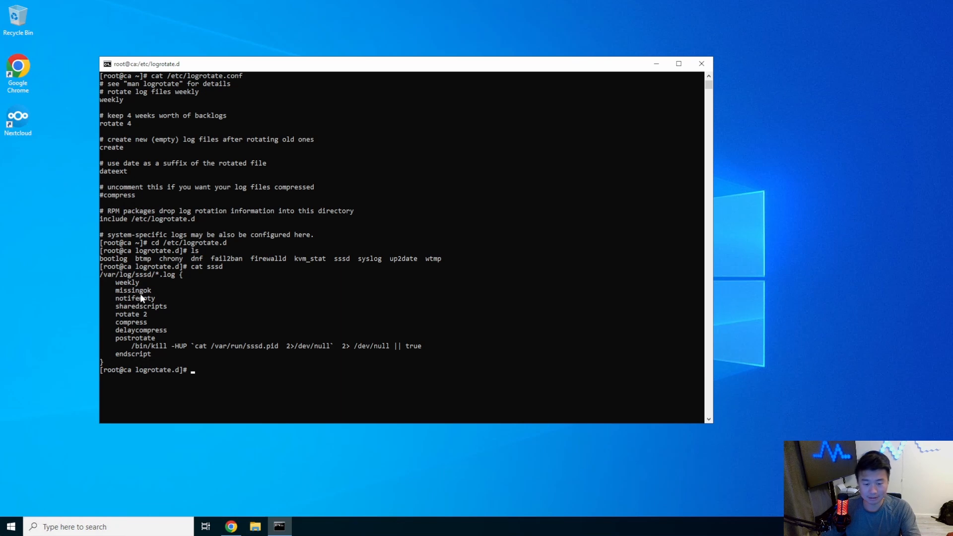
mouse_move(154, 316)
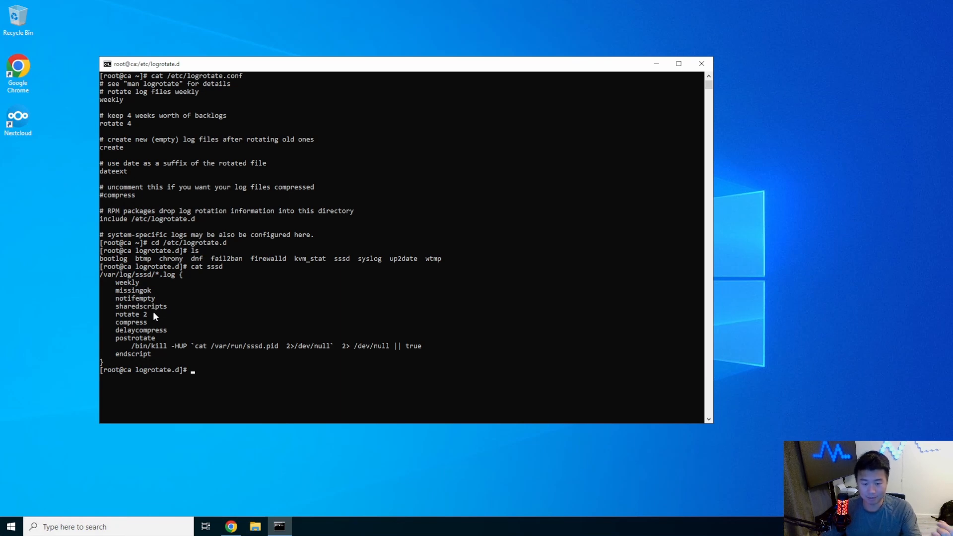
mouse_move(119, 316)
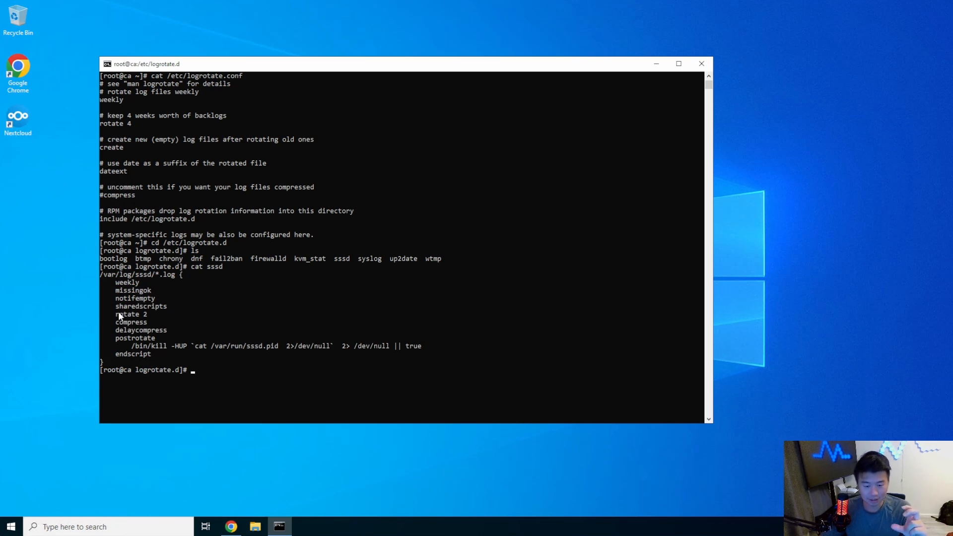
mouse_move(140, 290)
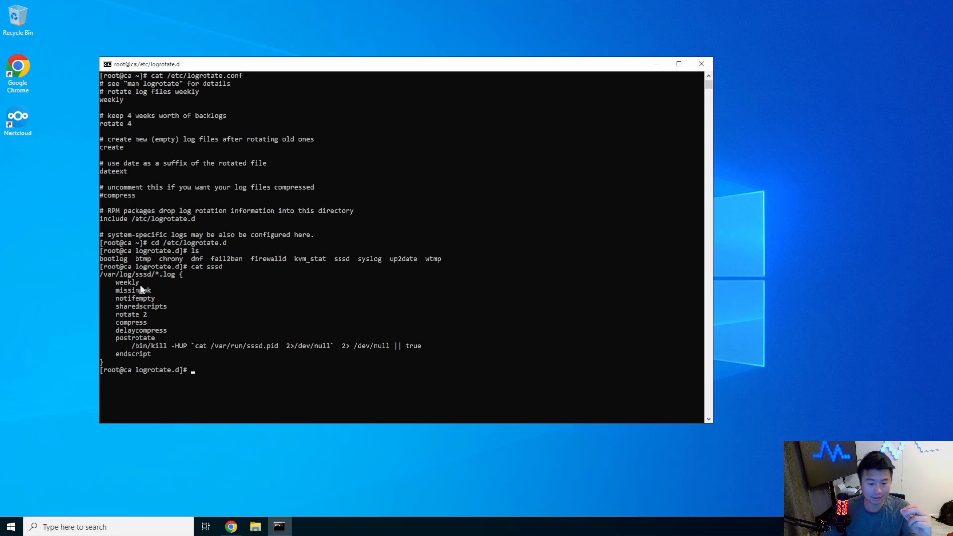
mouse_move(253, 290)
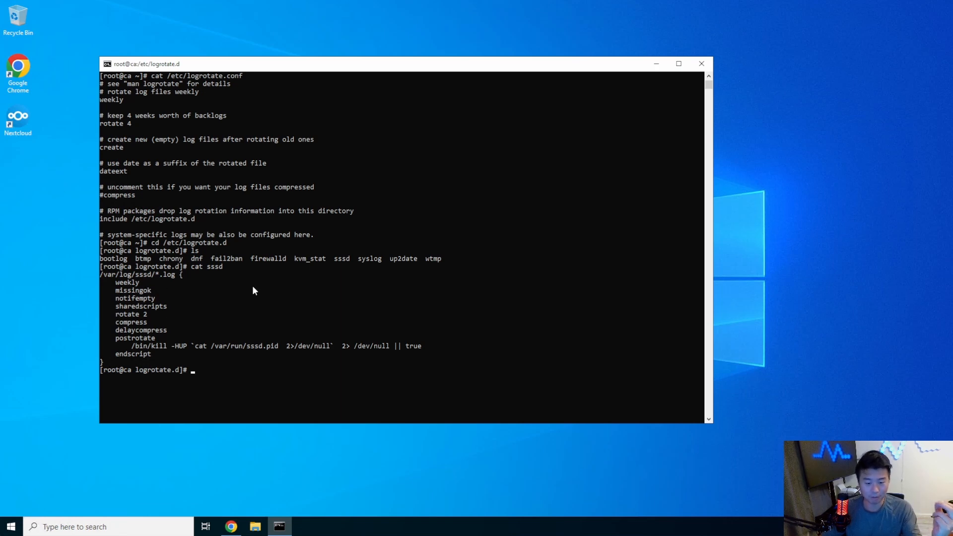
mouse_move(239, 322)
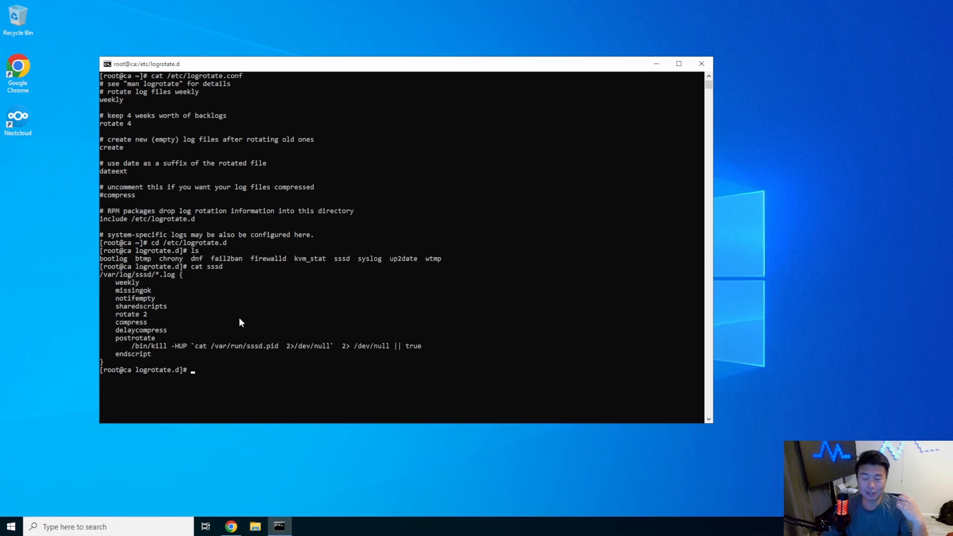
mouse_move(237, 329)
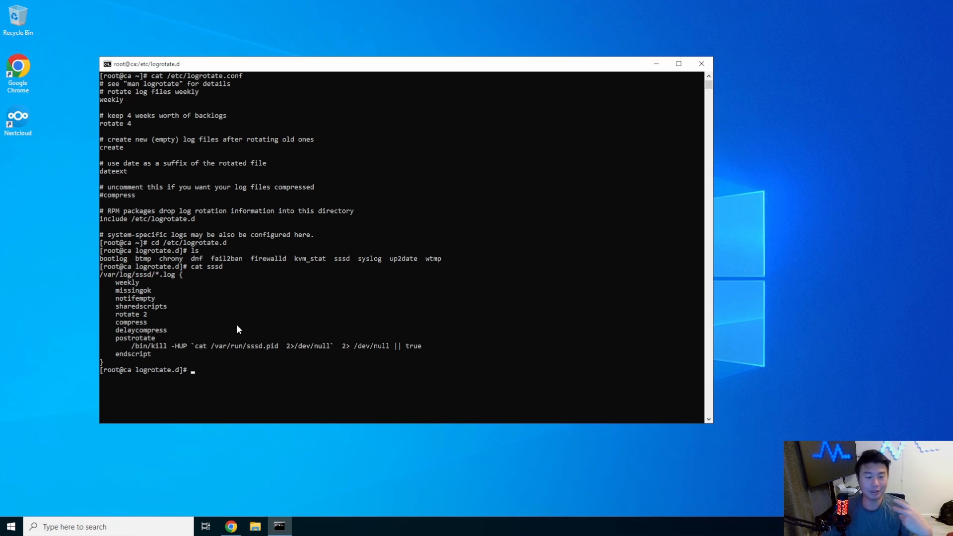
mouse_move(128, 340)
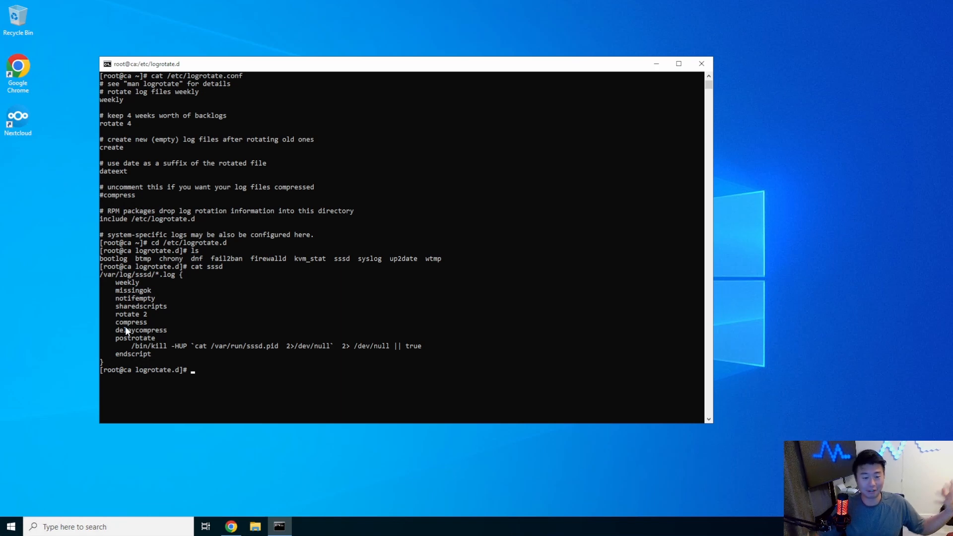
mouse_move(120, 331)
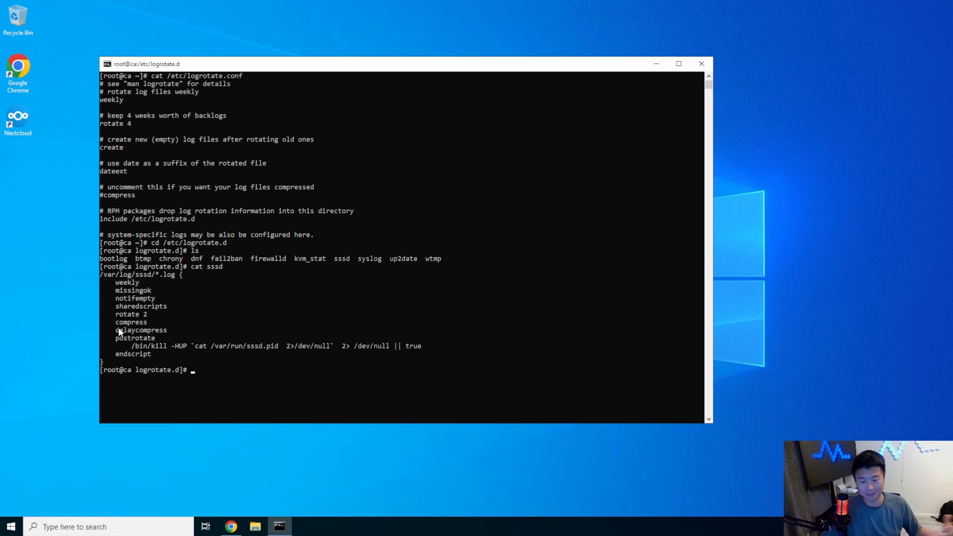
mouse_move(103, 329)
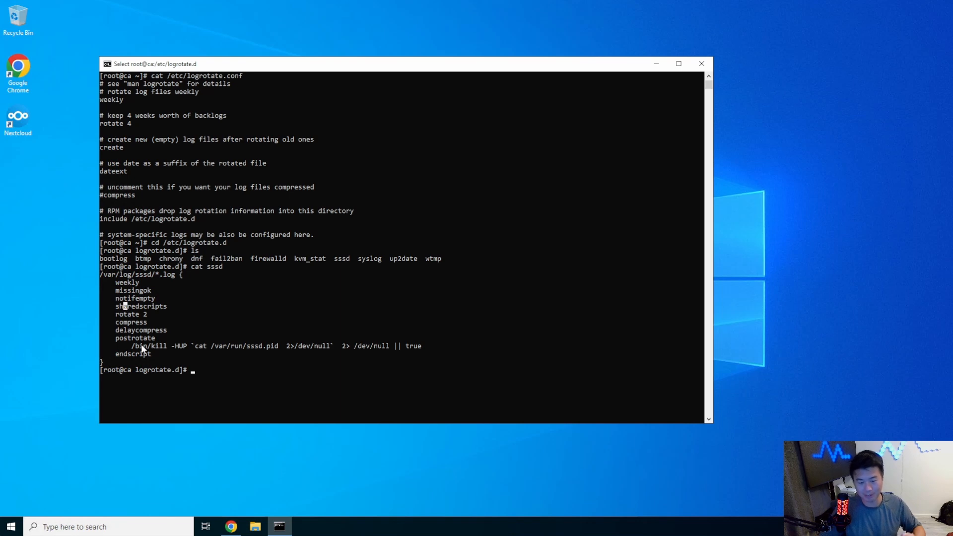
mouse_move(220, 336)
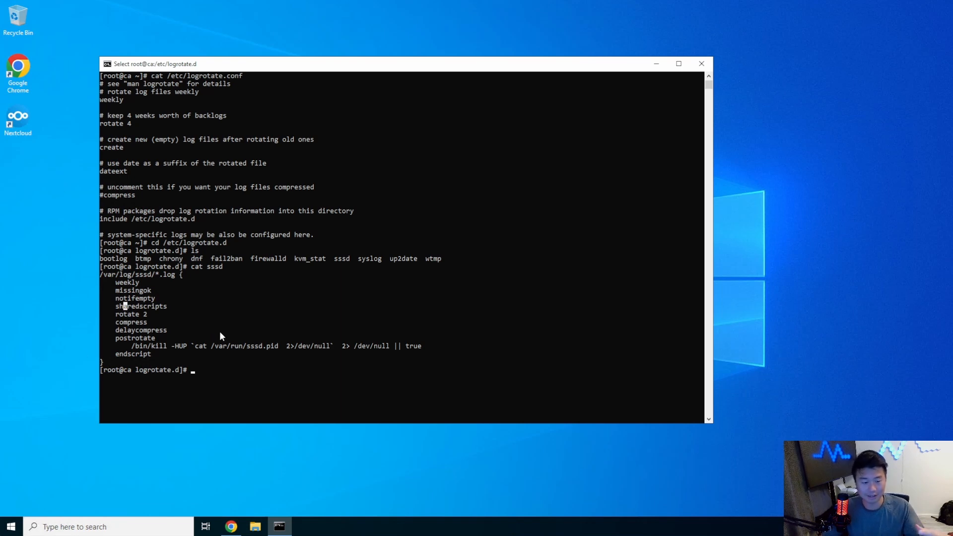
mouse_move(190, 327)
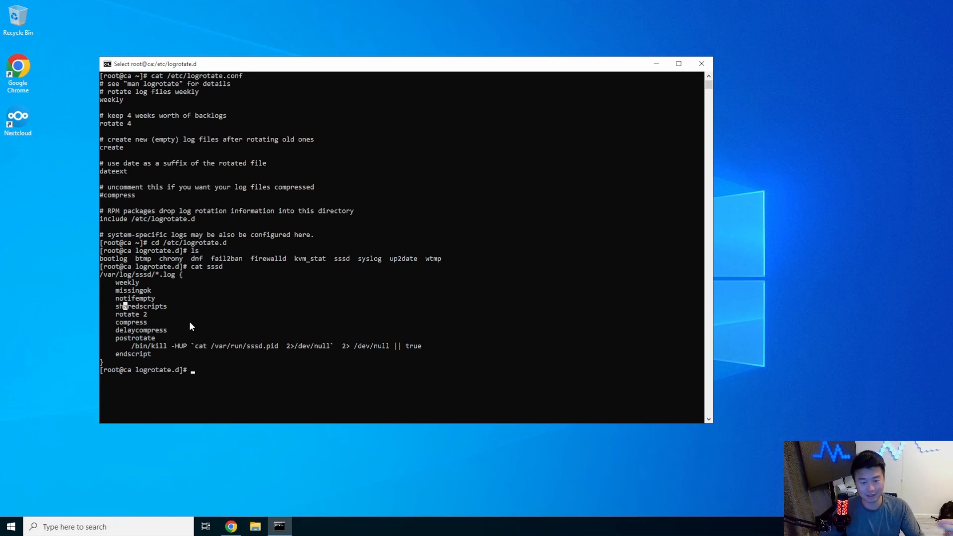
mouse_move(126, 322)
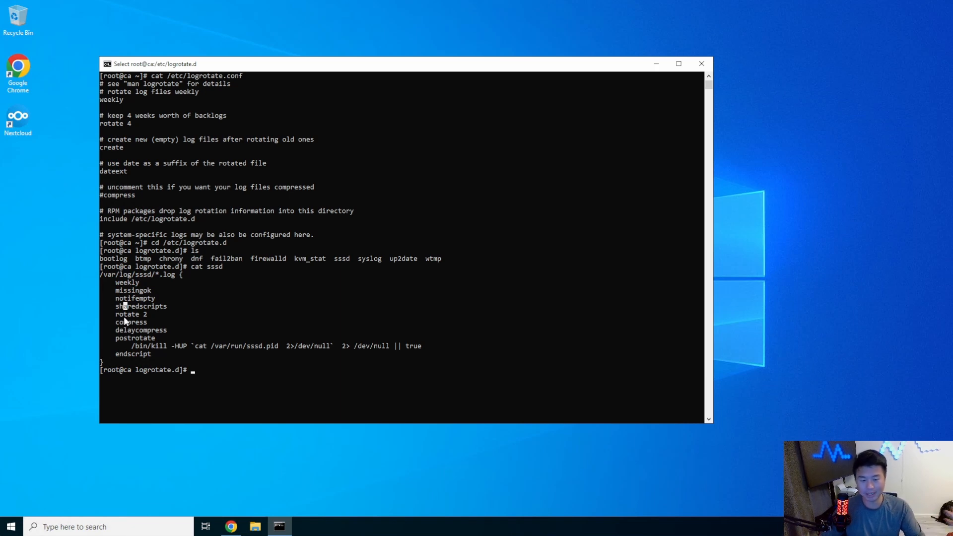
mouse_move(187, 319)
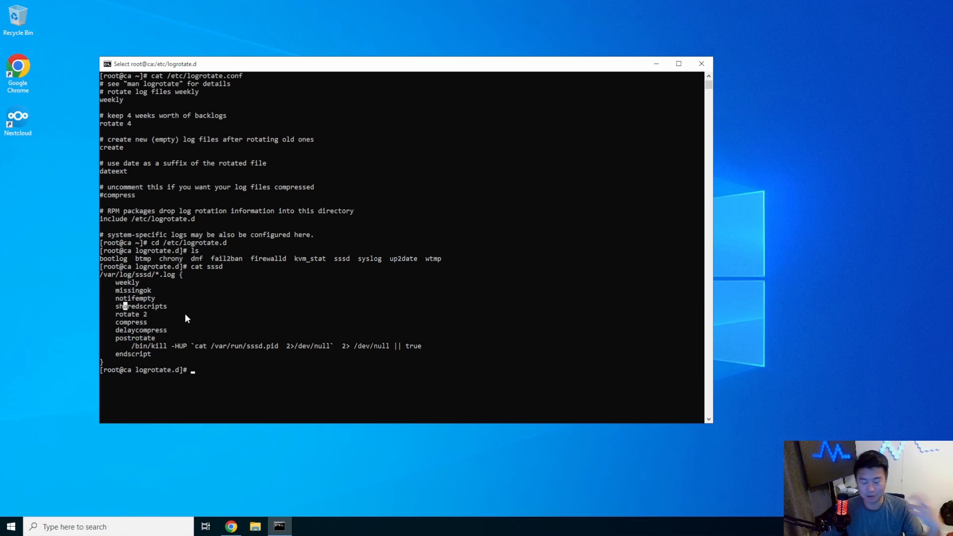
mouse_move(134, 292)
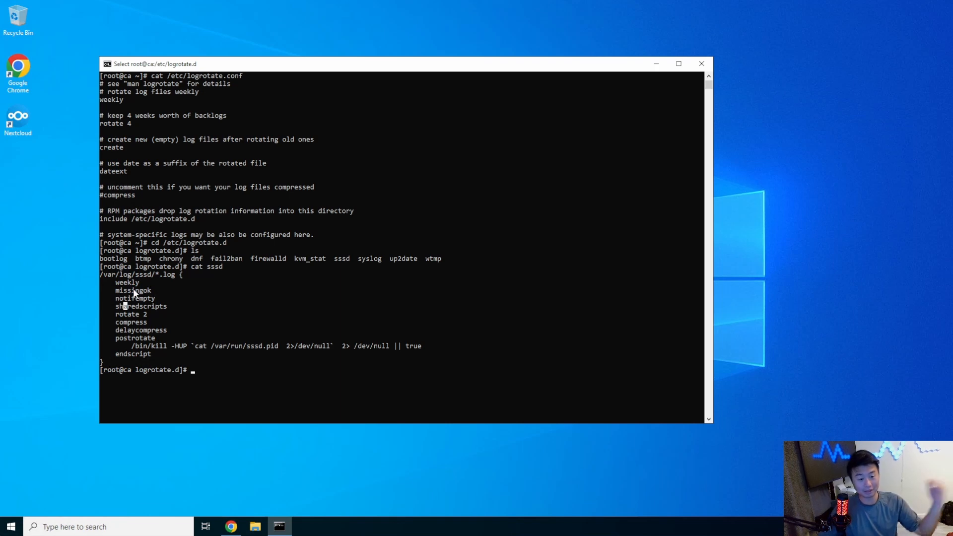
mouse_move(112, 307)
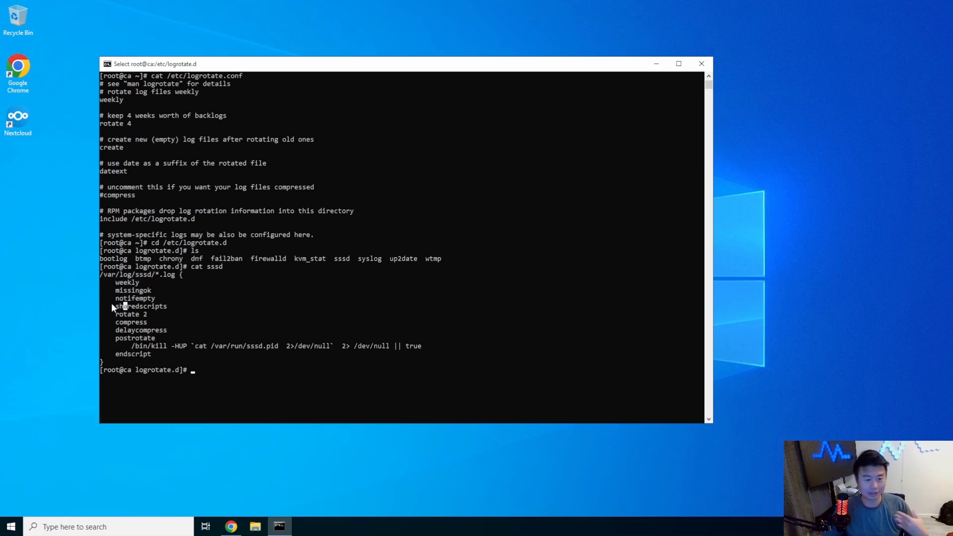
mouse_move(130, 328)
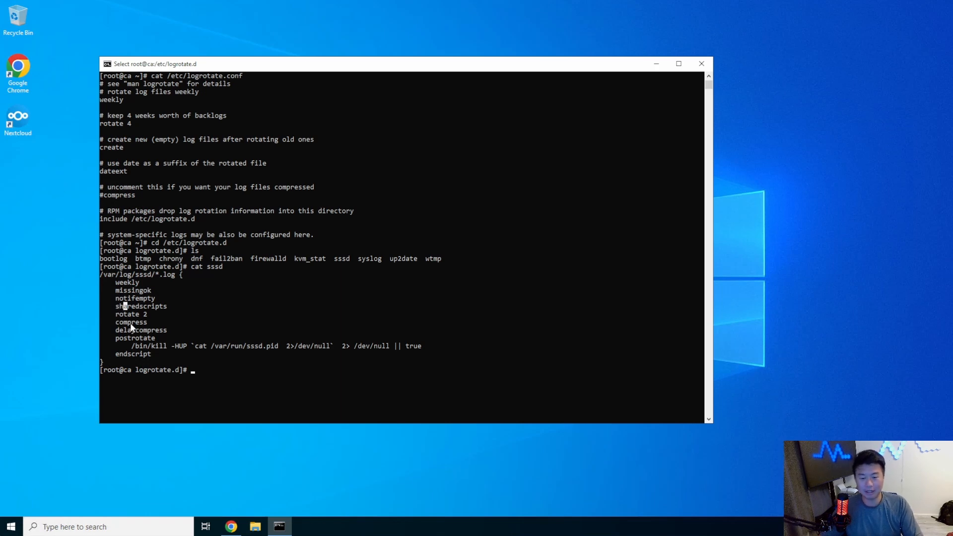
mouse_move(132, 322)
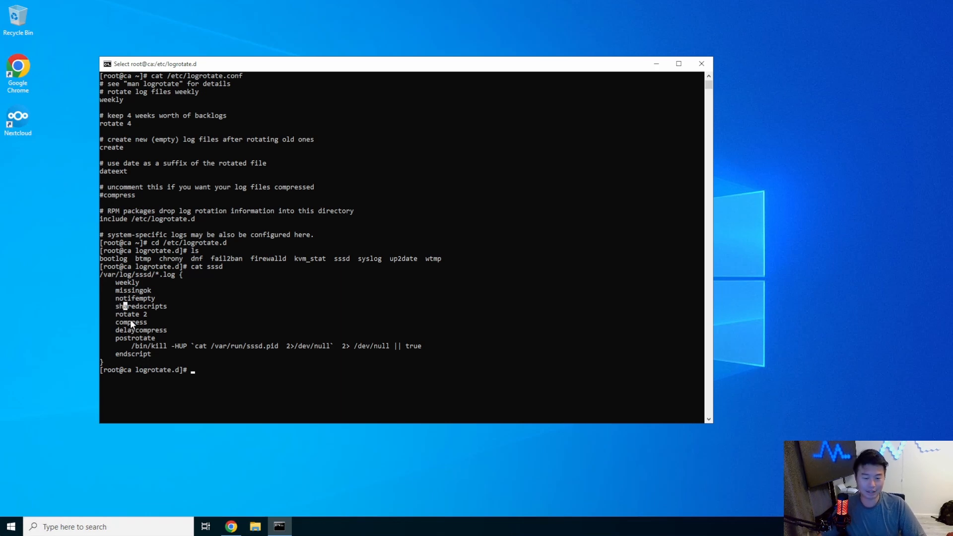
mouse_move(128, 349)
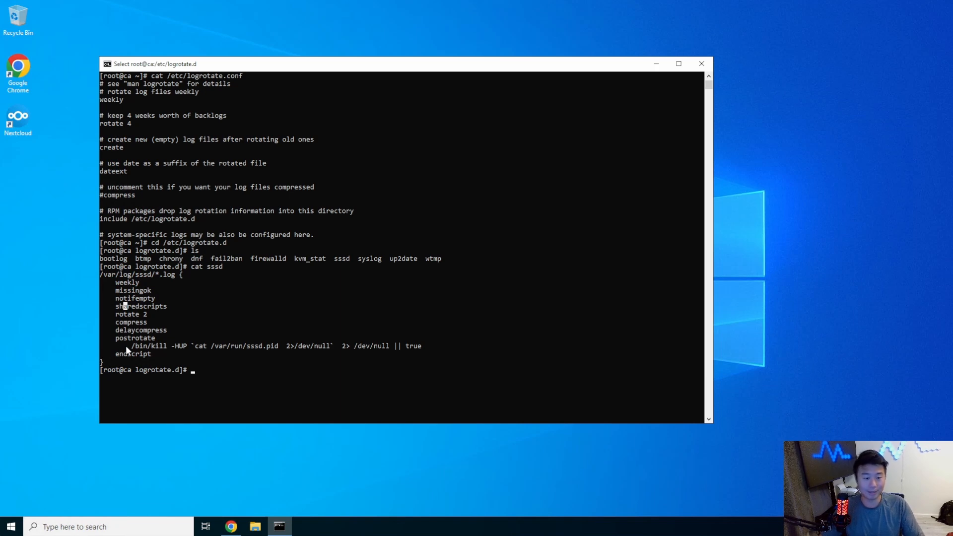
mouse_move(162, 330)
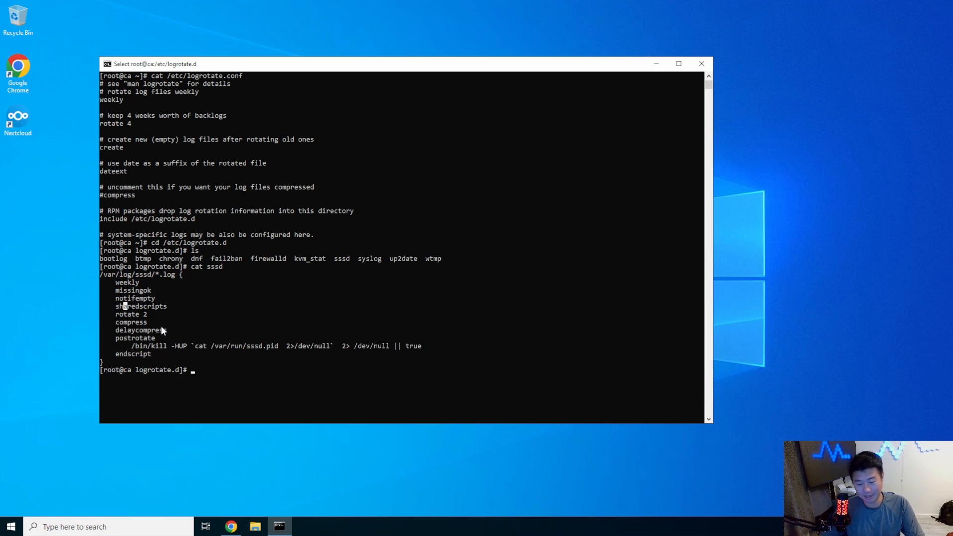
mouse_move(159, 335)
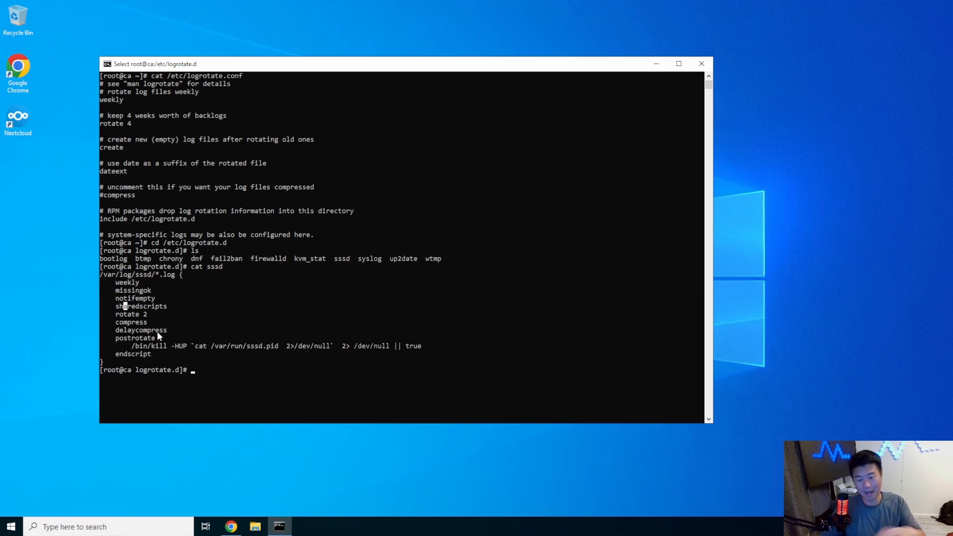
mouse_move(141, 344)
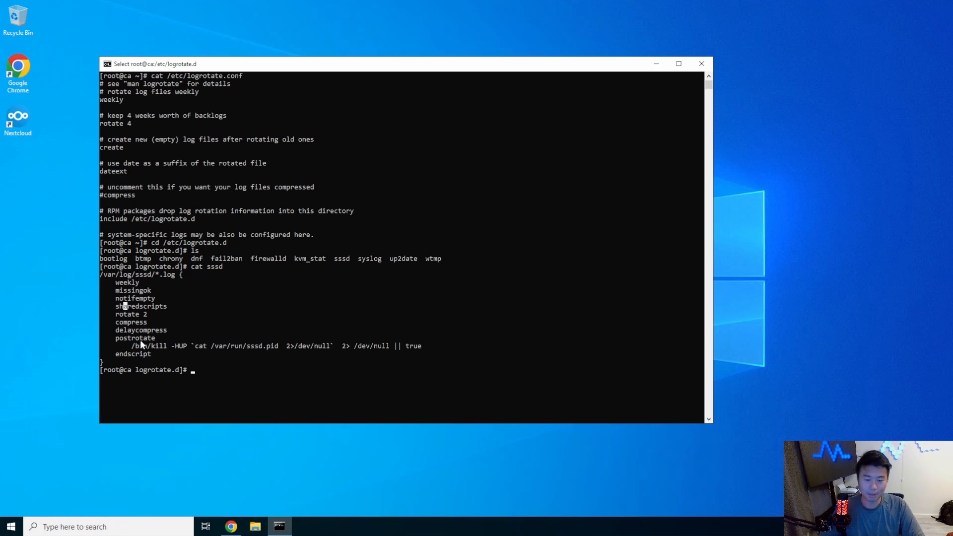
mouse_move(137, 345)
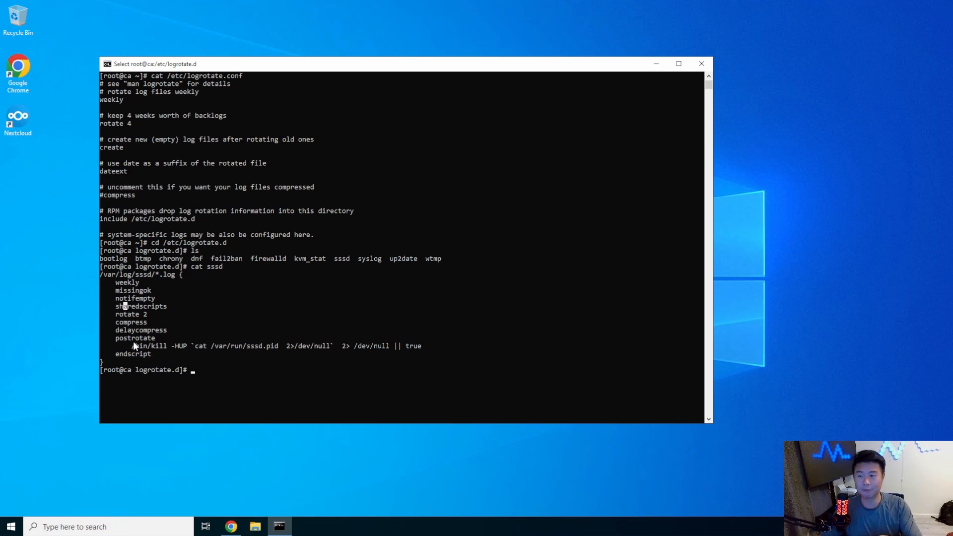
mouse_move(149, 347)
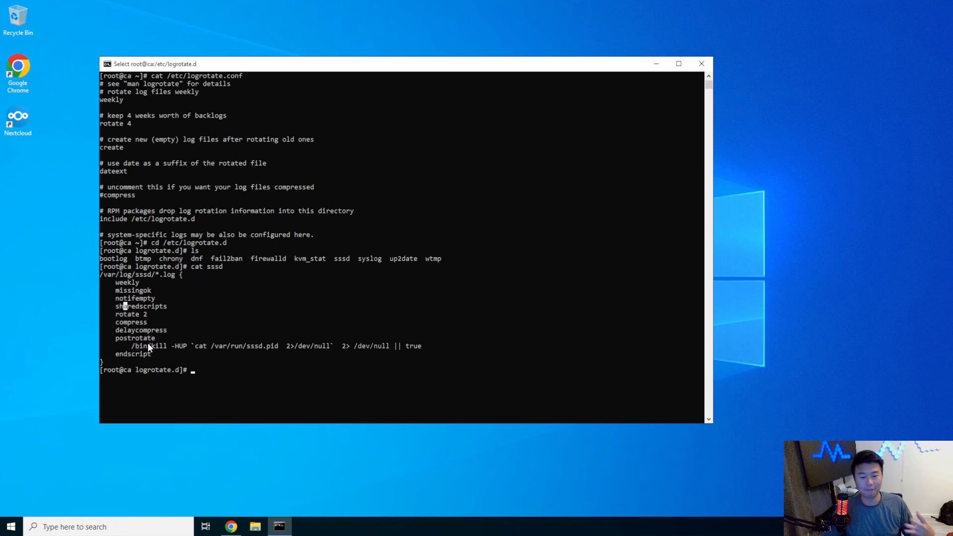
mouse_move(418, 364)
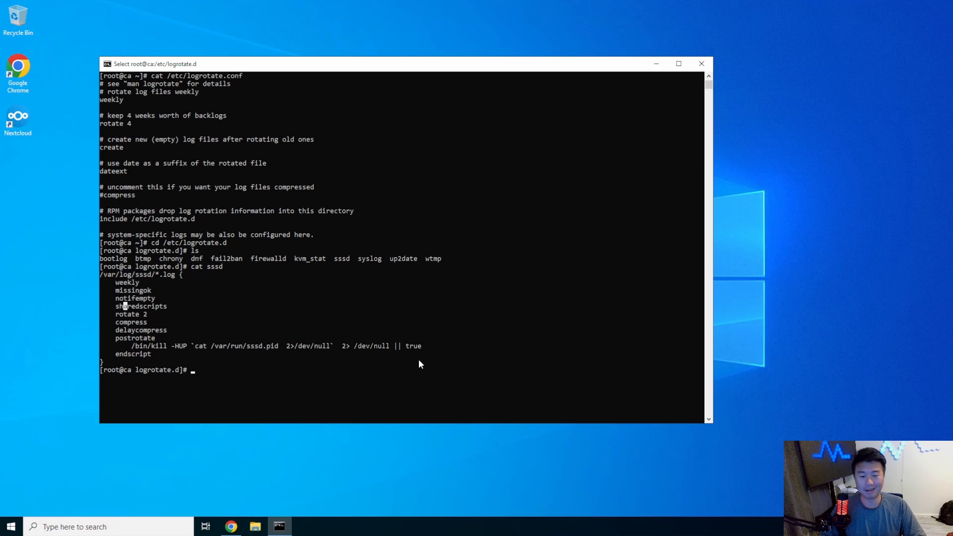
mouse_move(372, 340)
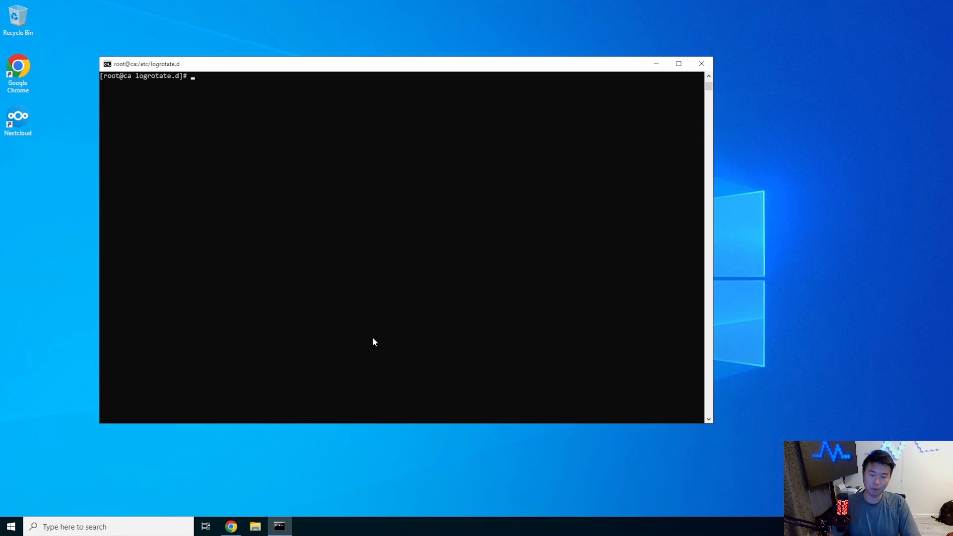
Step: Create a new app config in vi for /var/log/app.log with rotate 2
type("vi a")
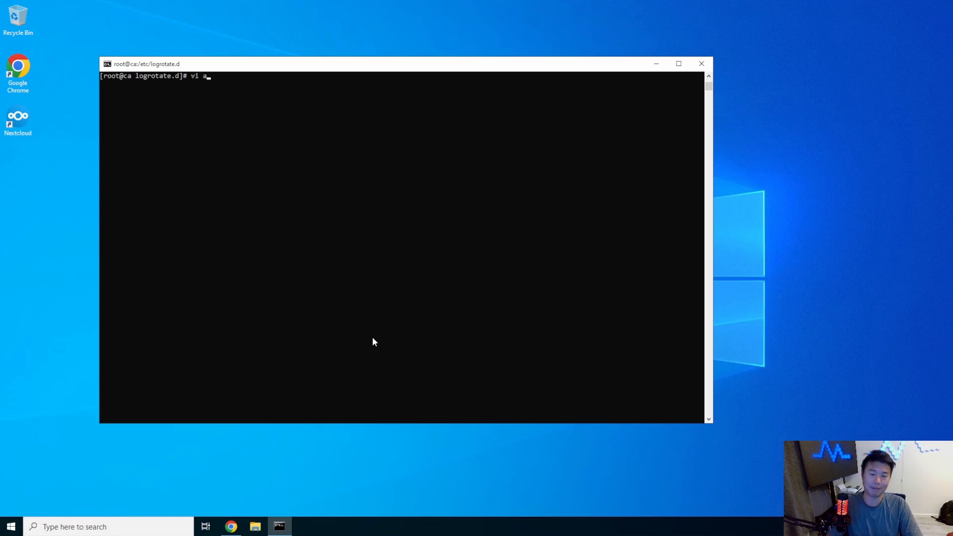
key("Return")
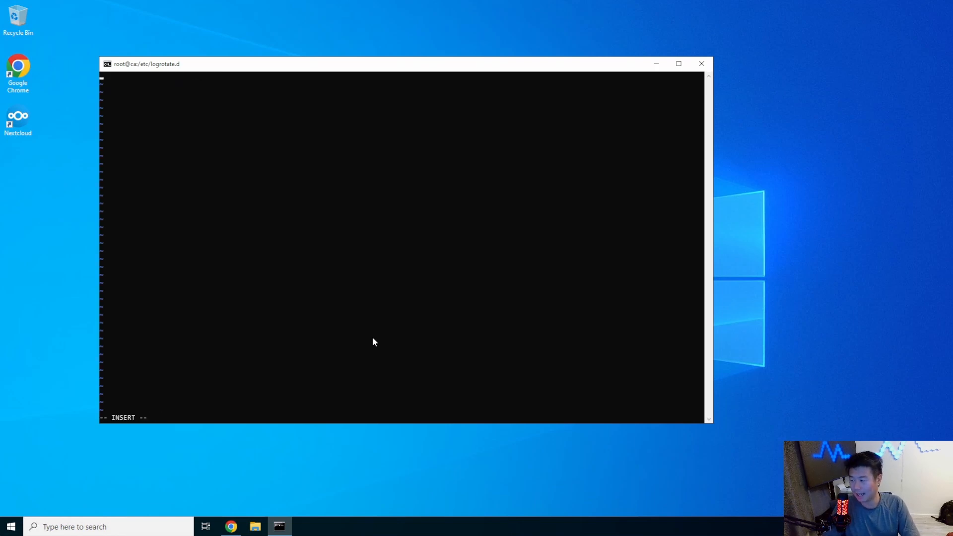
type("/var/log")
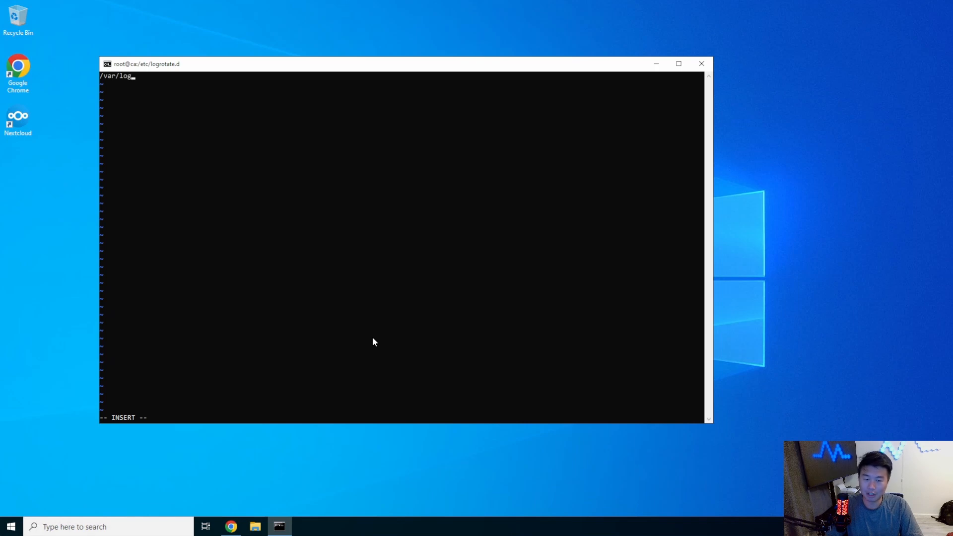
type("/app.log {")
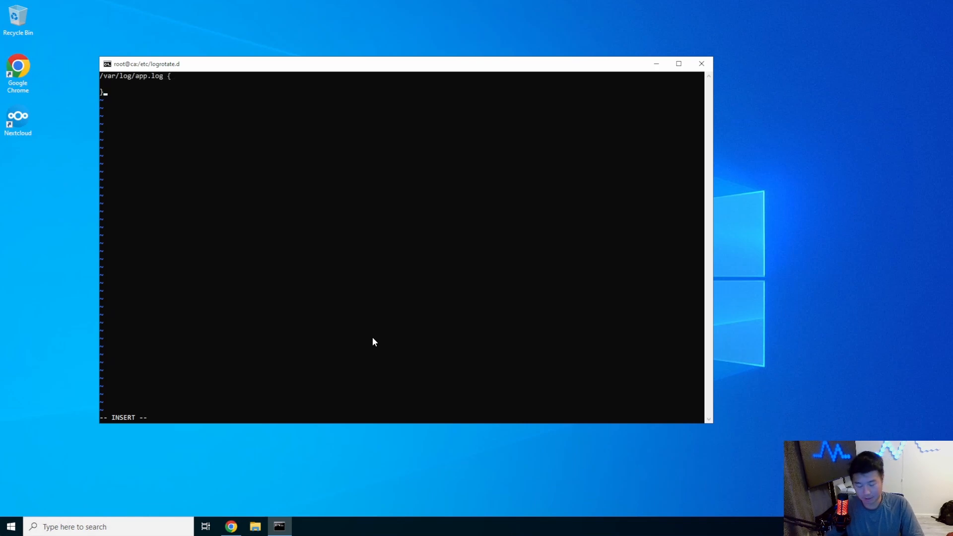
type("rota")
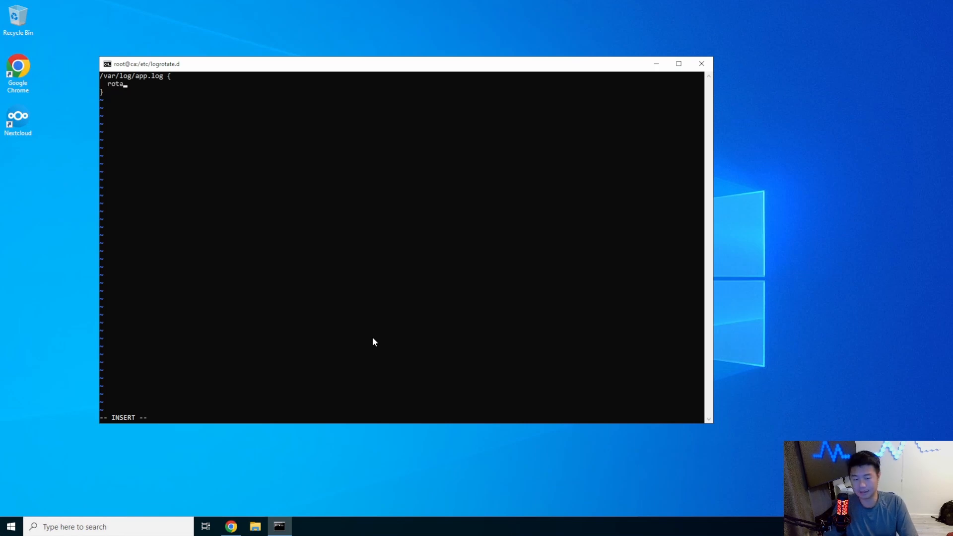
type("te 2")
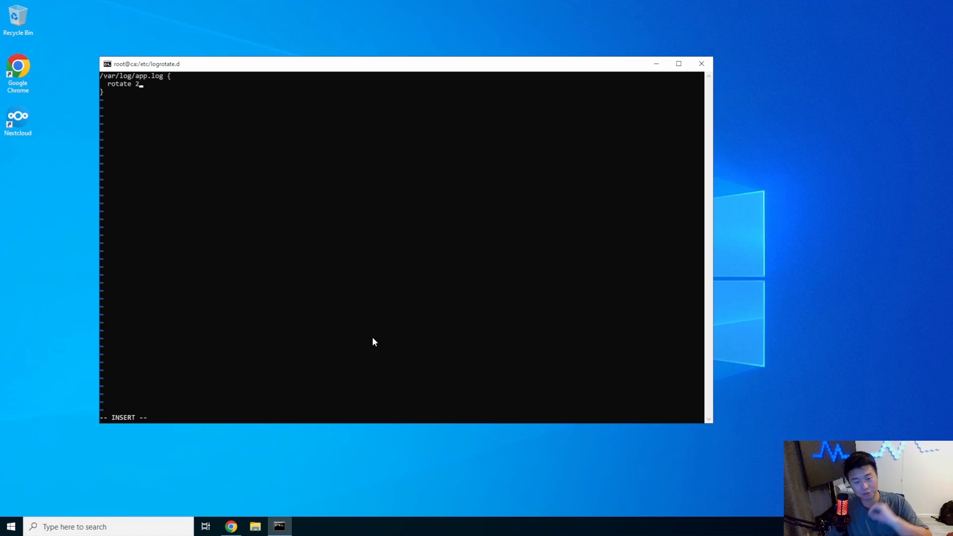
Step: Add the daily, size 10M, compress, missingok and notifempty directives
key("Return")
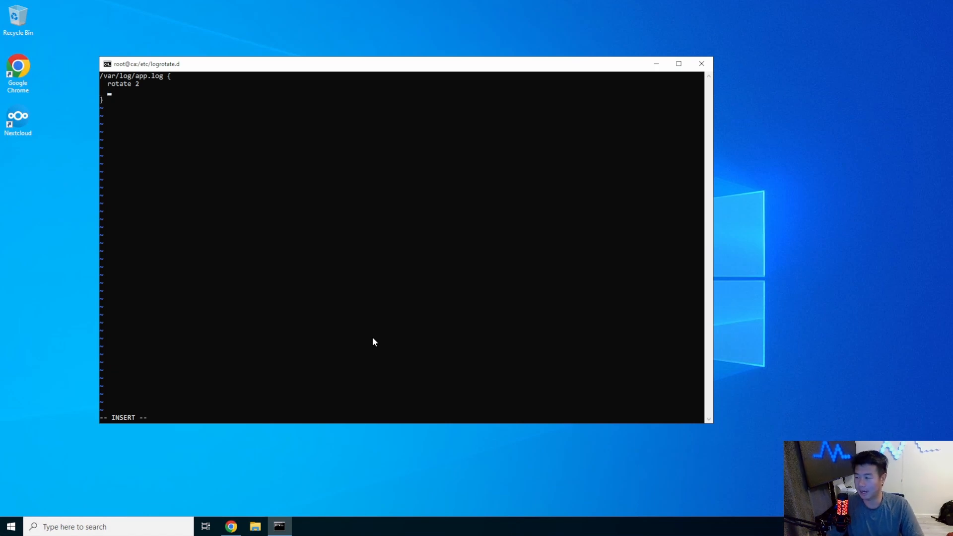
type("daily")
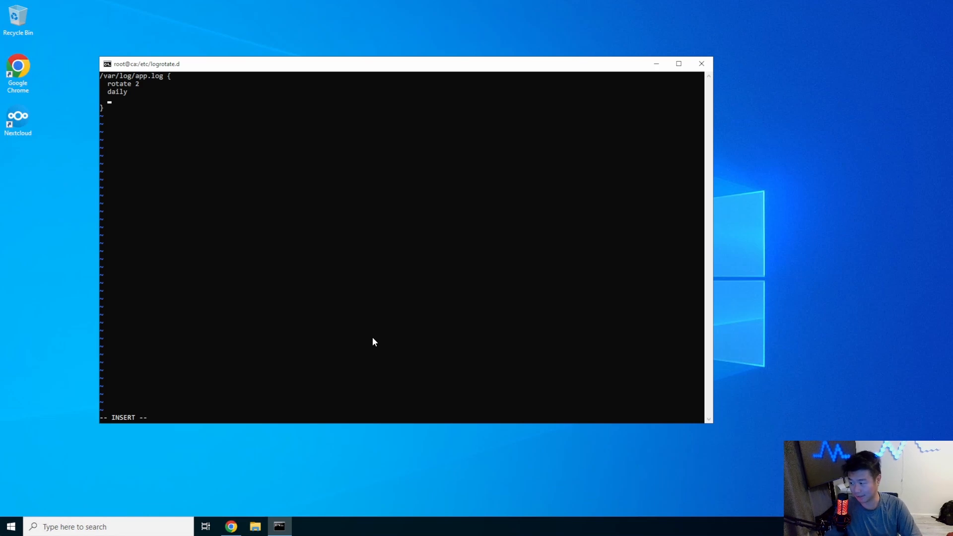
type("size")
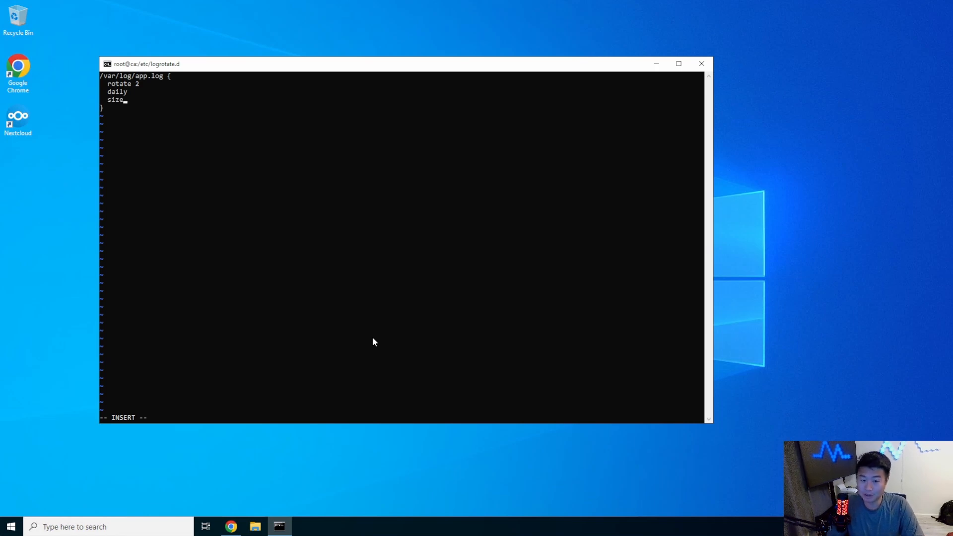
type("10M")
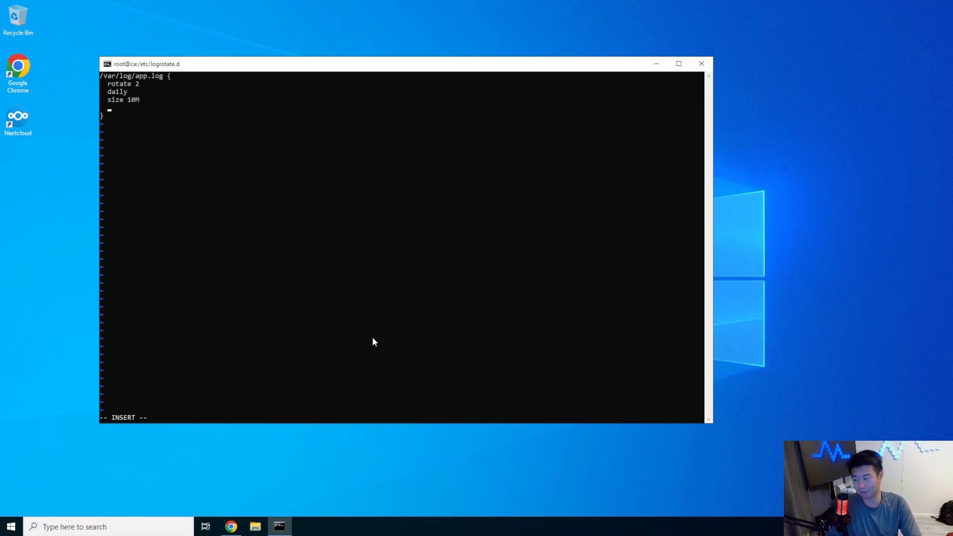
type("compress")
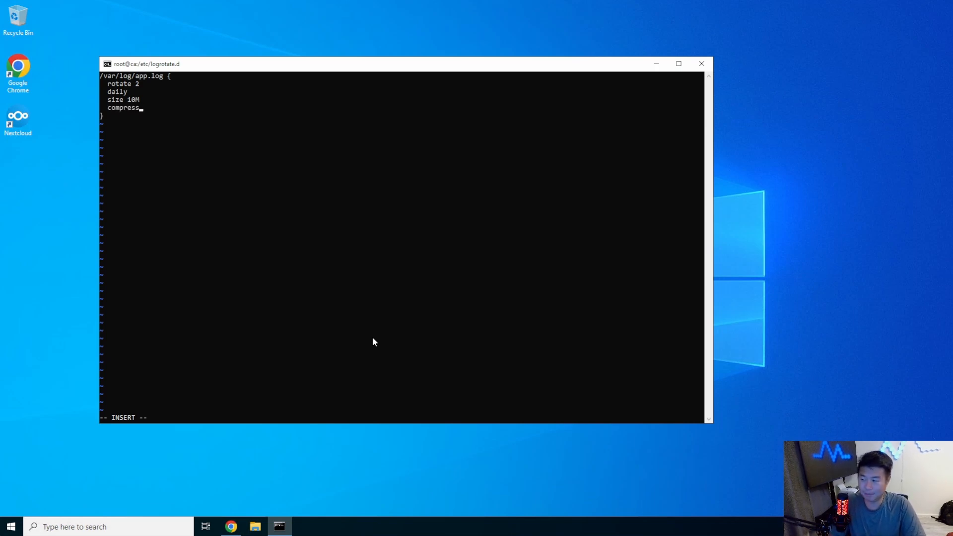
key("Return")
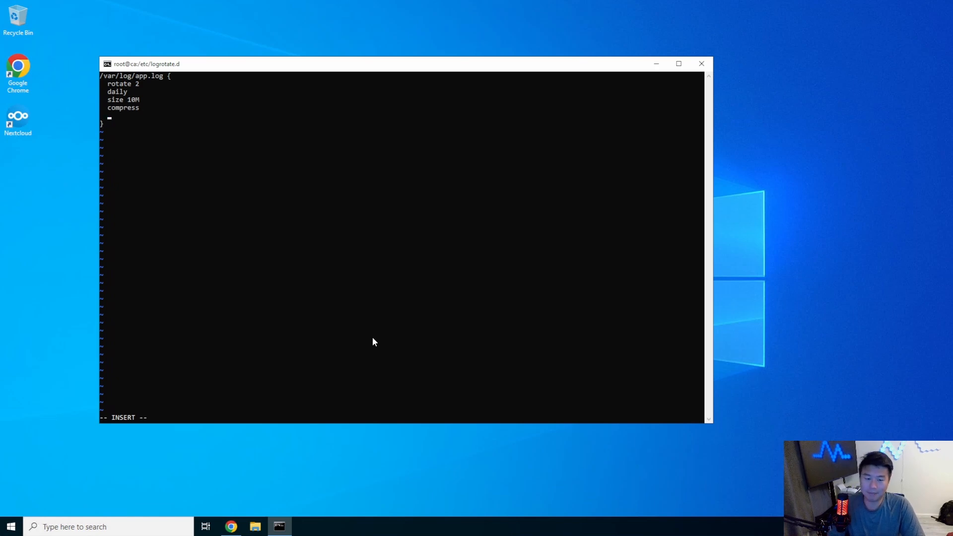
type("missingok")
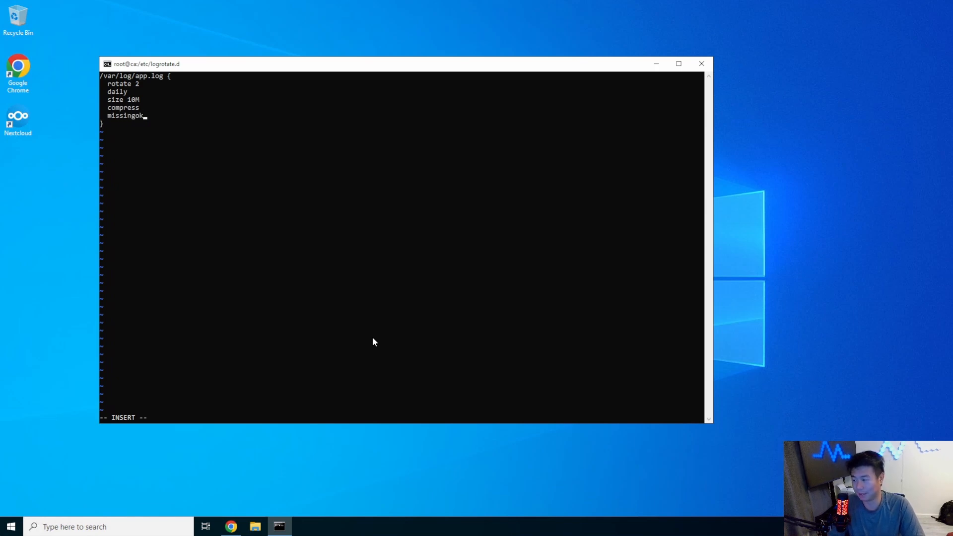
key("Return")
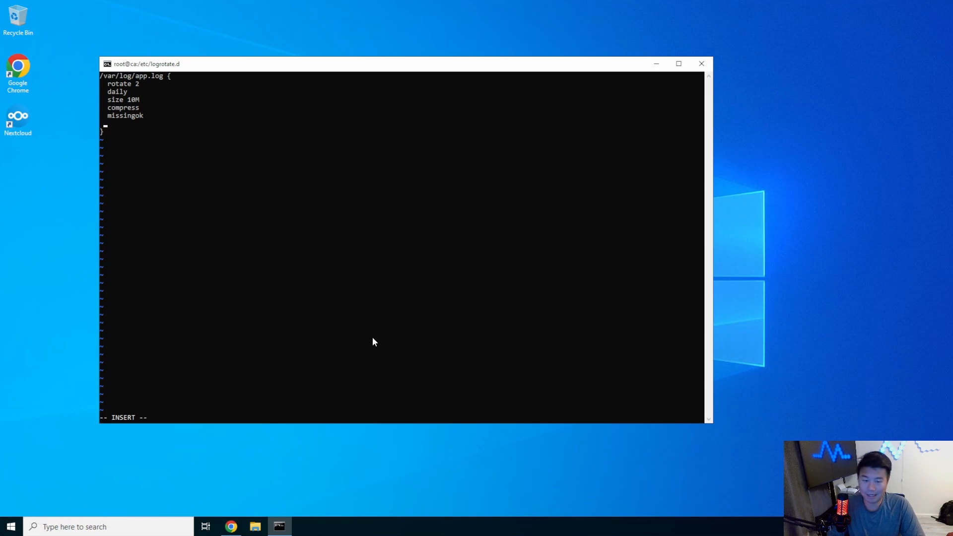
type("not")
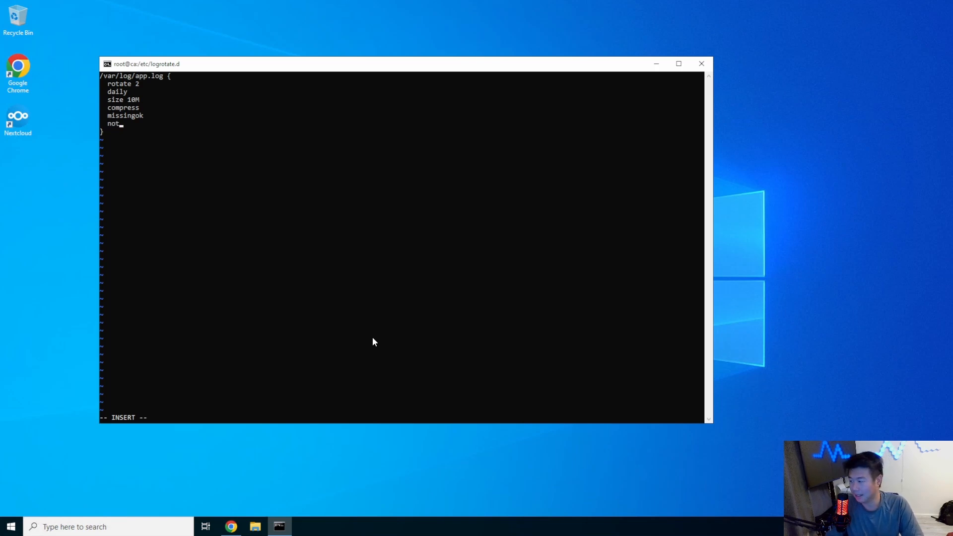
type("ifemp")
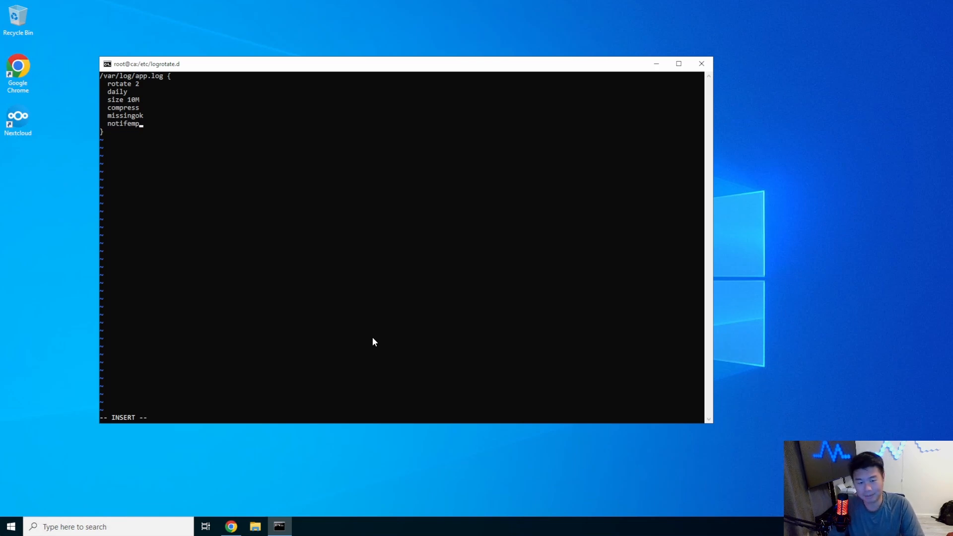
type("ty")
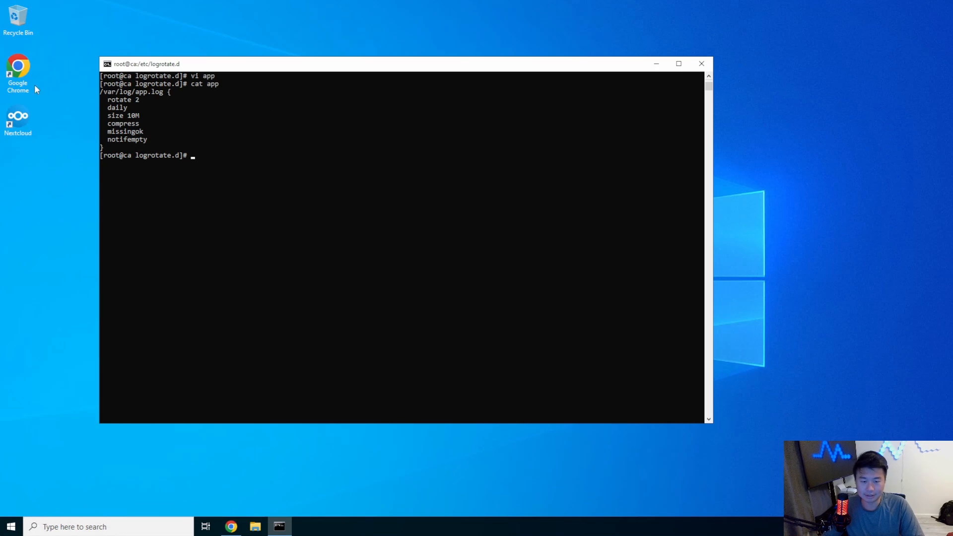
mouse_move(143, 99)
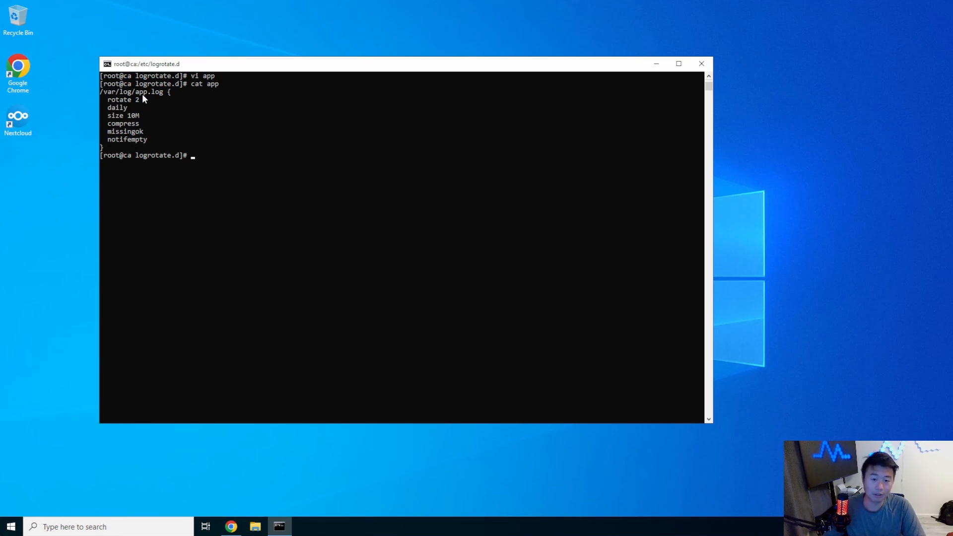
mouse_move(403, 268)
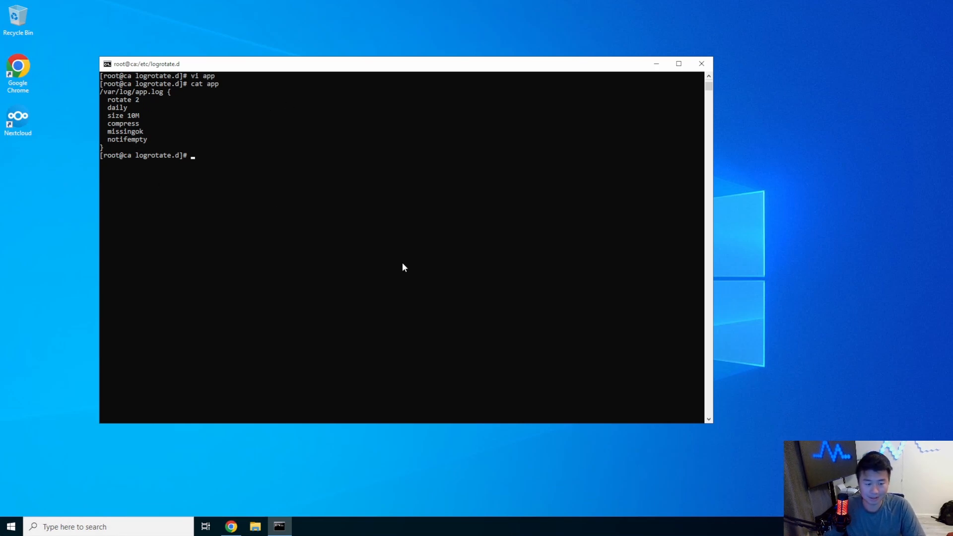
mouse_move(401, 268)
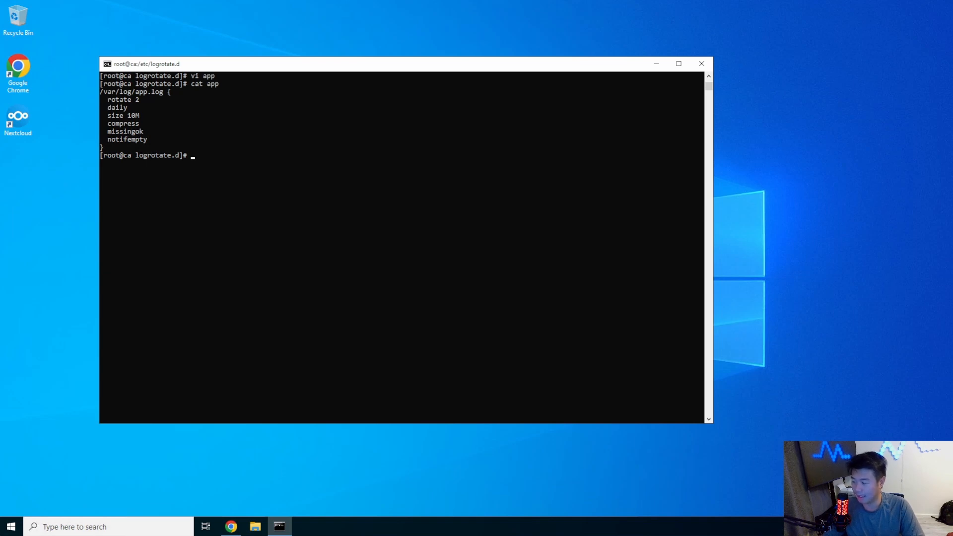
mouse_move(697, 232)
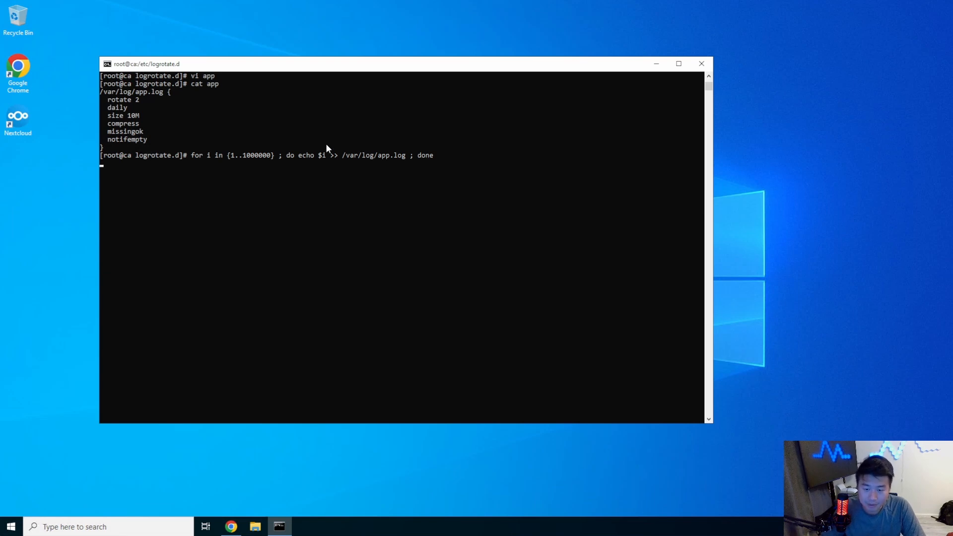
mouse_move(252, 159)
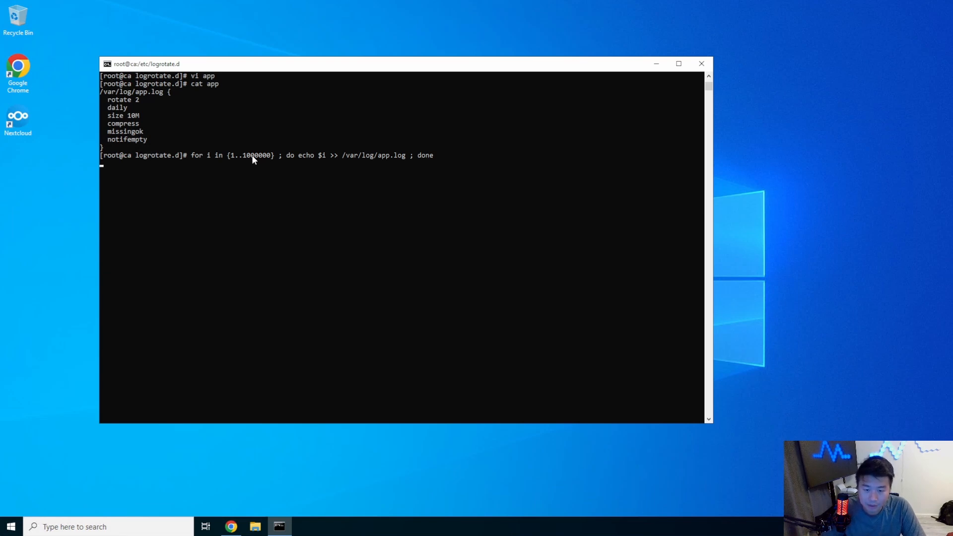
mouse_move(326, 371)
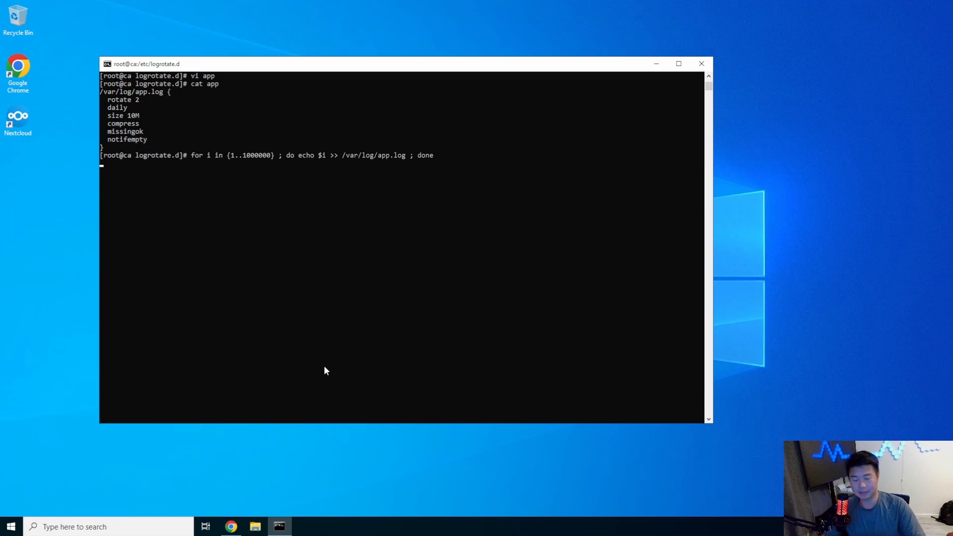
mouse_move(380, 161)
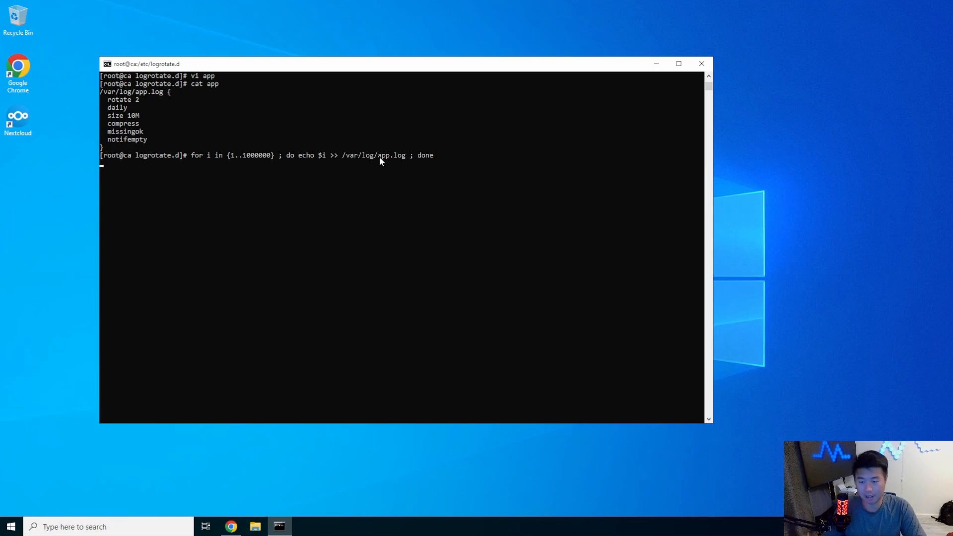
mouse_move(395, 155)
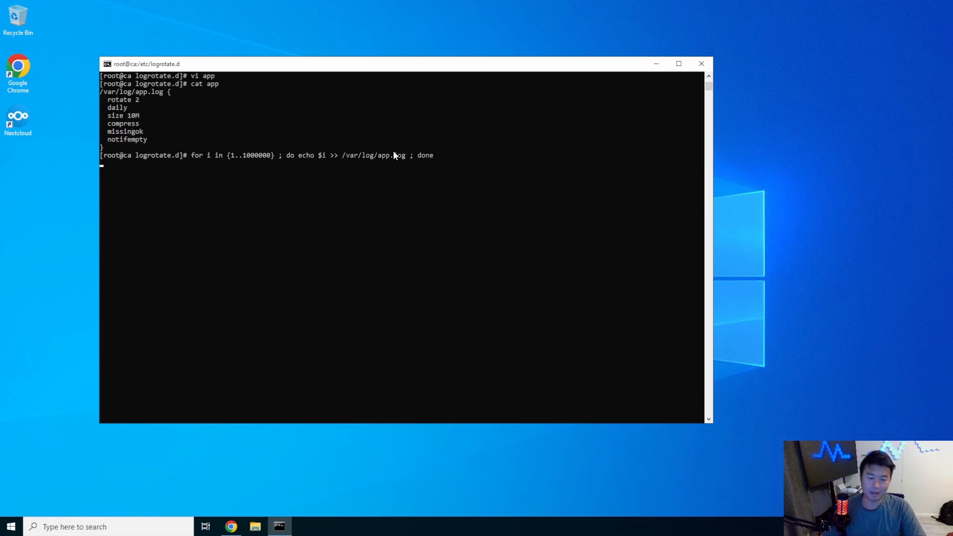
mouse_move(406, 227)
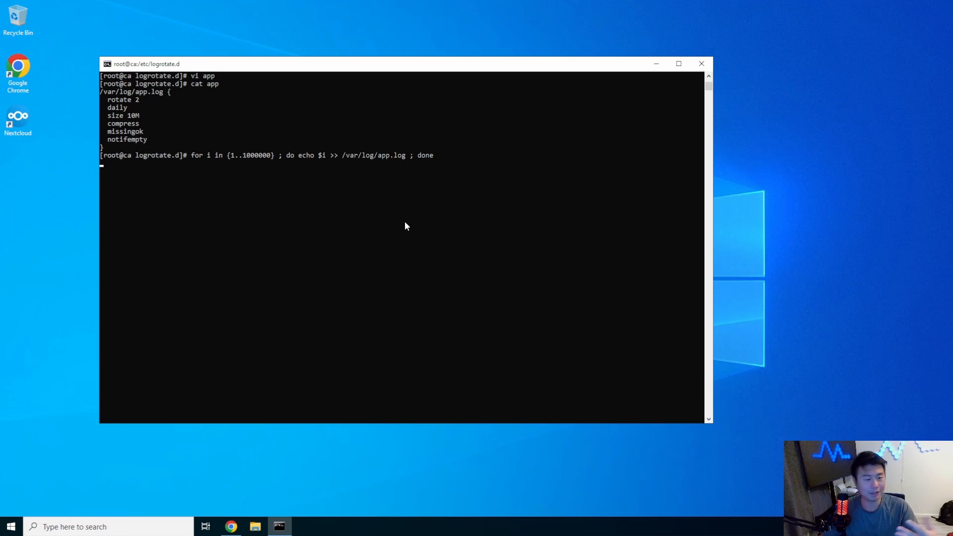
Step: Check app.log's size with ls -lh, then run the log-filling loop again
type("logrotate.d]# l")
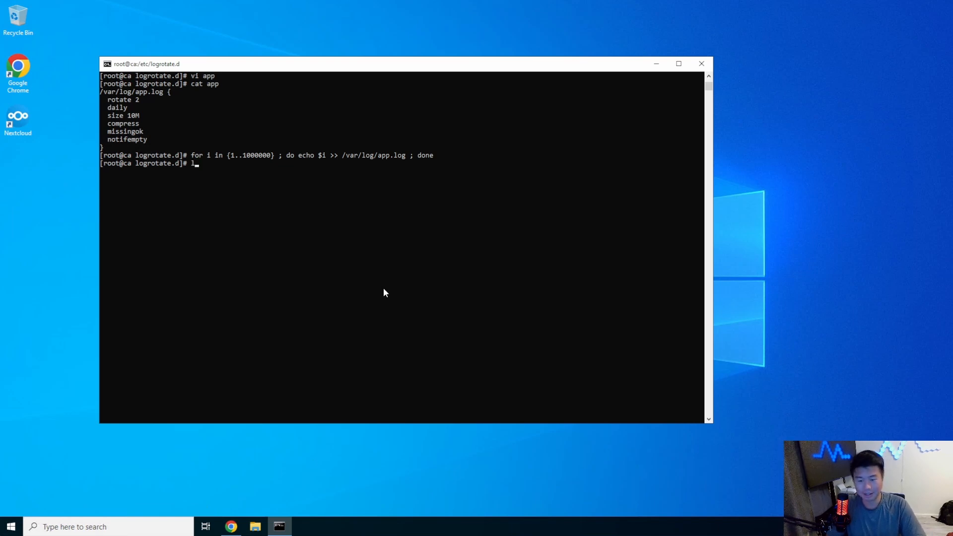
type("s -lh /")
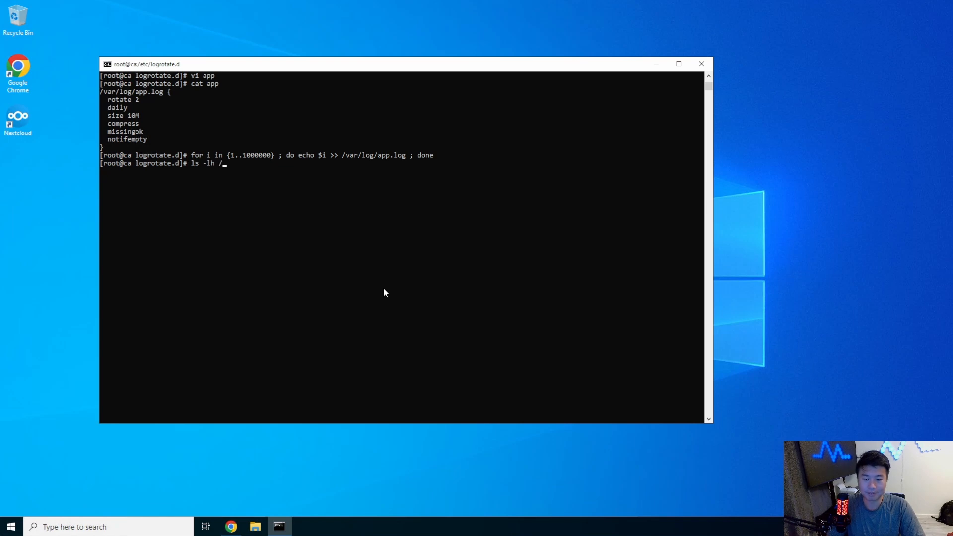
key("Return")
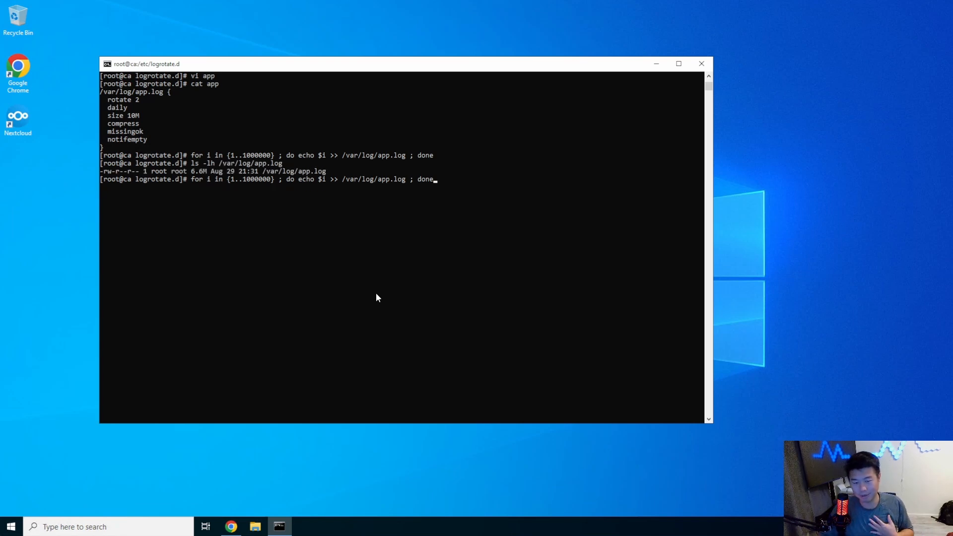
key("Return")
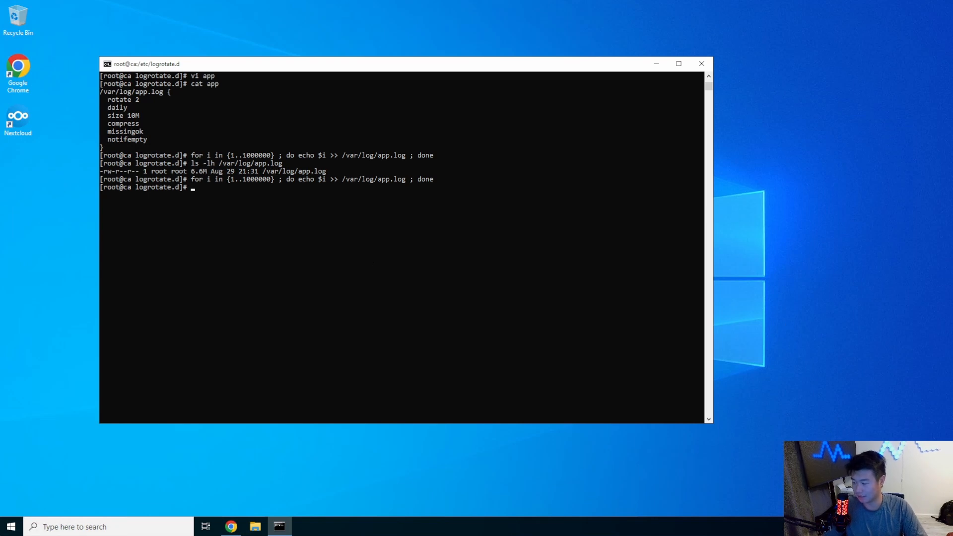
Step: Force rotation with /usr/sbin/logrotate /etc/logrotate.conf and list app logs, selecting app.log-20230829.gz
type("/usr/sbin/logrotate /etc/logrotate.conf")
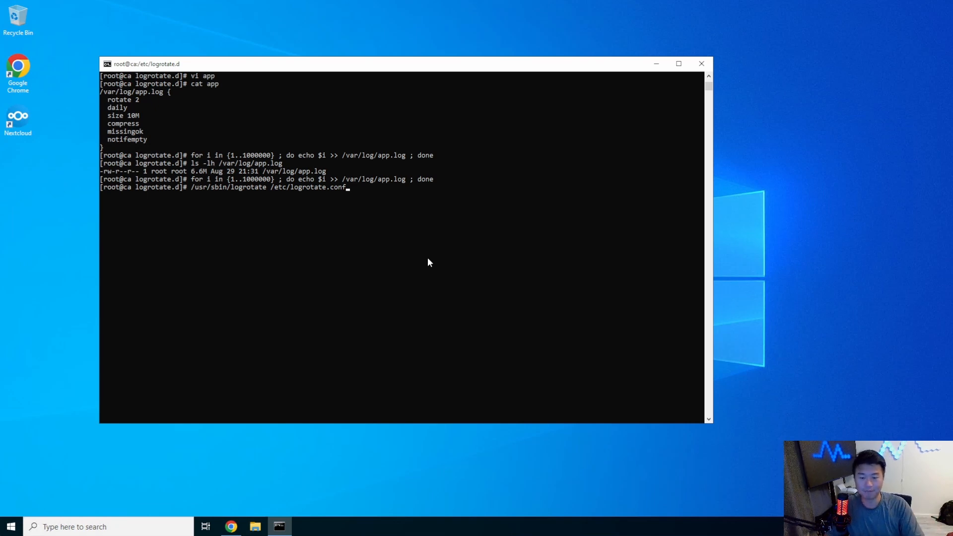
key("Return")
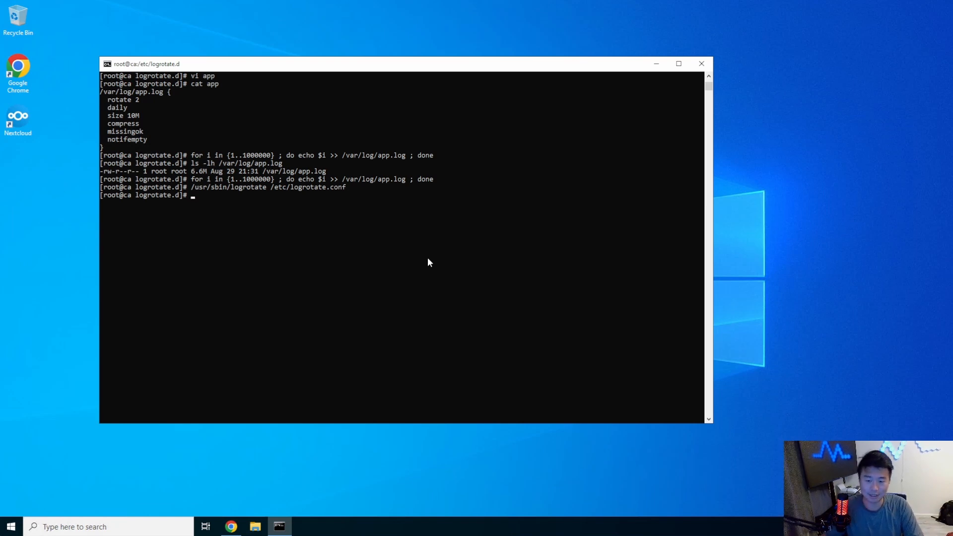
type("ll /var/l")
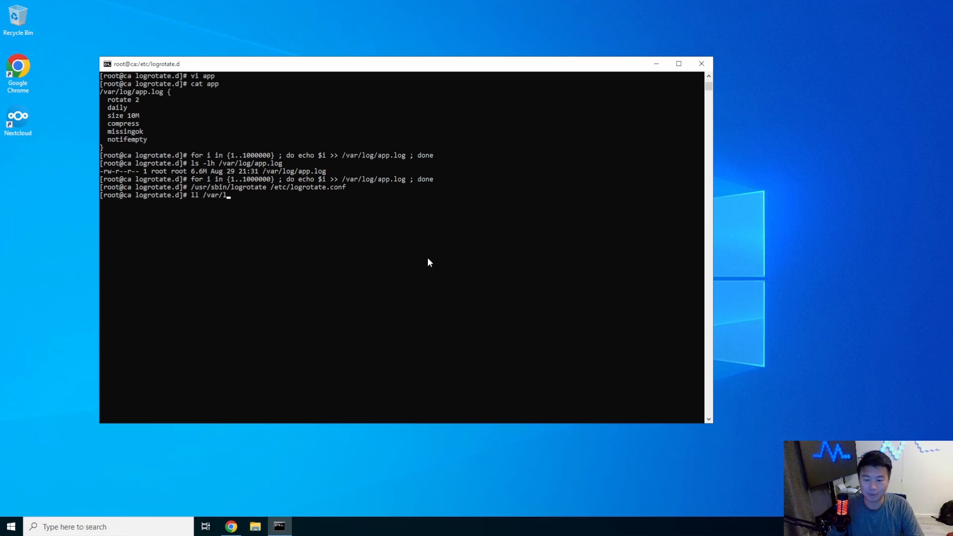
type("og")
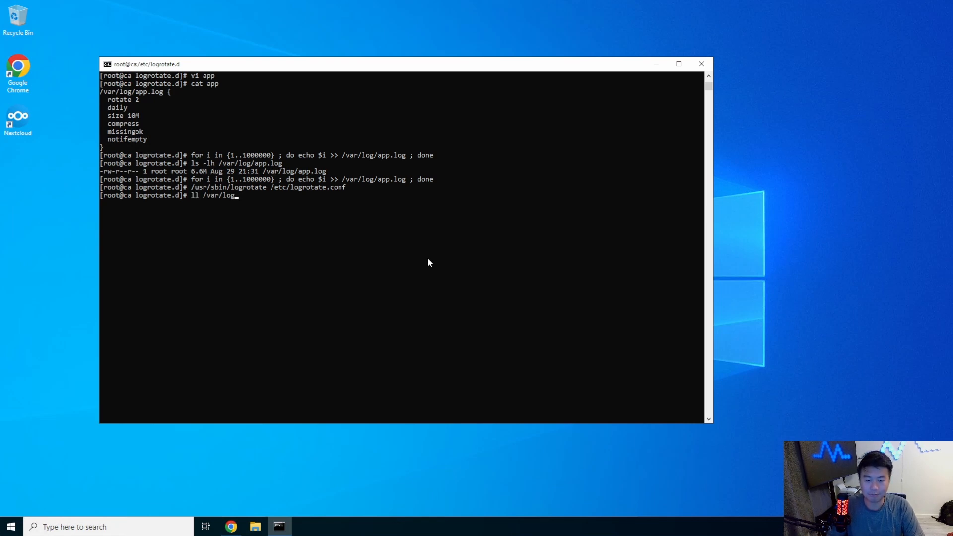
type("/ | gr")
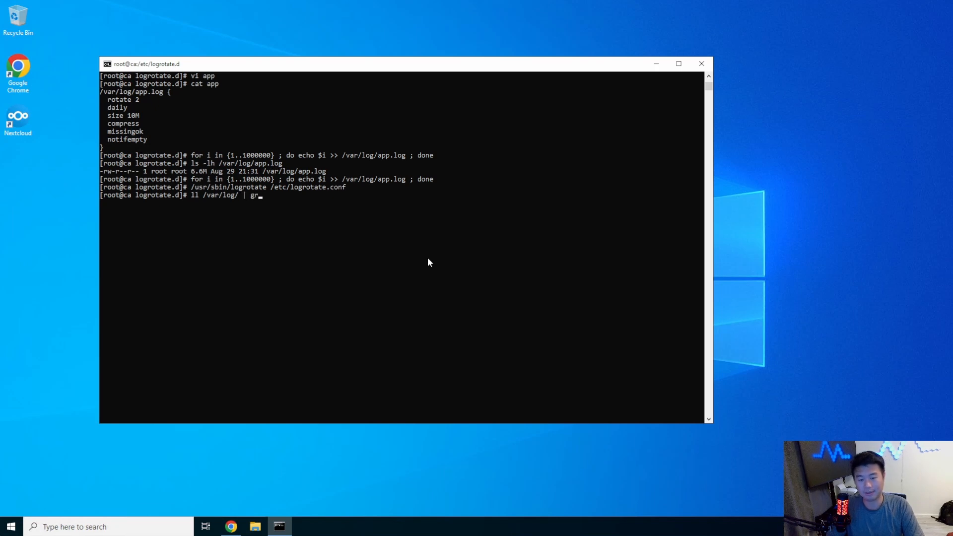
key("Return")
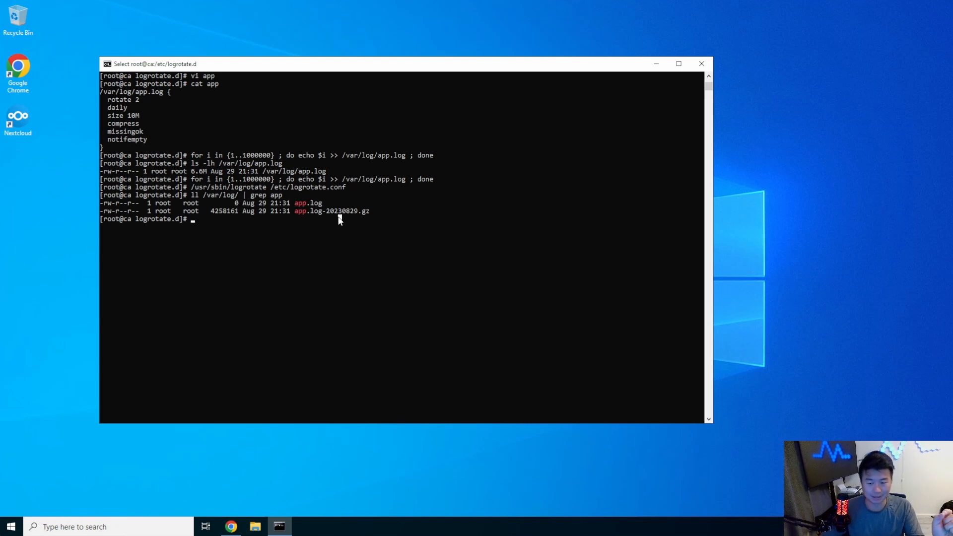
double_click(331, 211)
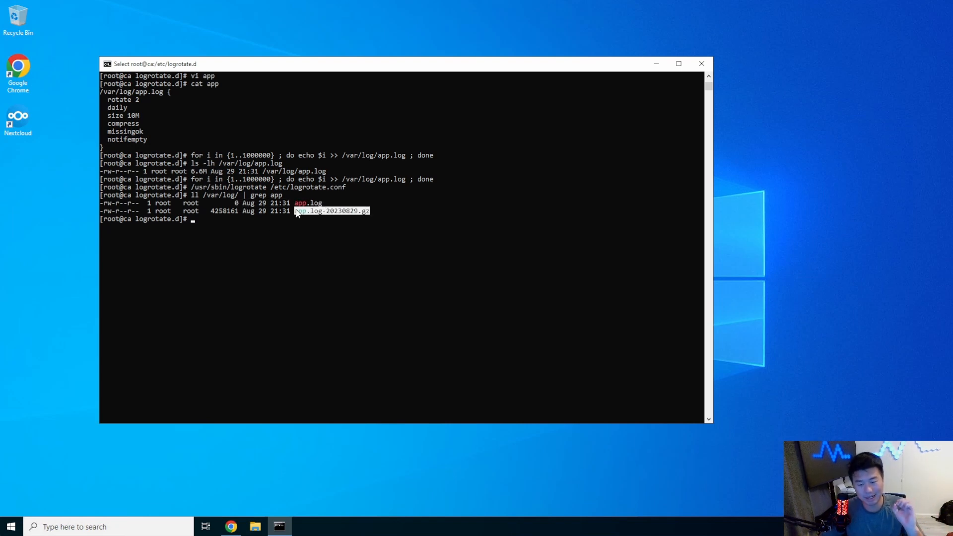
mouse_move(320, 219)
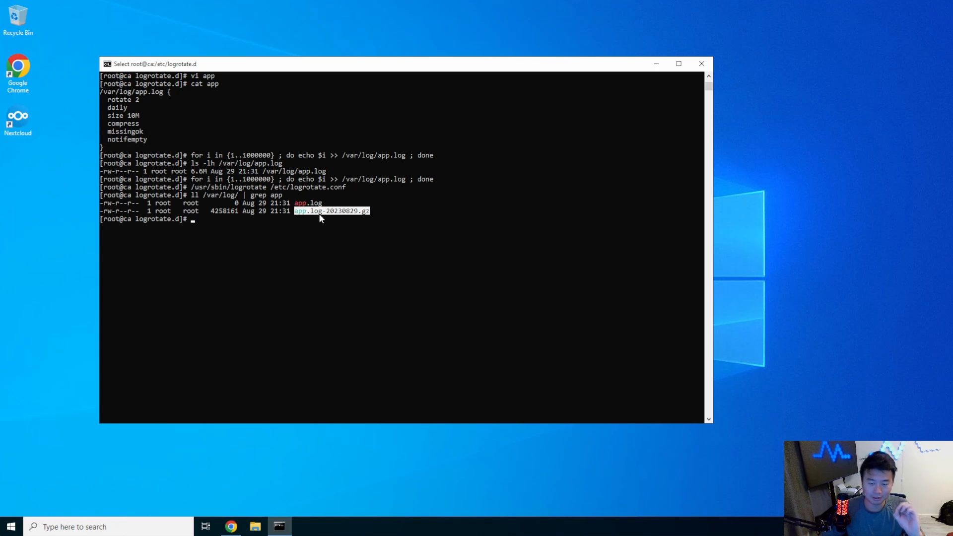
mouse_move(352, 220)
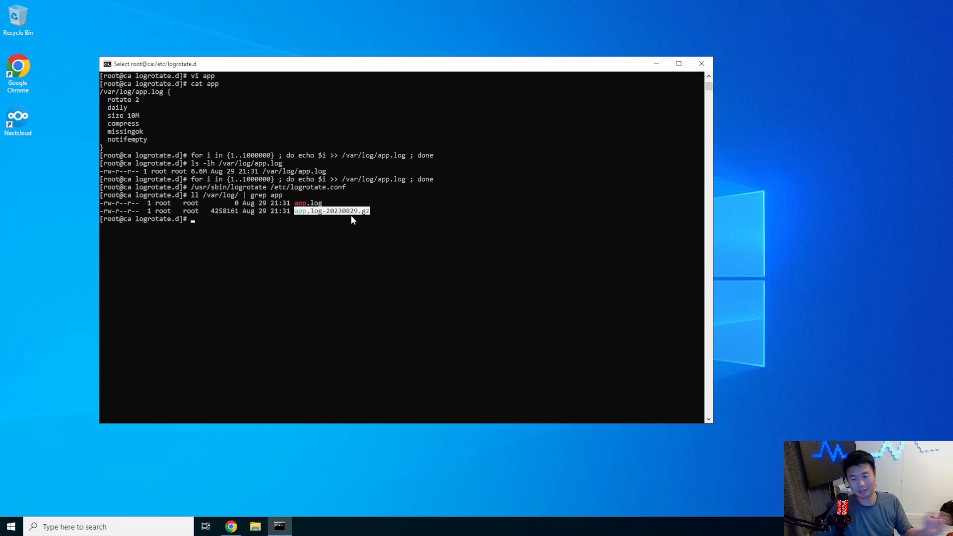
mouse_move(365, 210)
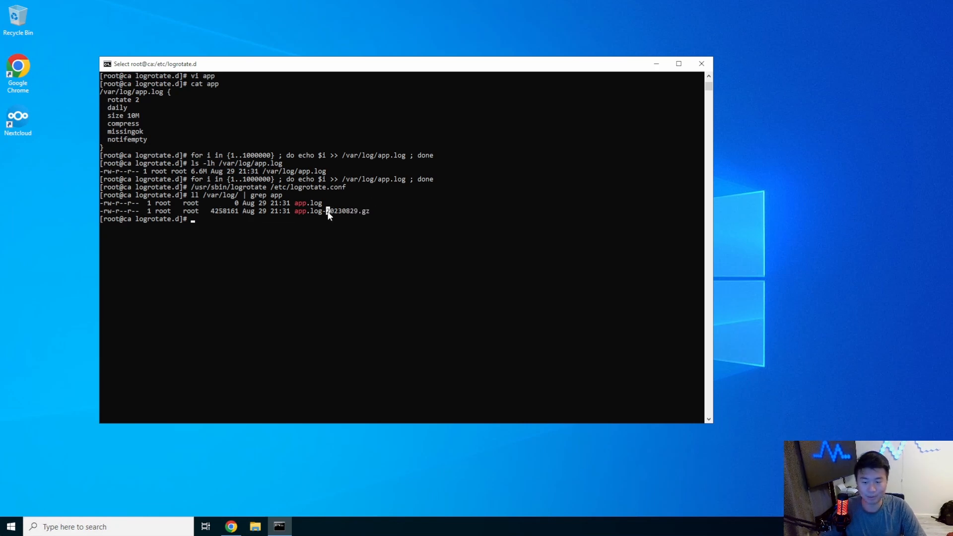
Step: List the app files in /var/log, then recall the forced logrotate command
type("ll /var/log/ | grep app")
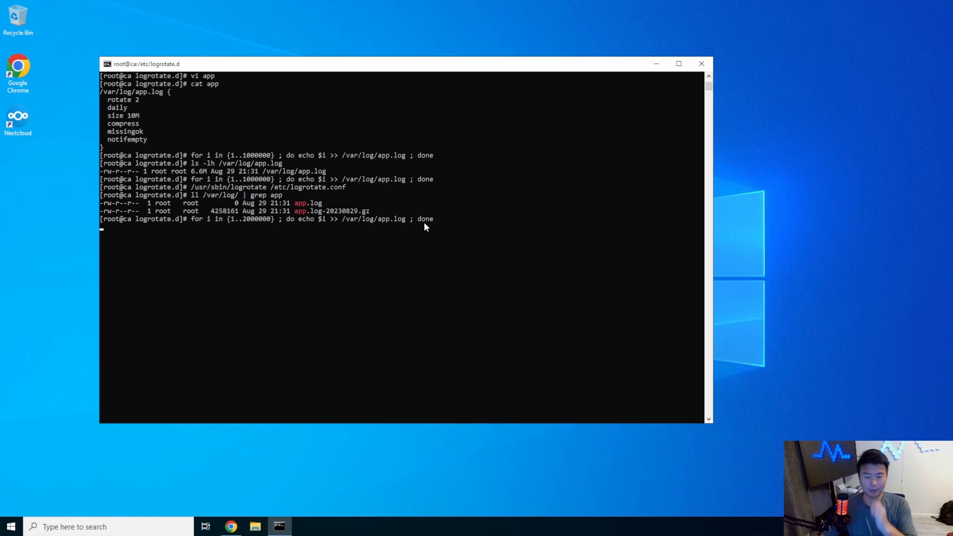
mouse_move(430, 209)
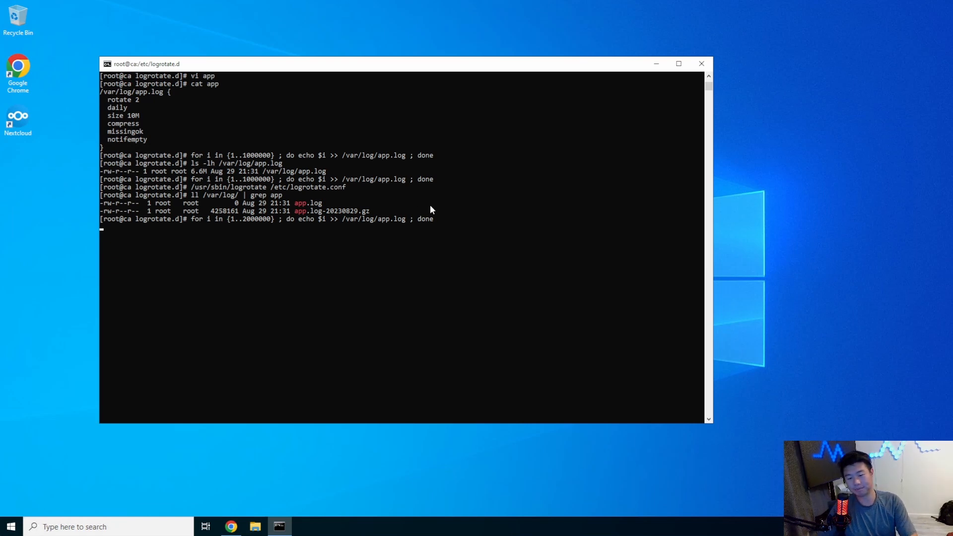
mouse_move(436, 195)
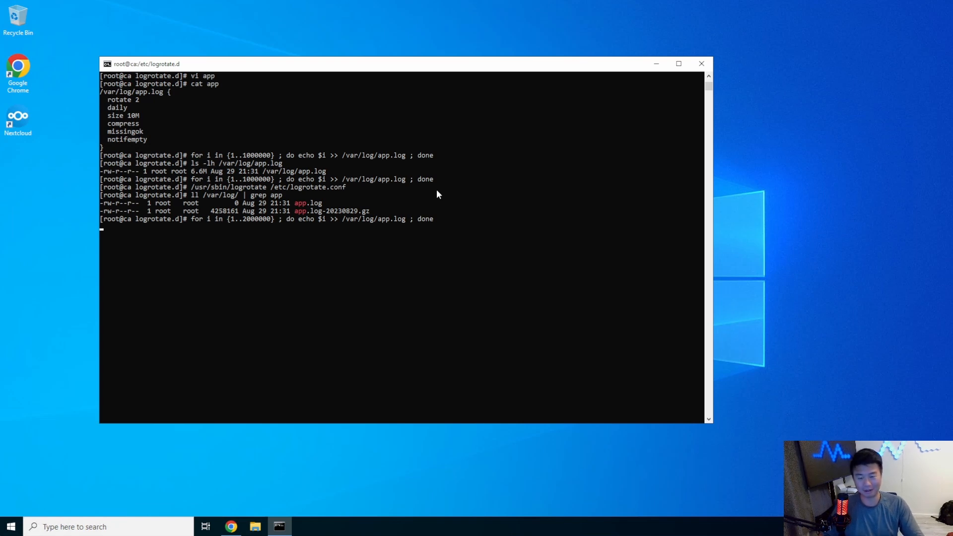
key("Return")
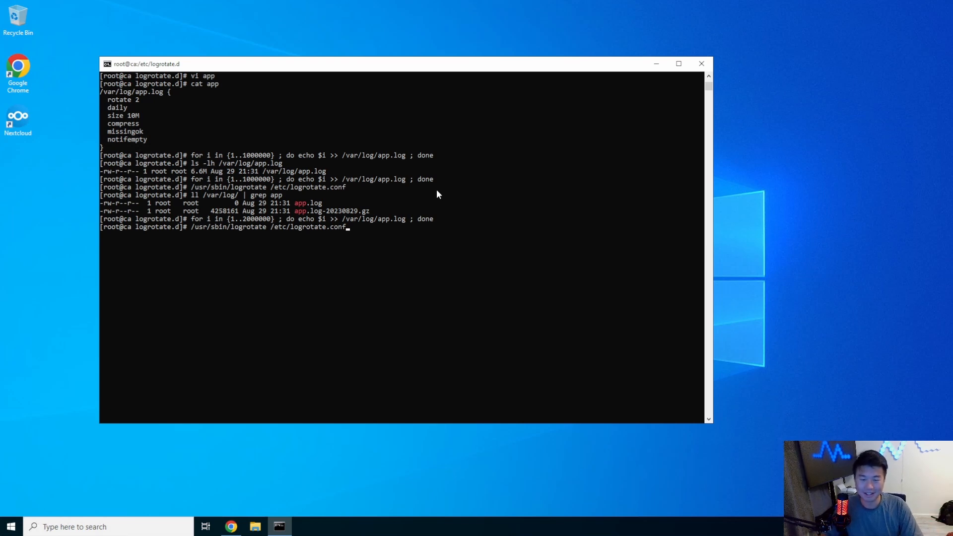
Step: Rerun the forced logrotate, which skips because app.log-20230829.gz already exists
key("Return")
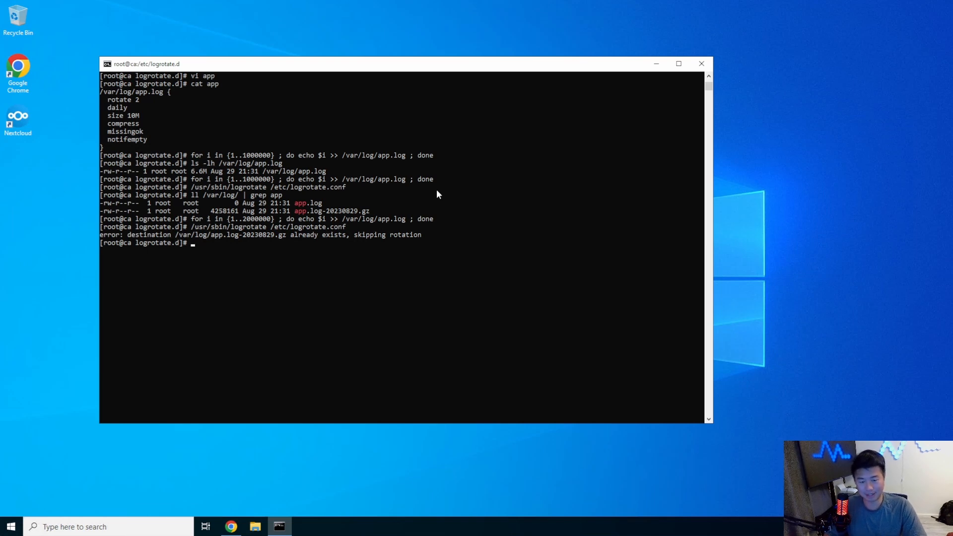
mouse_move(334, 214)
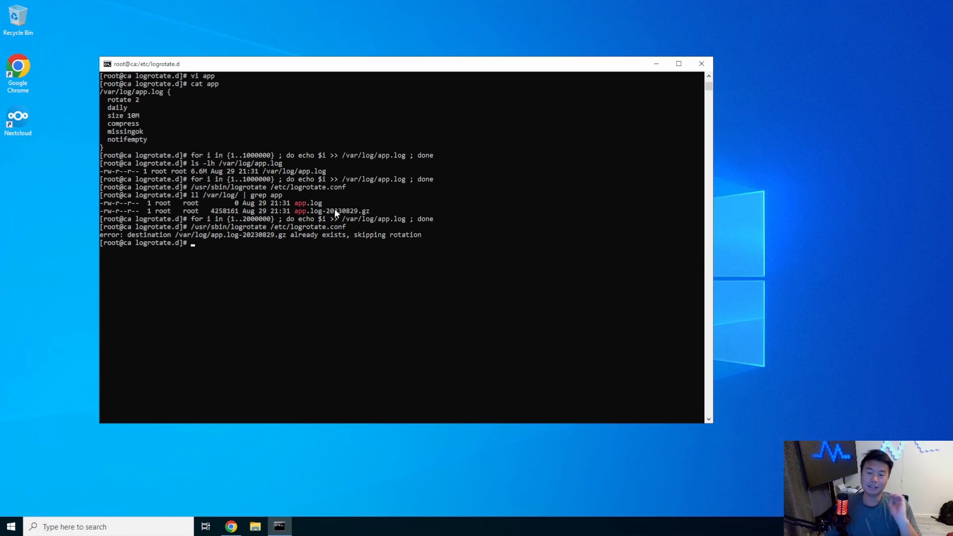
mouse_move(219, 239)
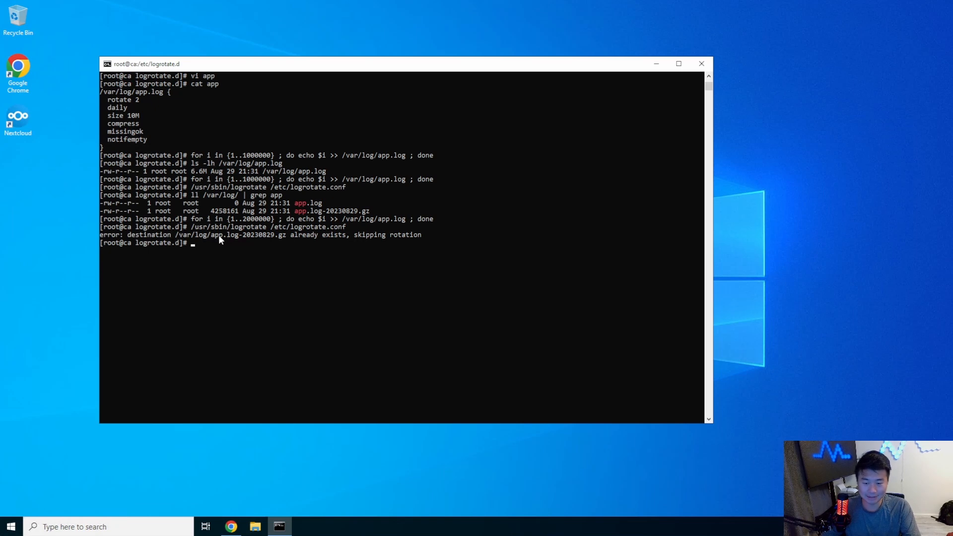
mouse_move(304, 228)
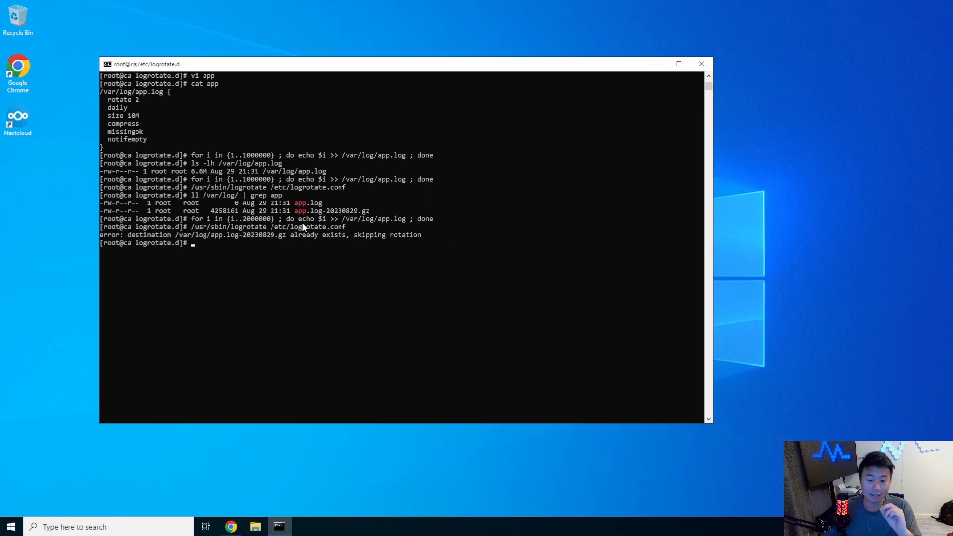
mouse_move(346, 215)
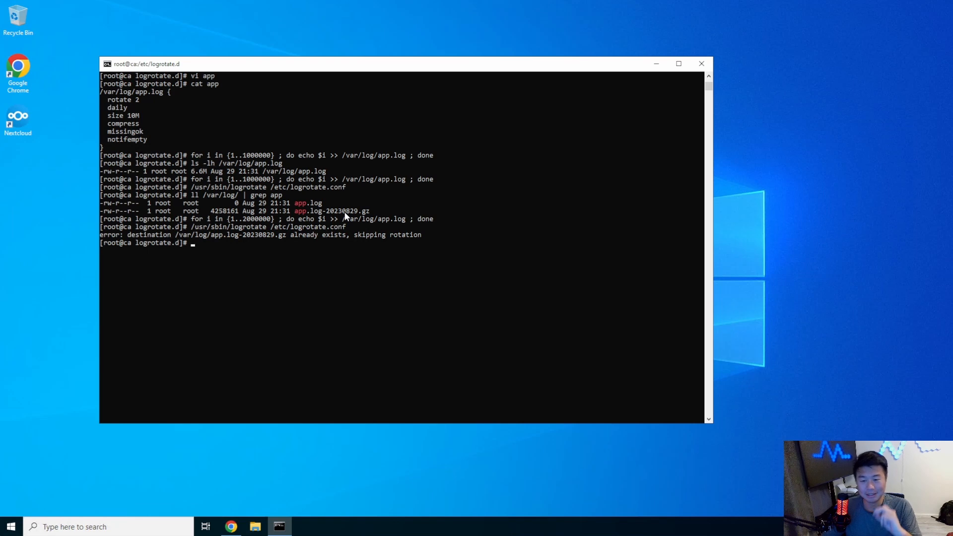
mouse_move(336, 217)
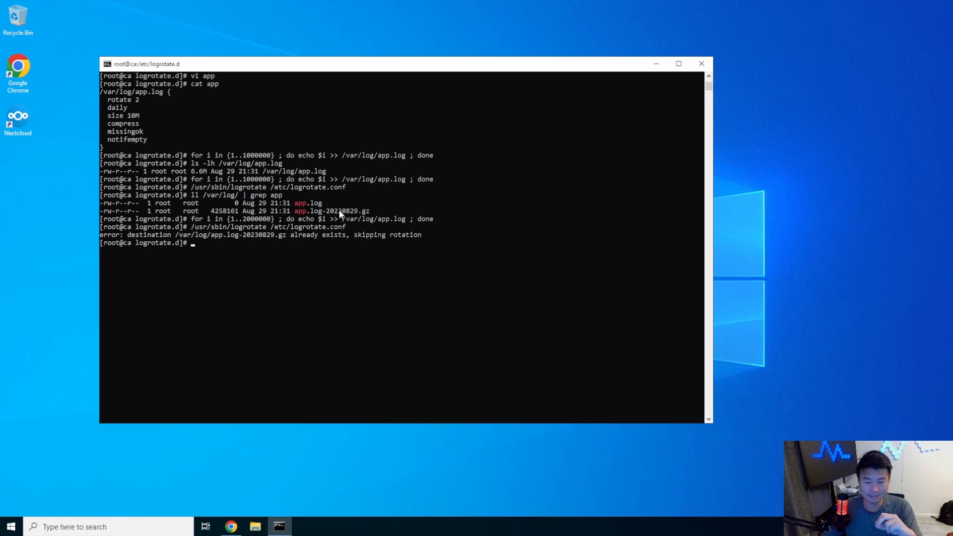
mouse_move(327, 204)
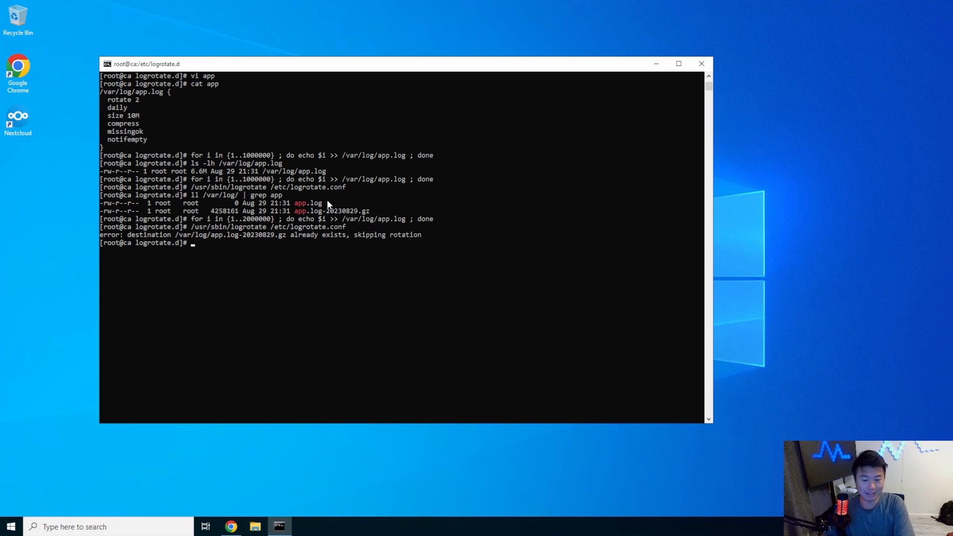
mouse_move(367, 220)
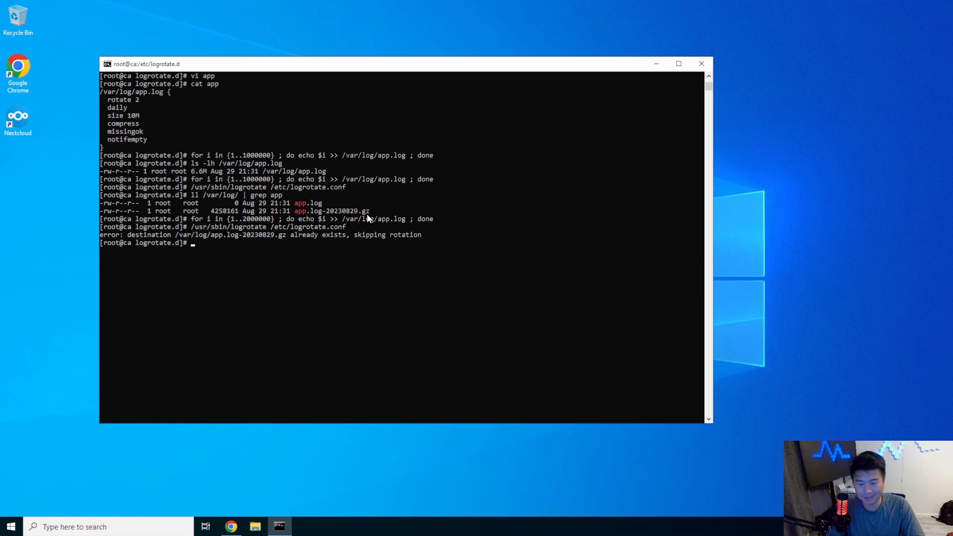
Step: Rename app.log-20230829.gz to app.log-20230827.gz from inside /var/log
type("mv")
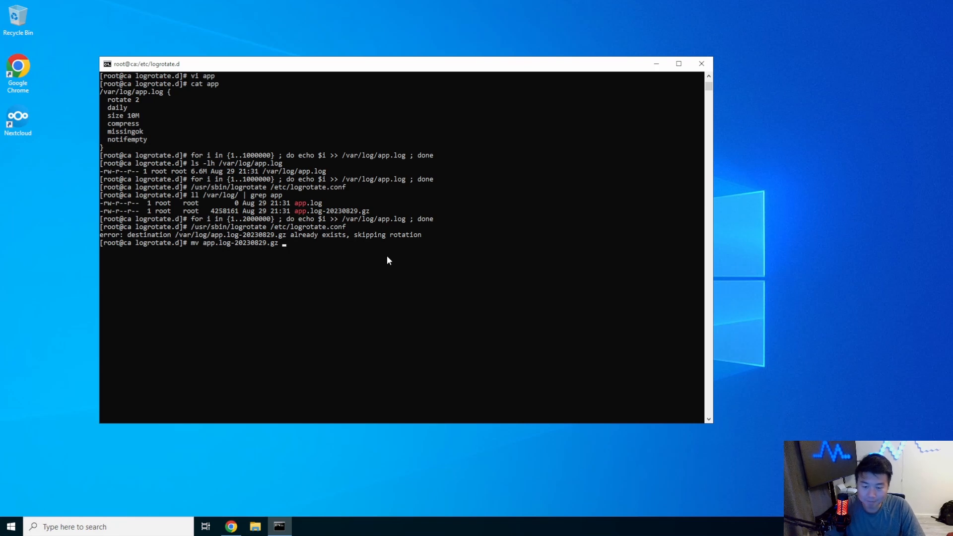
type("app.log-20230829.gz")
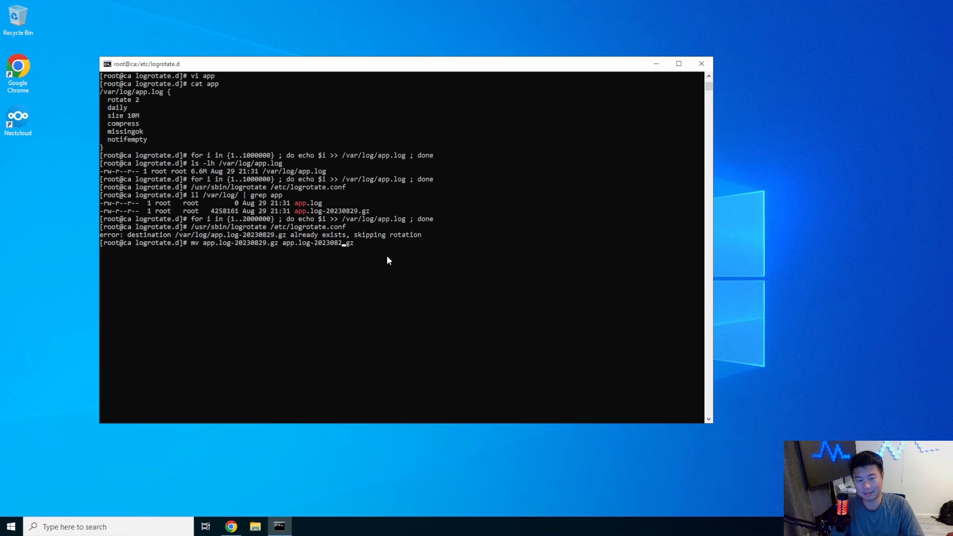
key("Return")
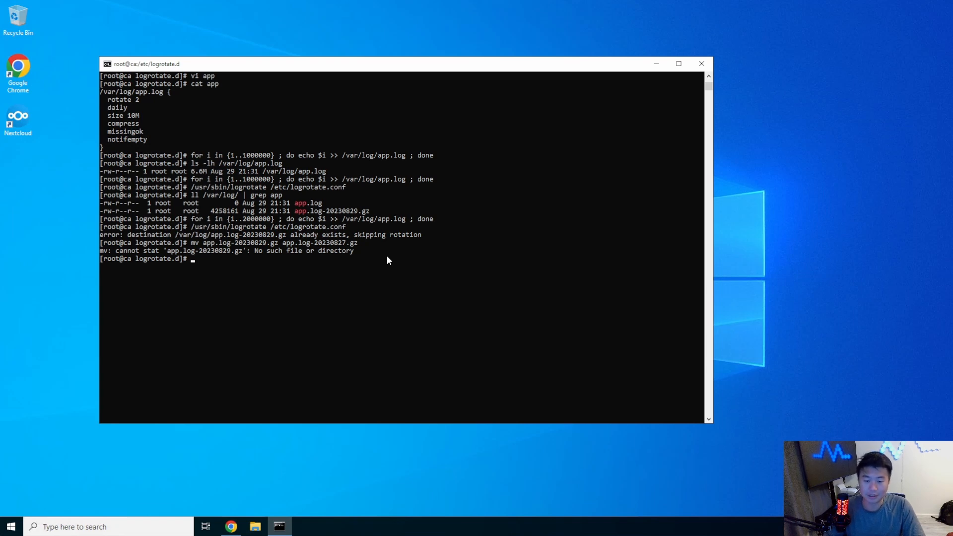
key("Return")
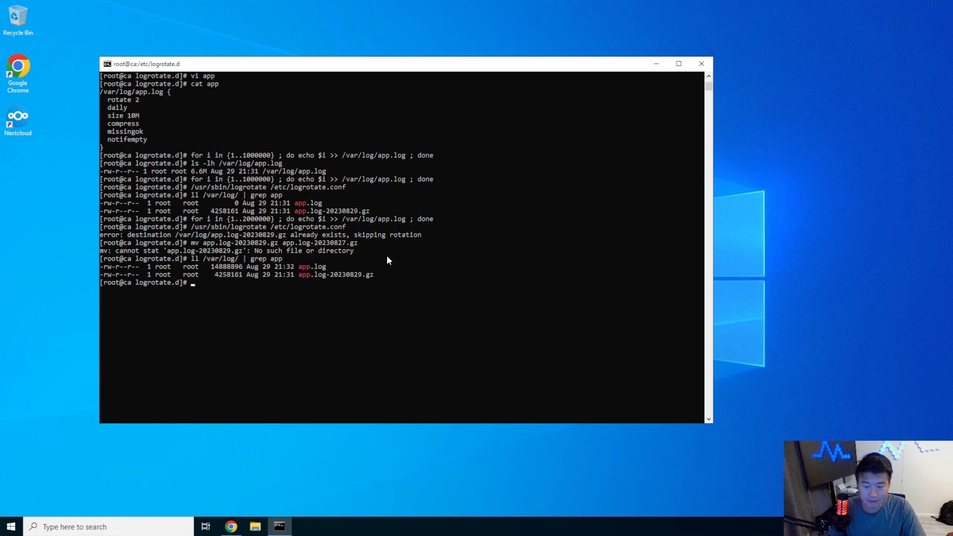
mouse_move(375, 277)
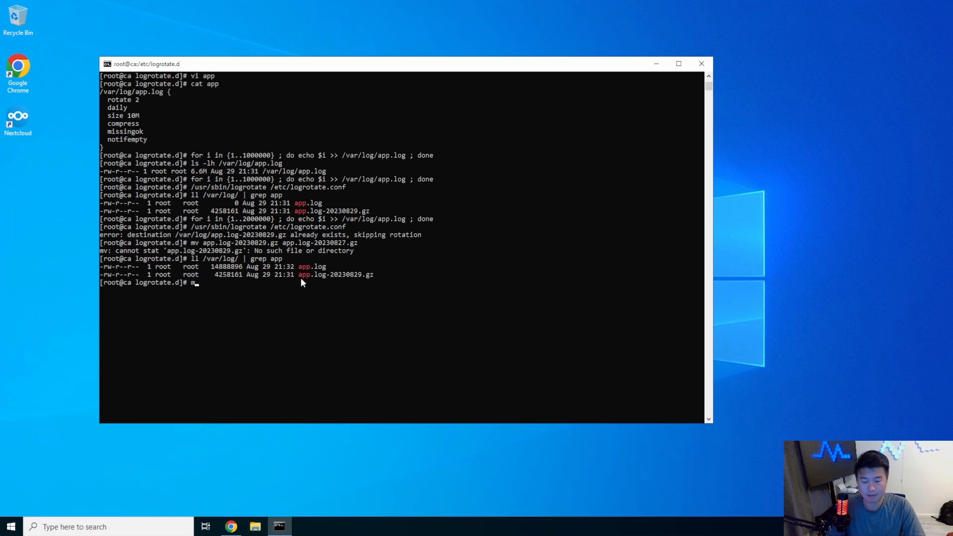
type("v app.log-20230829.gz app.log-20230827.gz")
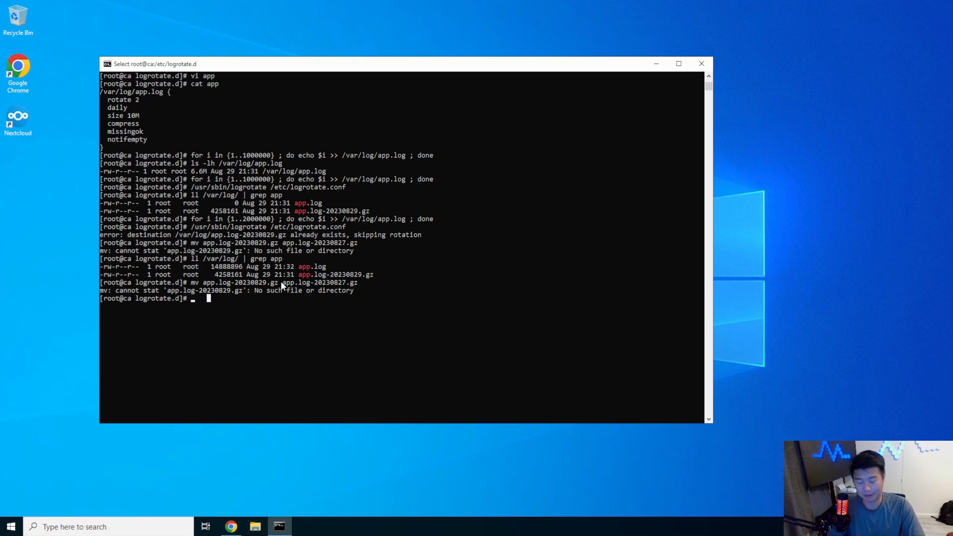
type("cd /var/log/")
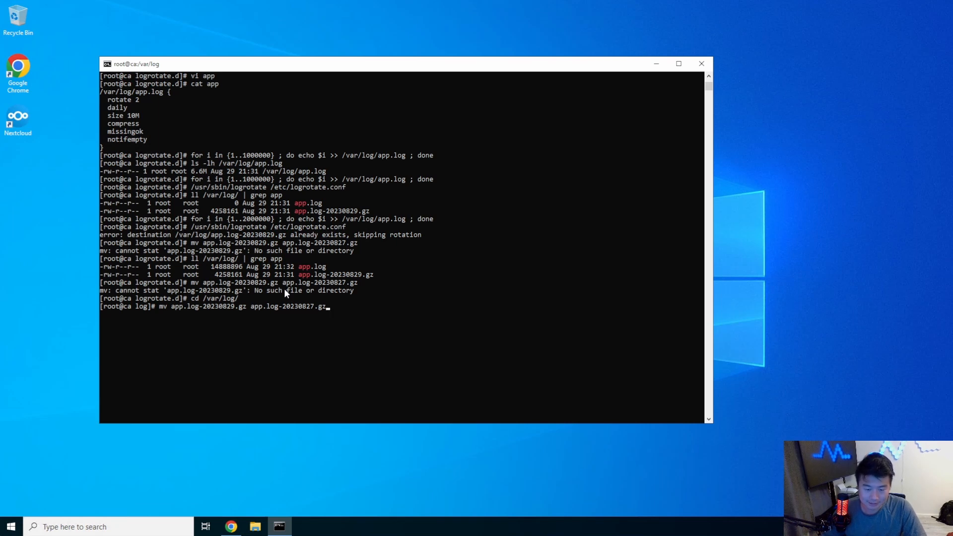
key("Return")
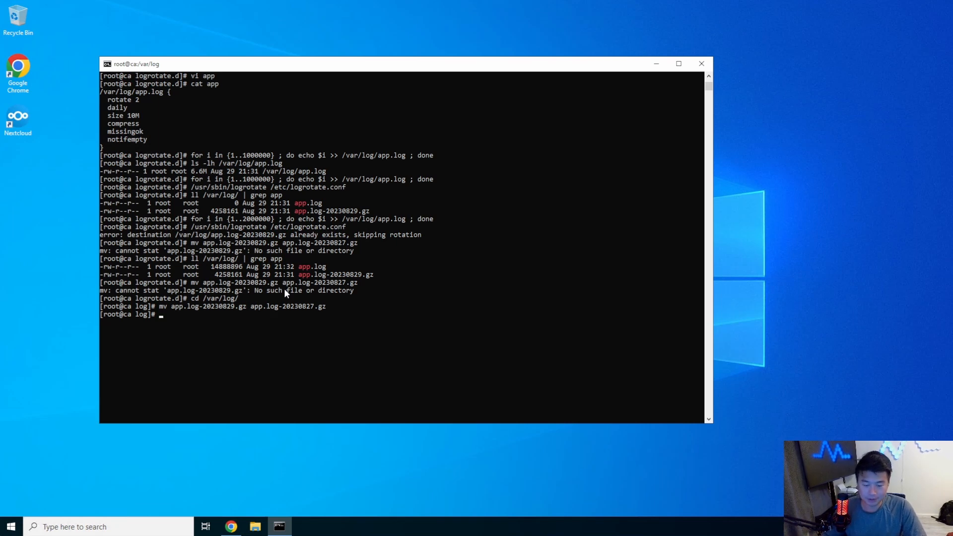
Step: Force a log rotation and list /var/log to see the new archive
type("for i in {1..2000000} ; do echo $i >> /var/log/app.log ; done")
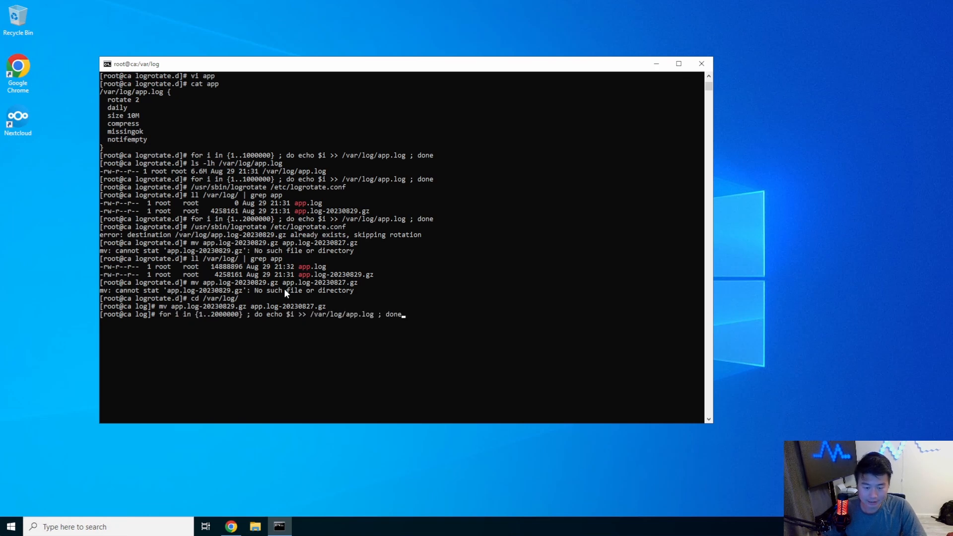
key("Return")
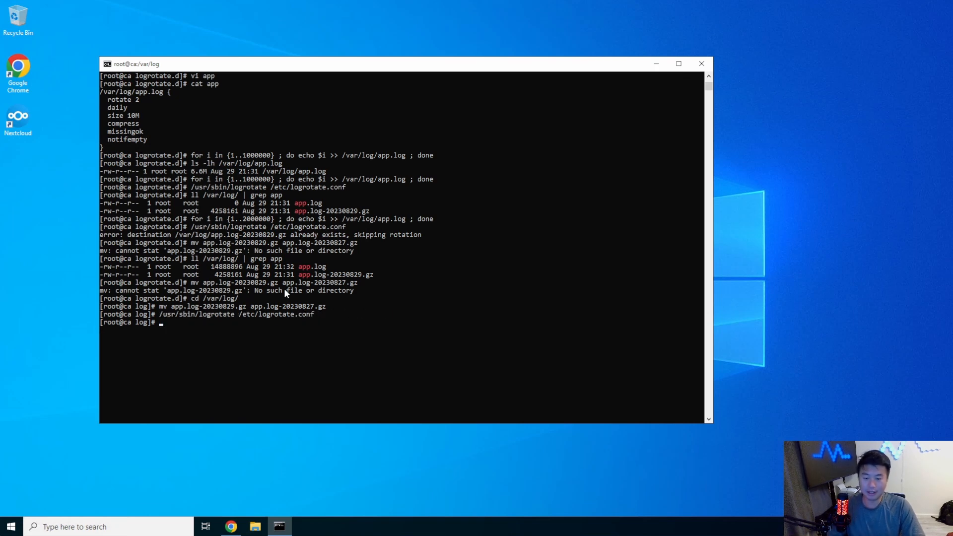
type("ll /var/log")
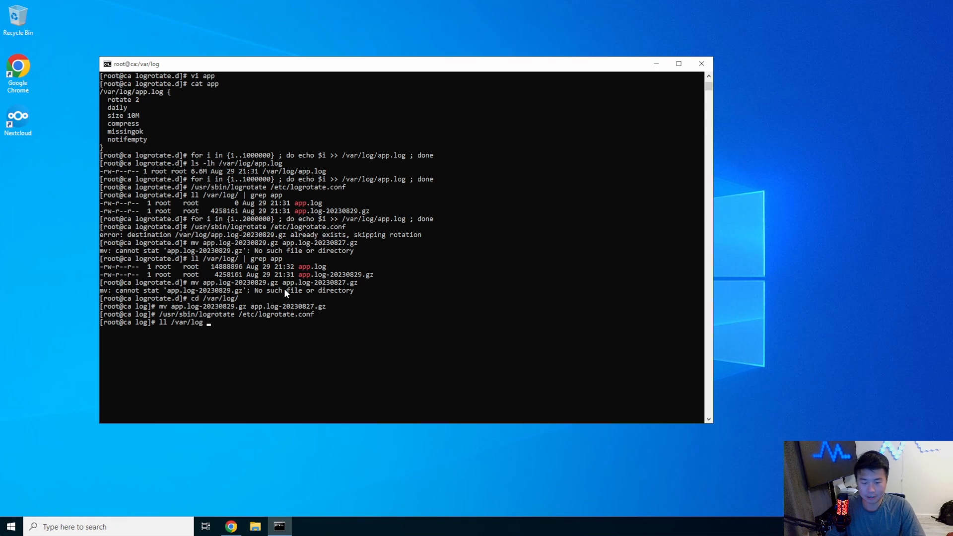
key("Return")
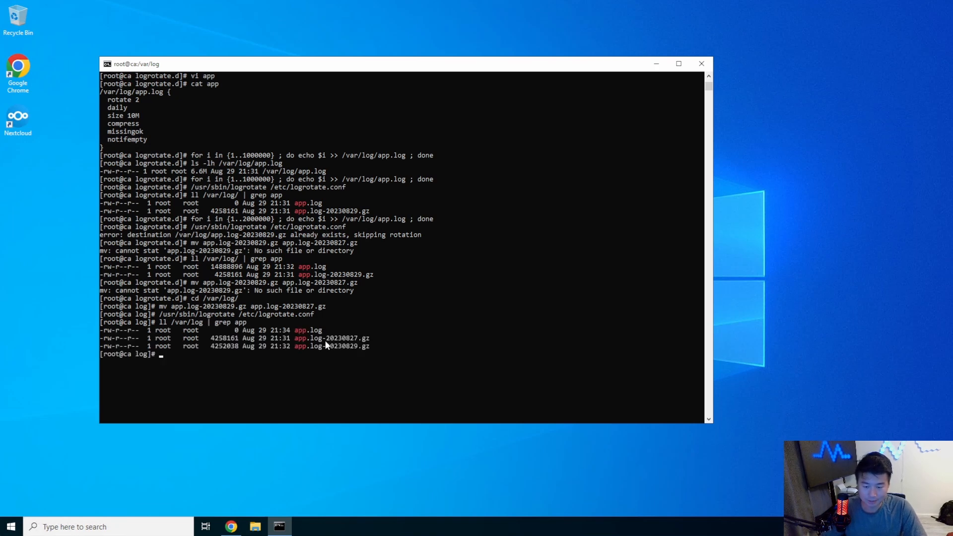
mouse_move(385, 343)
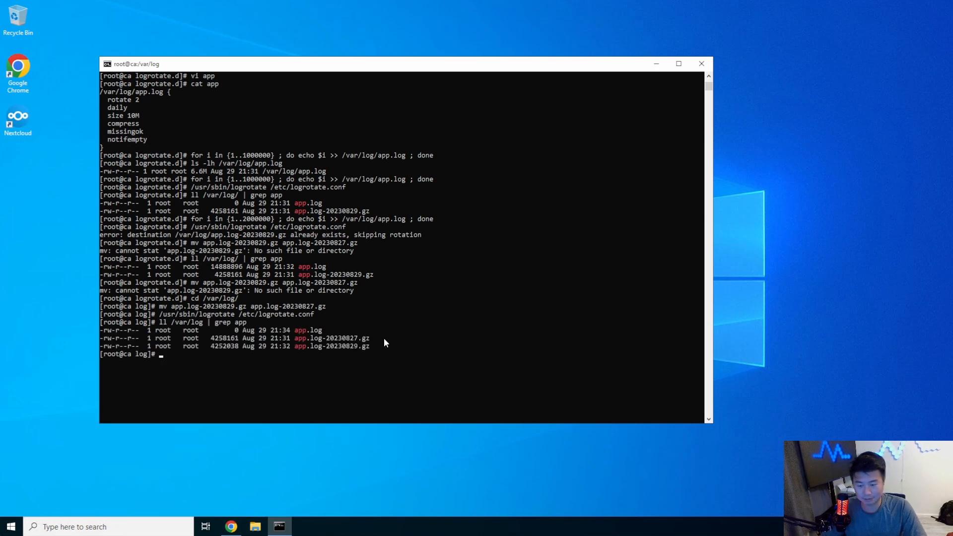
mouse_move(401, 351)
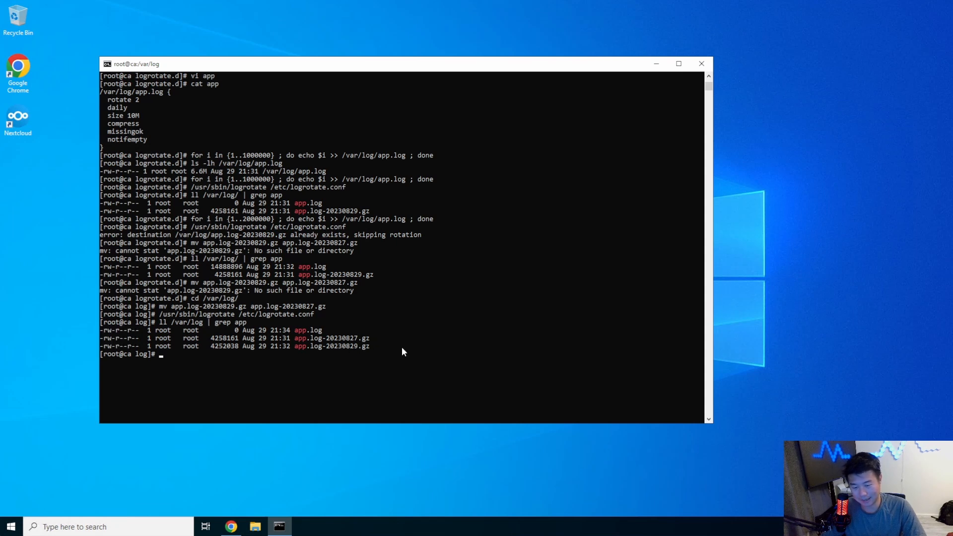
Step: Rename the newest archive app.log-20230829.gz to app.log-20230827.gz
type("ll /var/log | grep app")
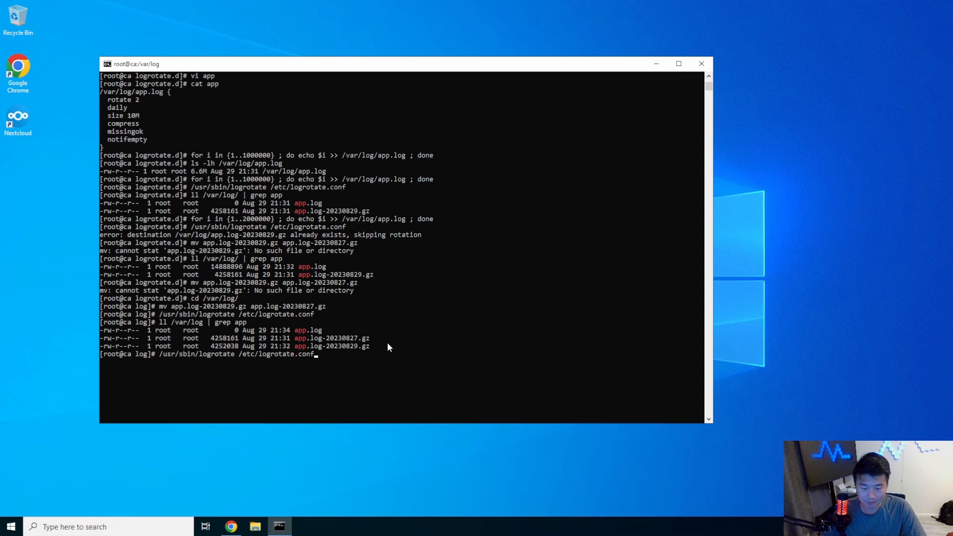
type("mv app.log-20230829.gz app.log-20230827.gz")
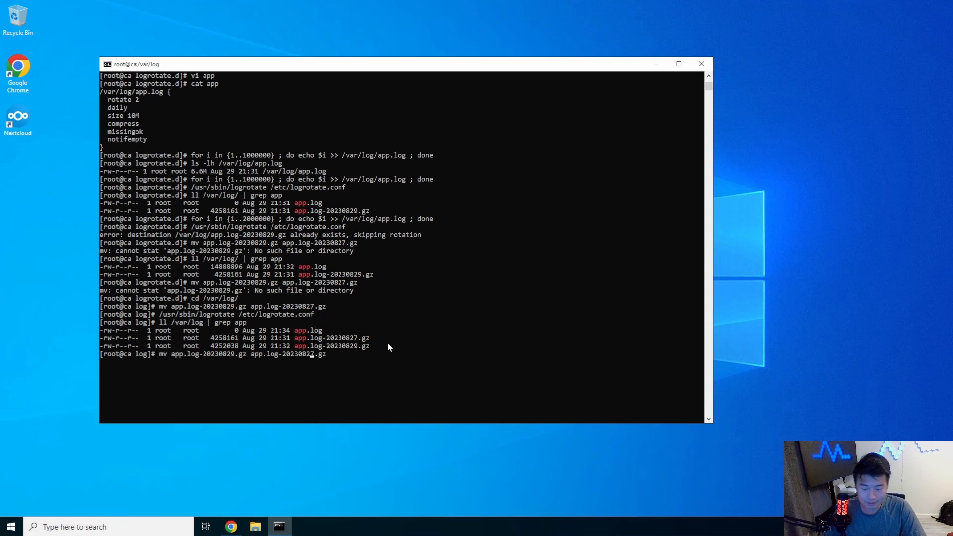
key("Return")
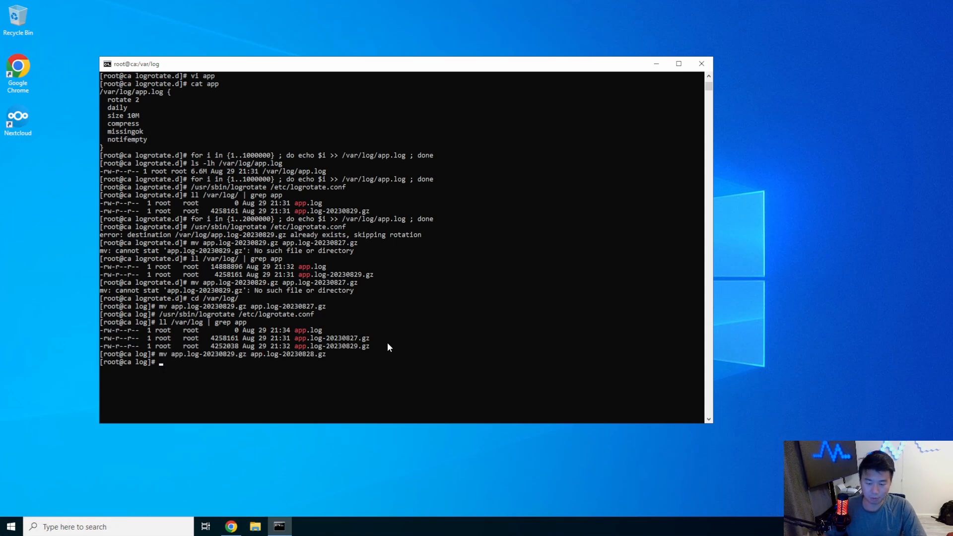
Step: Move into /var/log, list the app log files, and highlight the 'rotate 2' setting
type("cd /var/log/")
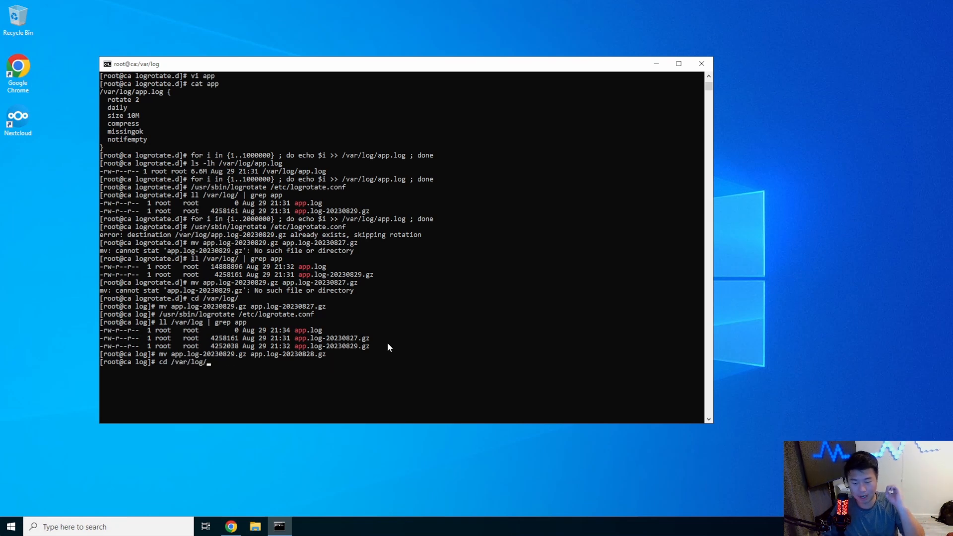
type("ll /var/log/ | grep app")
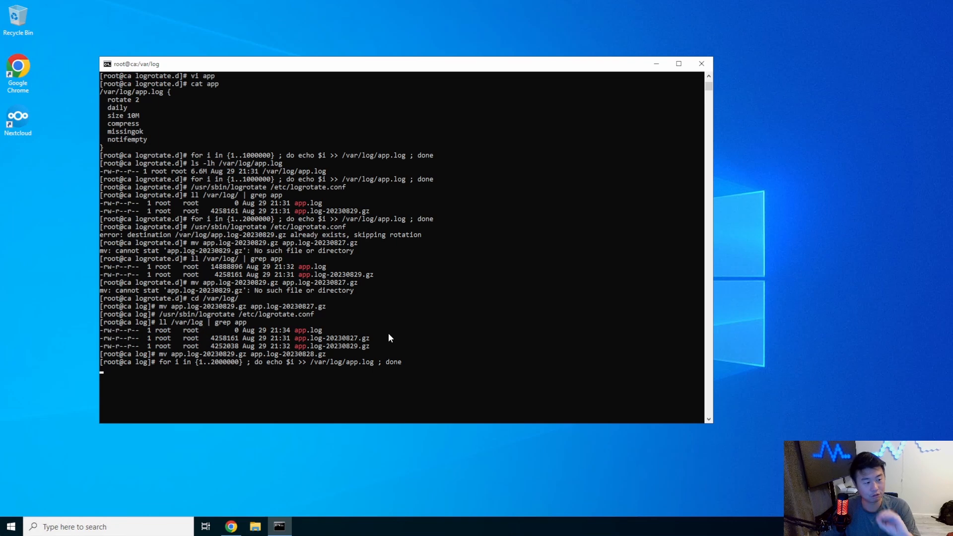
mouse_move(408, 314)
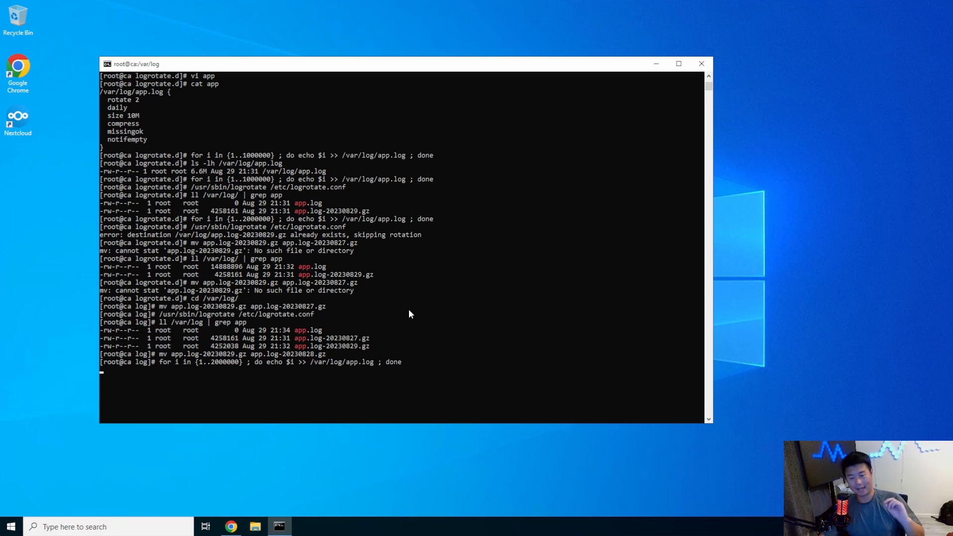
mouse_move(141, 106)
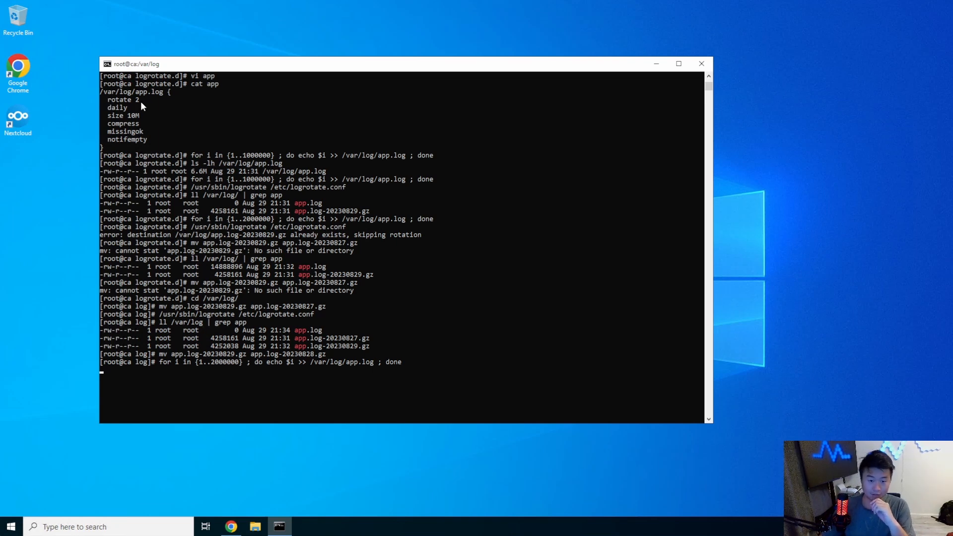
double_click(123, 100)
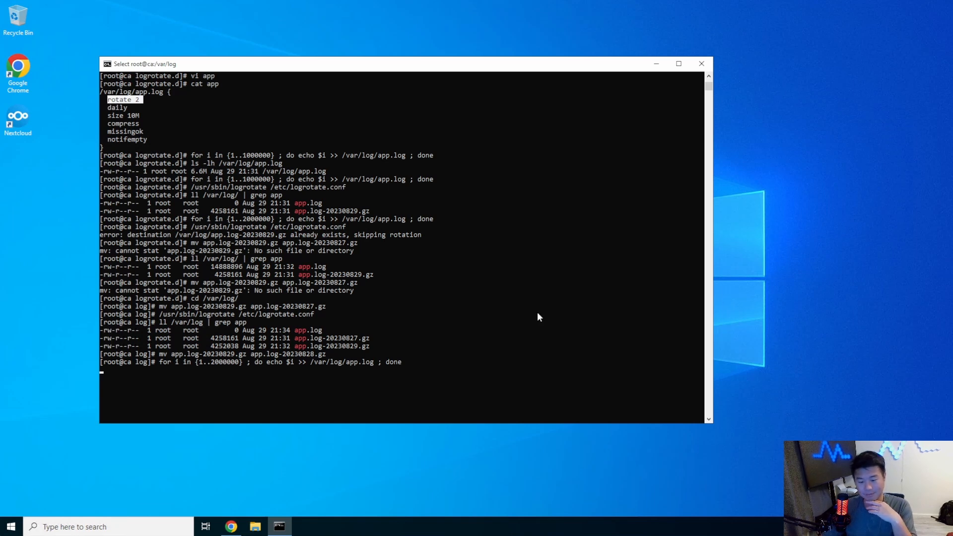
mouse_move(517, 311)
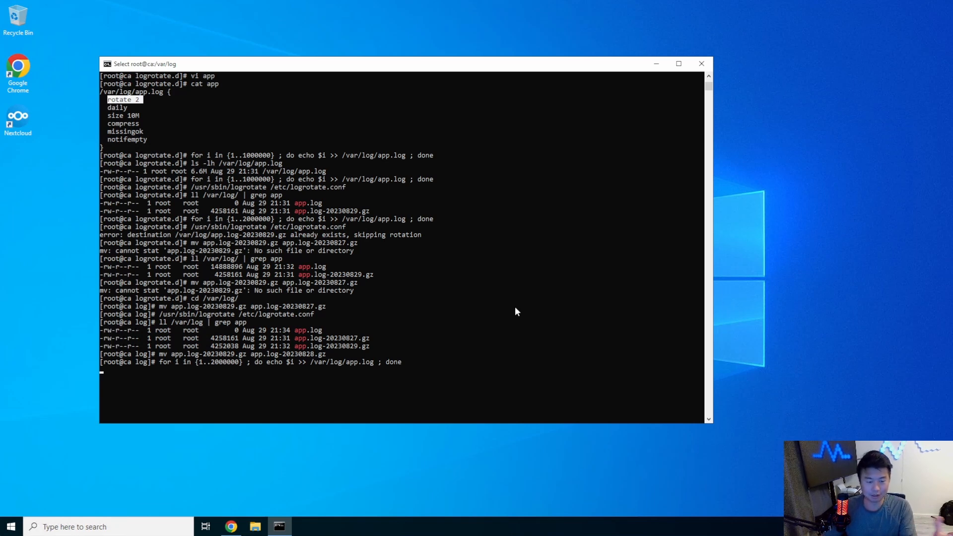
mouse_move(458, 312)
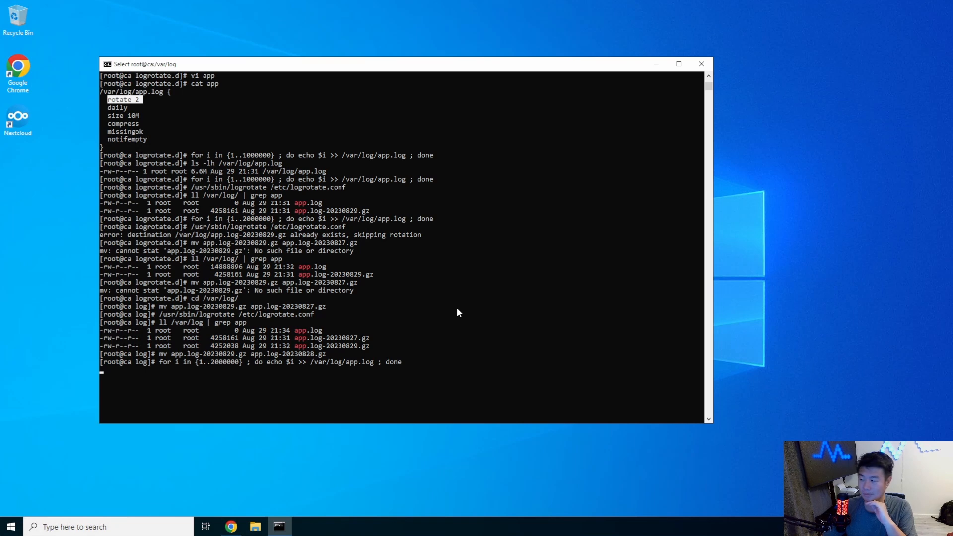
mouse_move(184, 95)
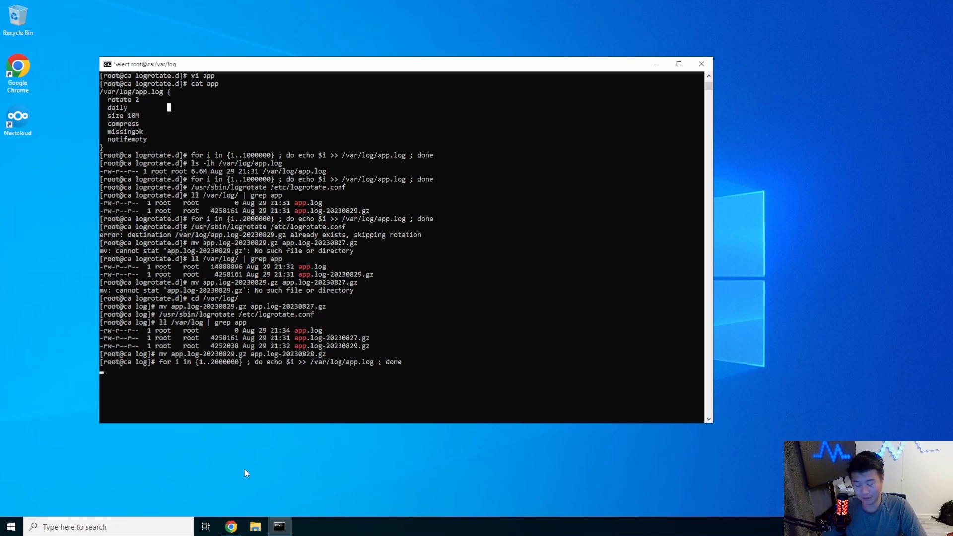
mouse_move(263, 457)
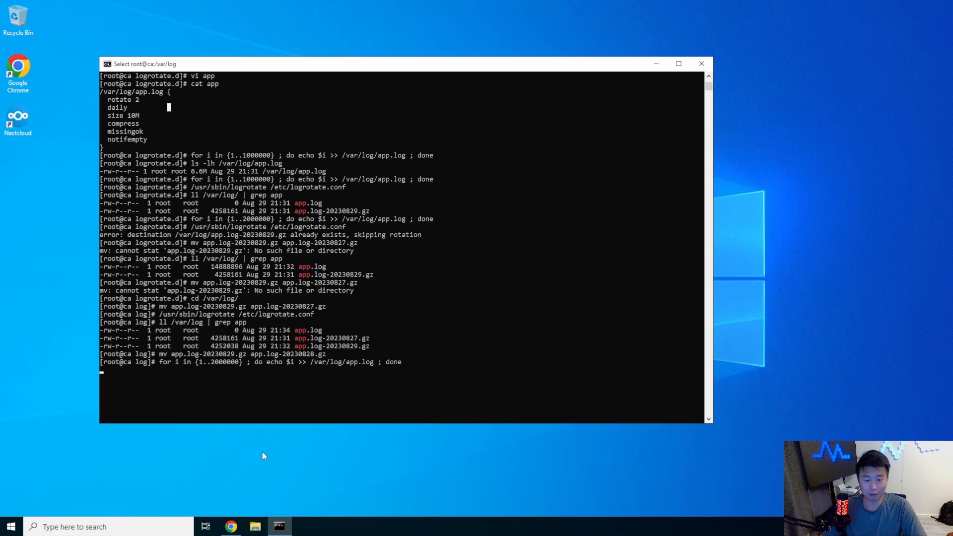
mouse_move(297, 329)
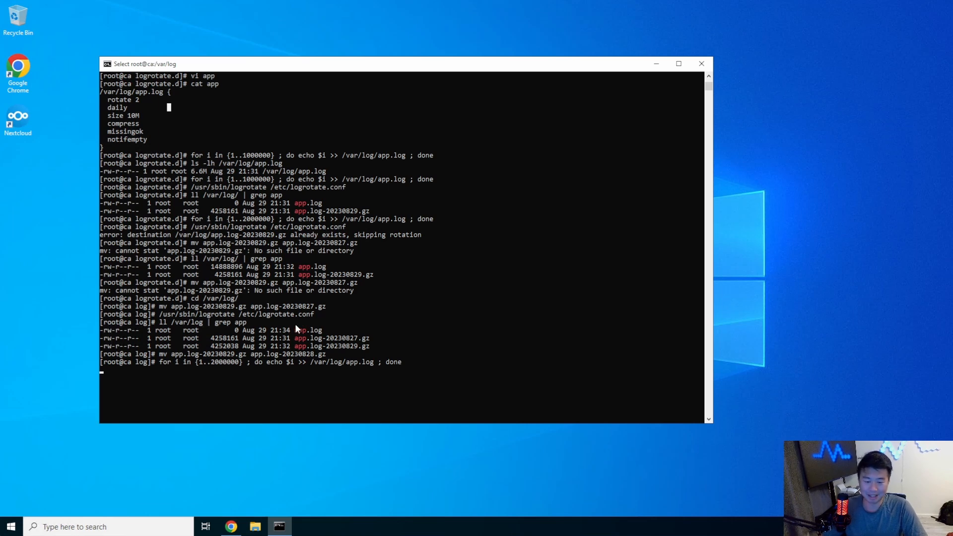
mouse_move(351, 338)
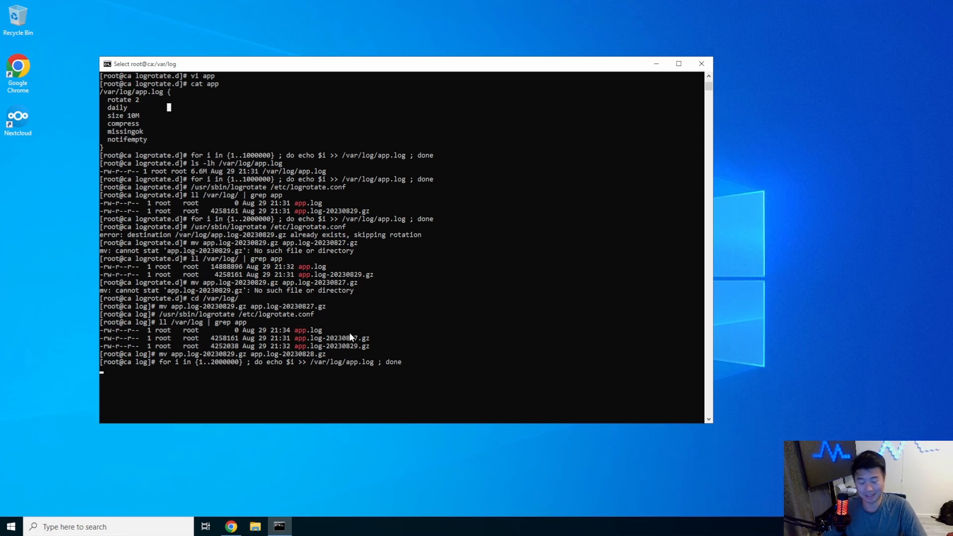
mouse_move(356, 336)
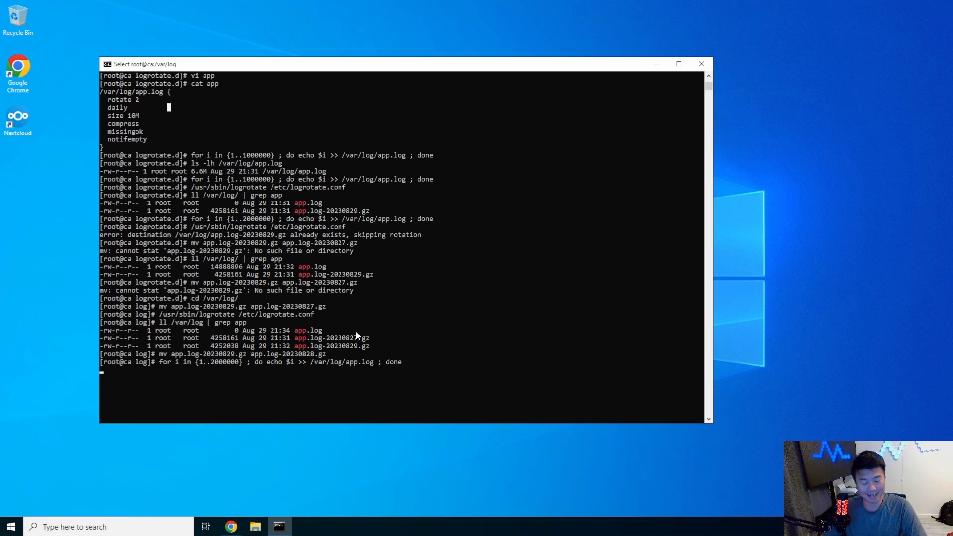
mouse_move(394, 335)
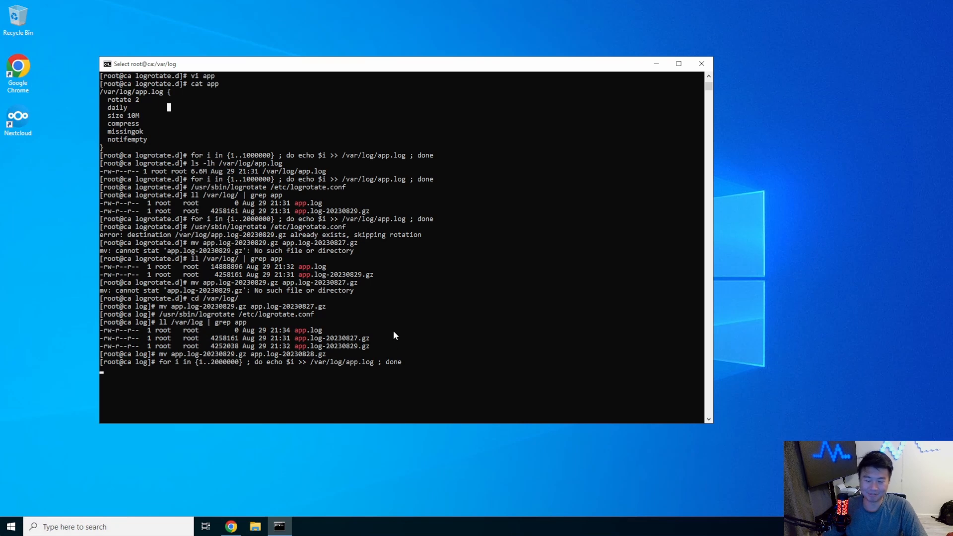
mouse_move(400, 333)
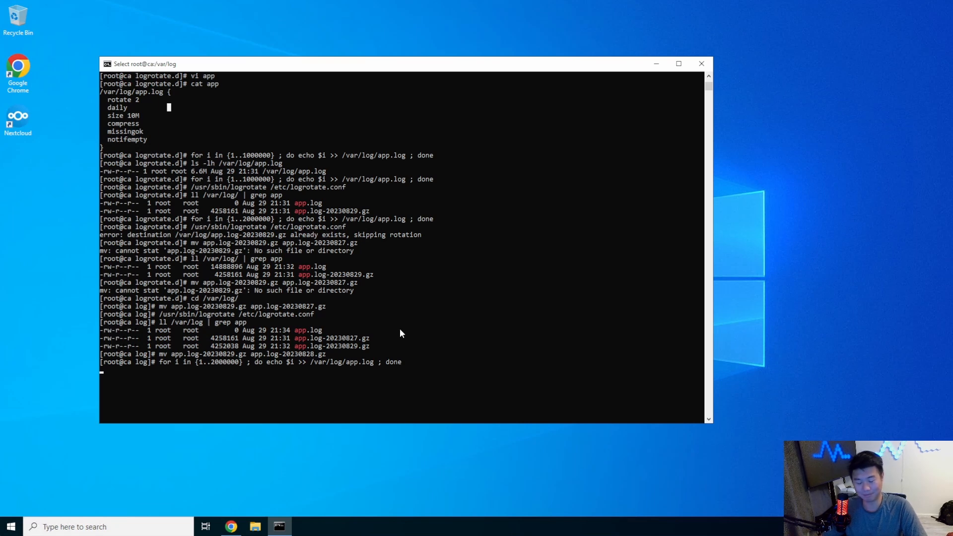
mouse_move(392, 332)
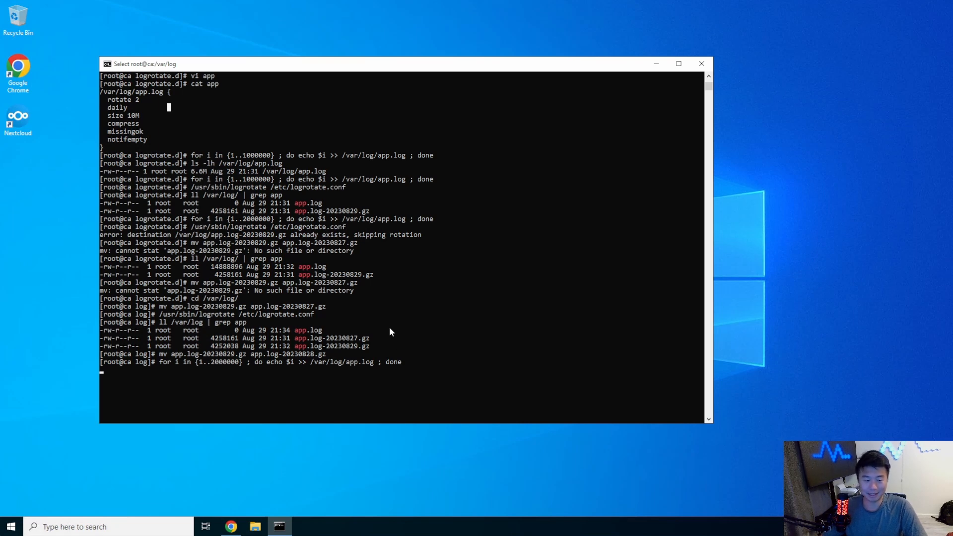
mouse_move(392, 340)
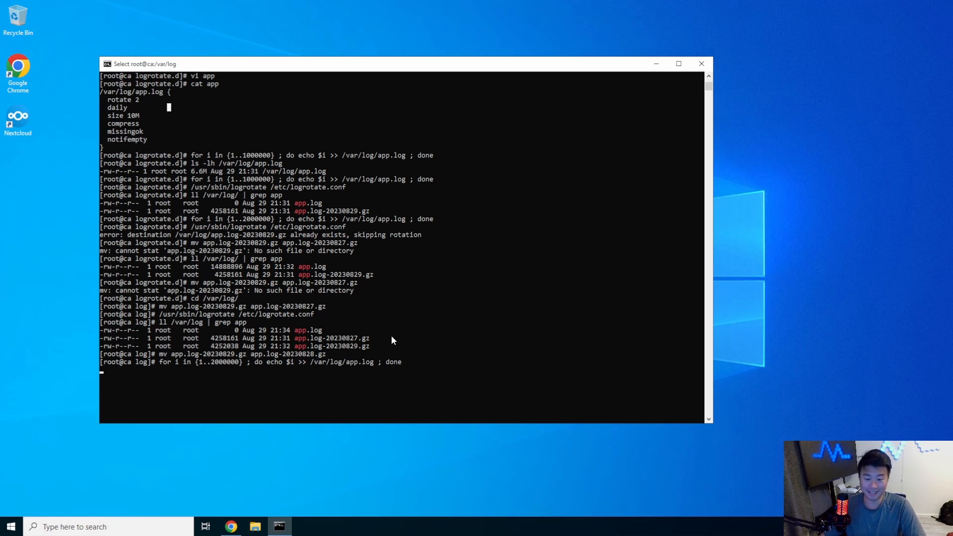
mouse_move(382, 327)
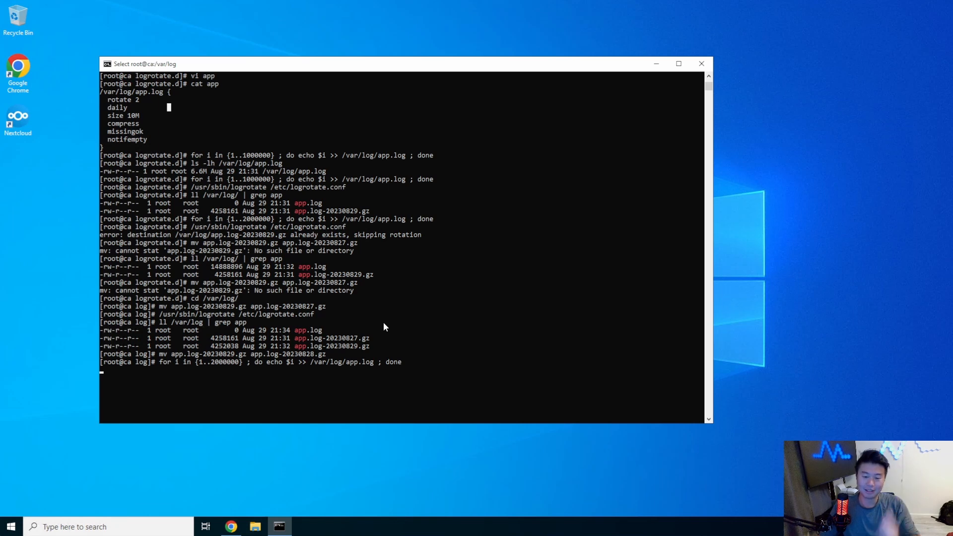
mouse_move(286, 396)
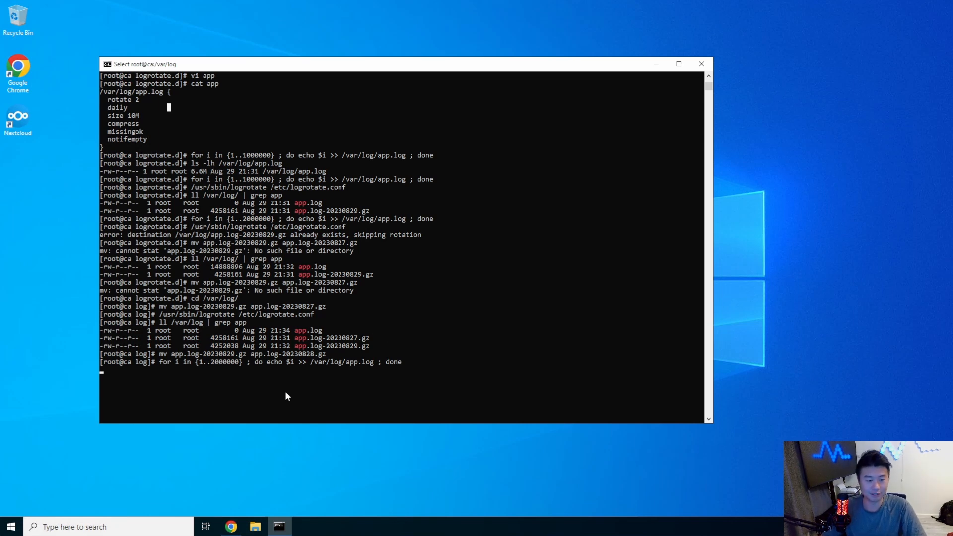
mouse_move(291, 403)
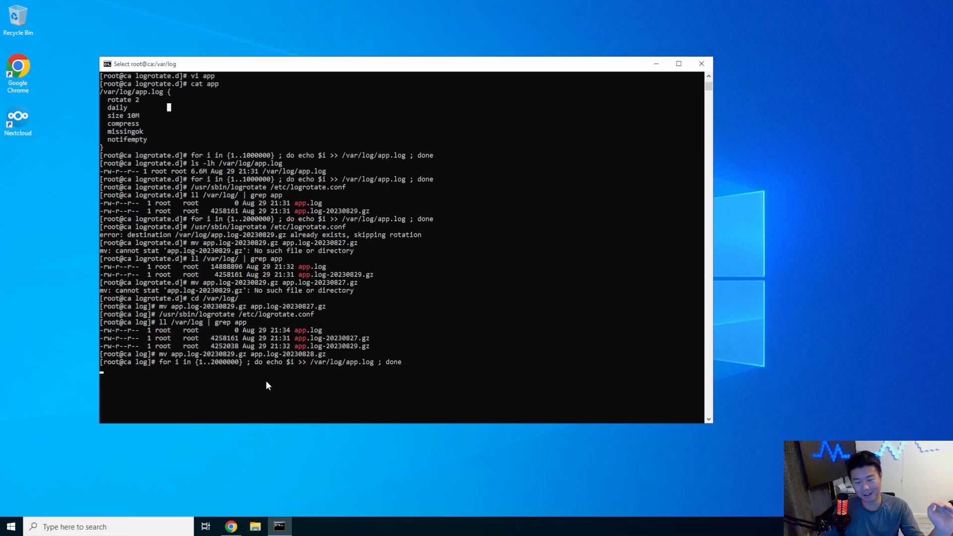
mouse_move(264, 386)
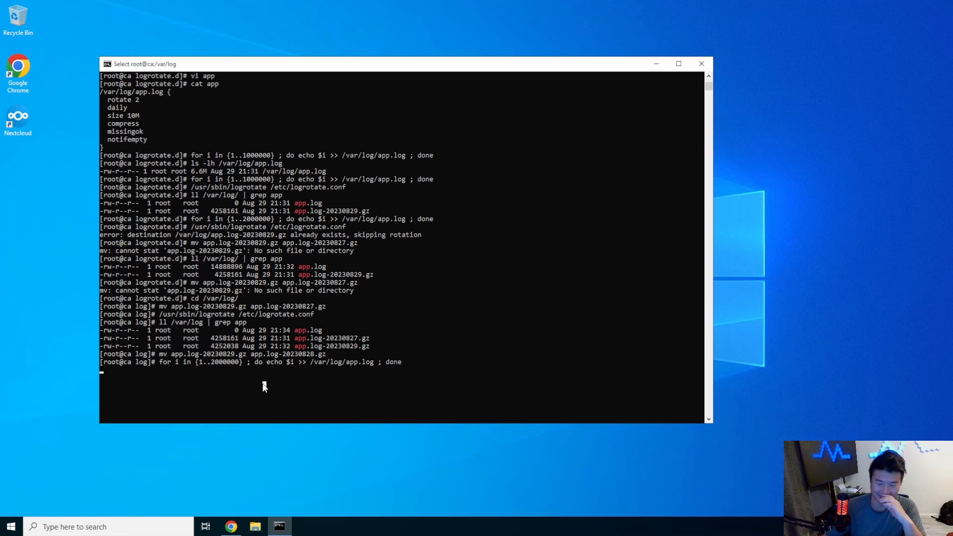
Step: List the app logs, then run /usr/sbin/logrotate /etc/logrotate.conf to rotate again
key("Return")
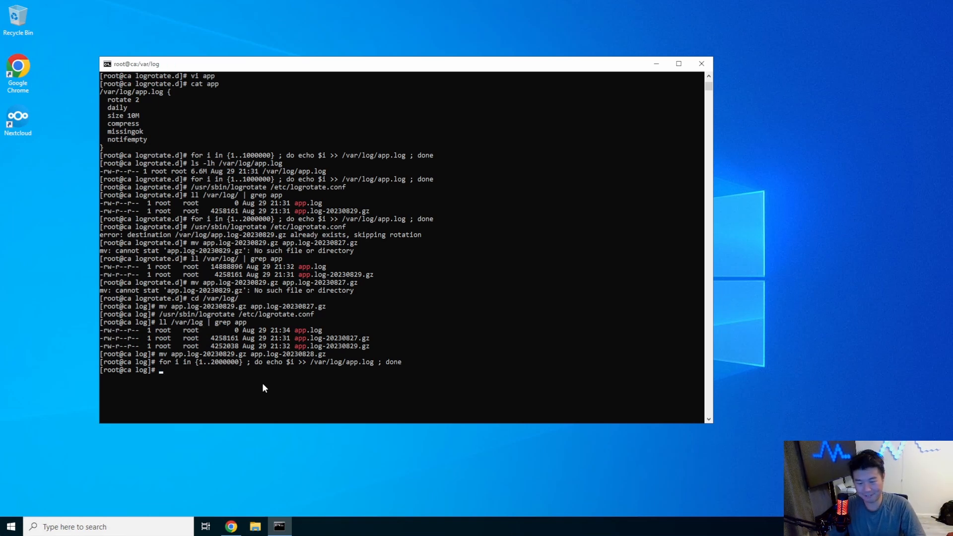
key("Return")
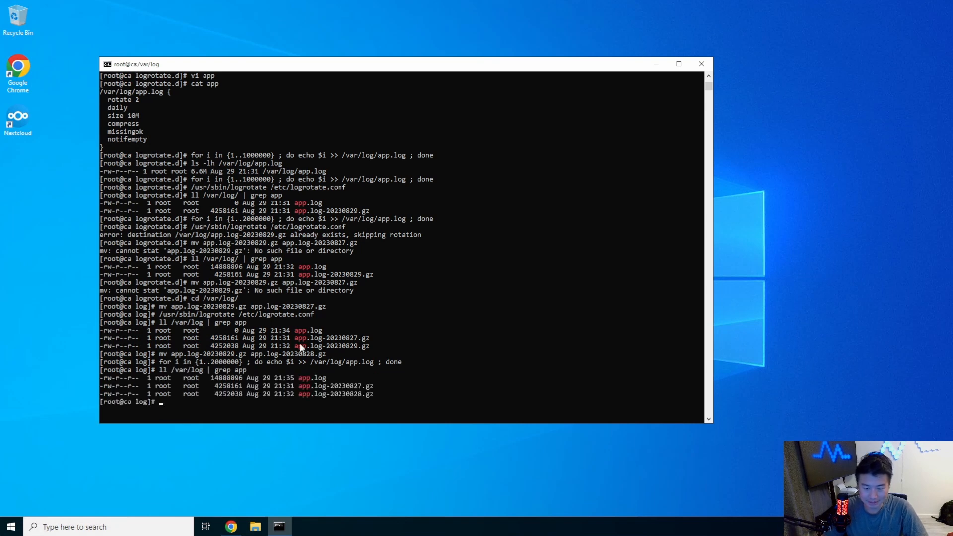
mouse_move(328, 389)
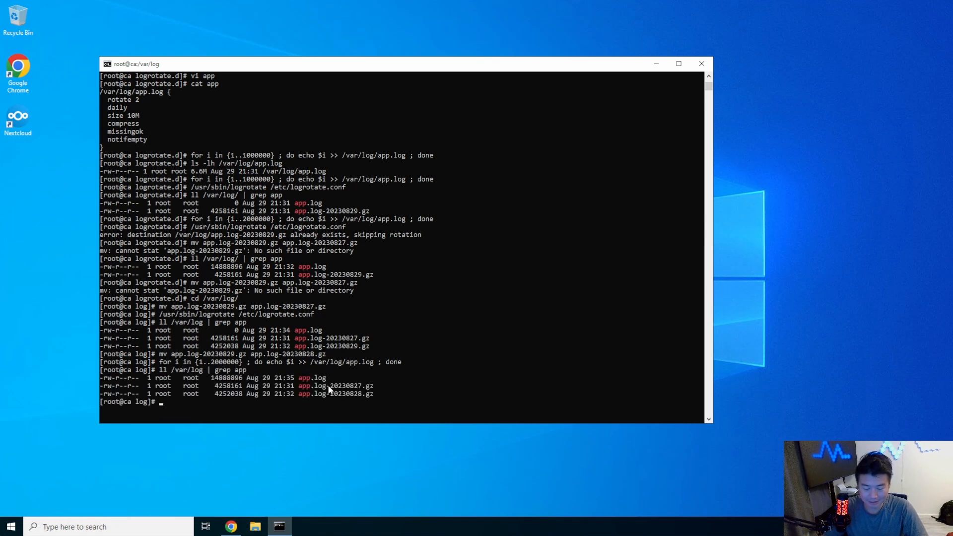
type("ll /var/log | grep app")
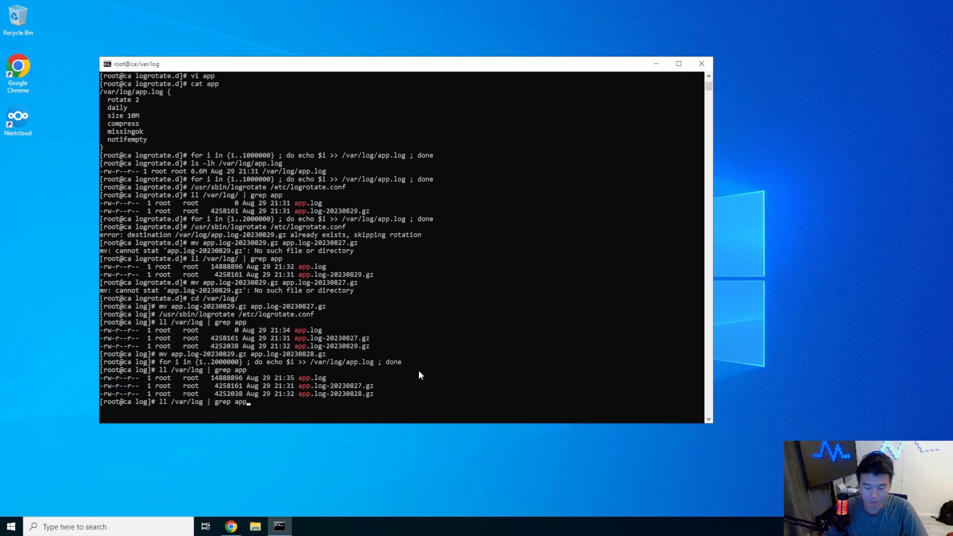
type("/usr/sbin/logrotate /etc/logrotate.conf")
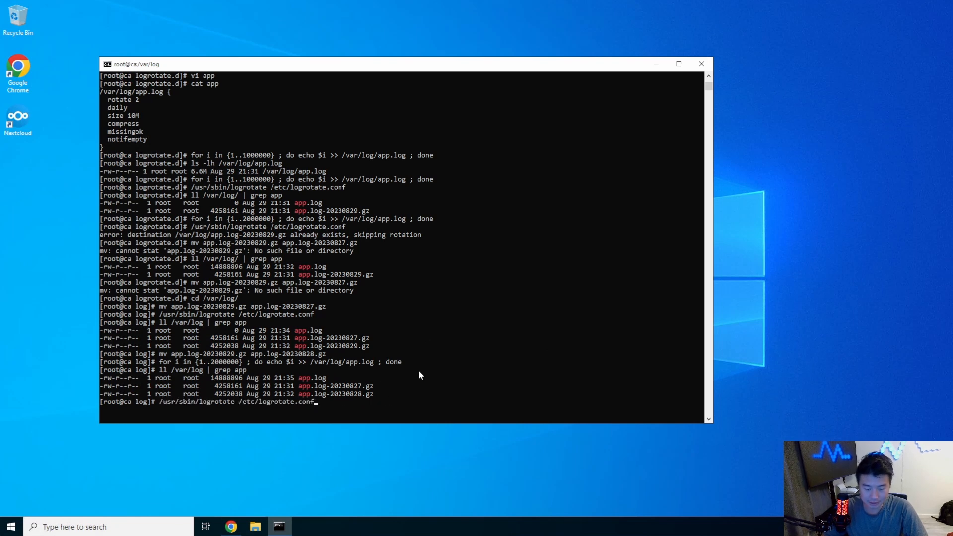
key("Return")
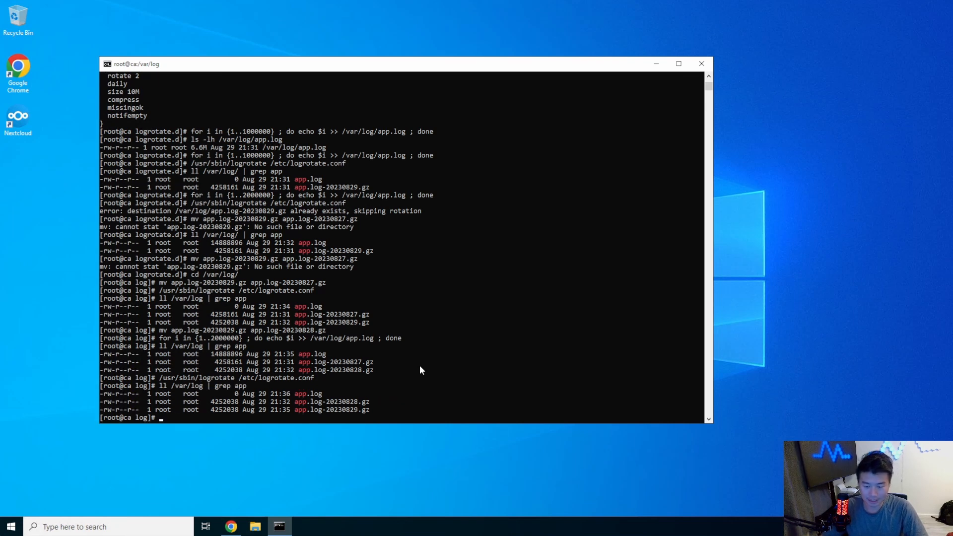
mouse_move(344, 421)
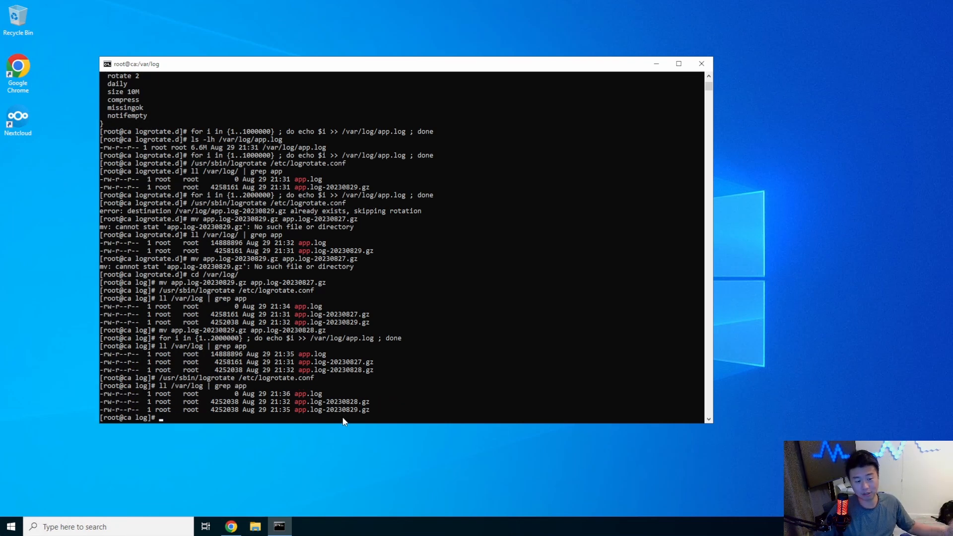
mouse_move(325, 366)
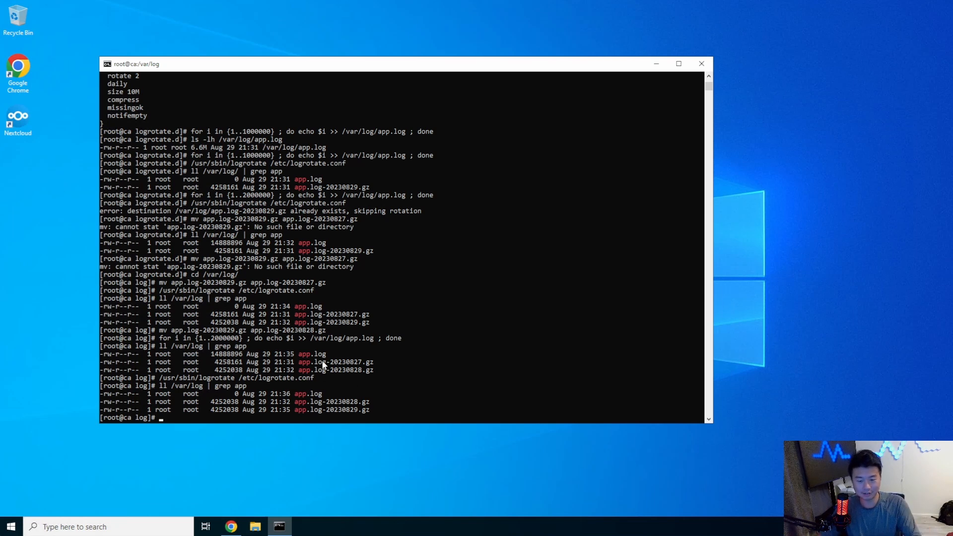
mouse_move(344, 406)
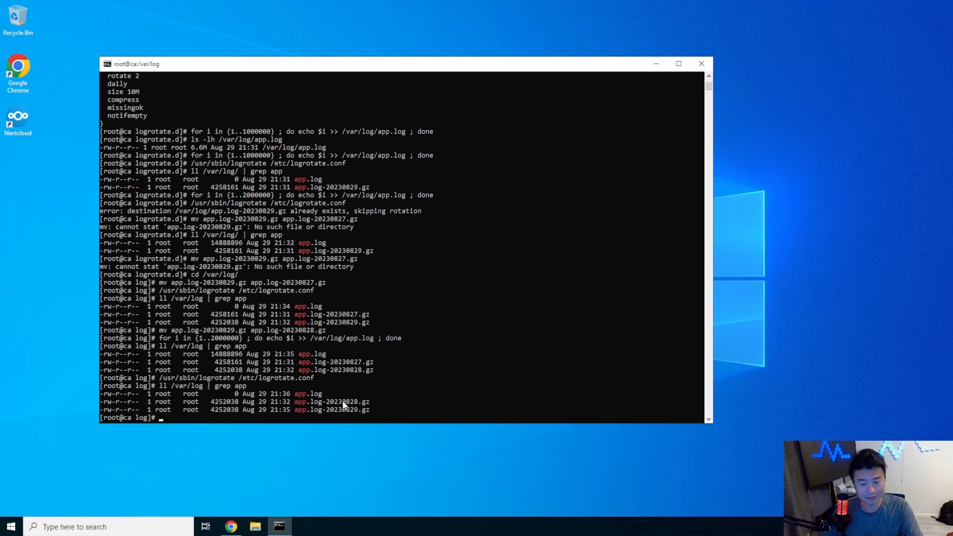
mouse_move(298, 188)
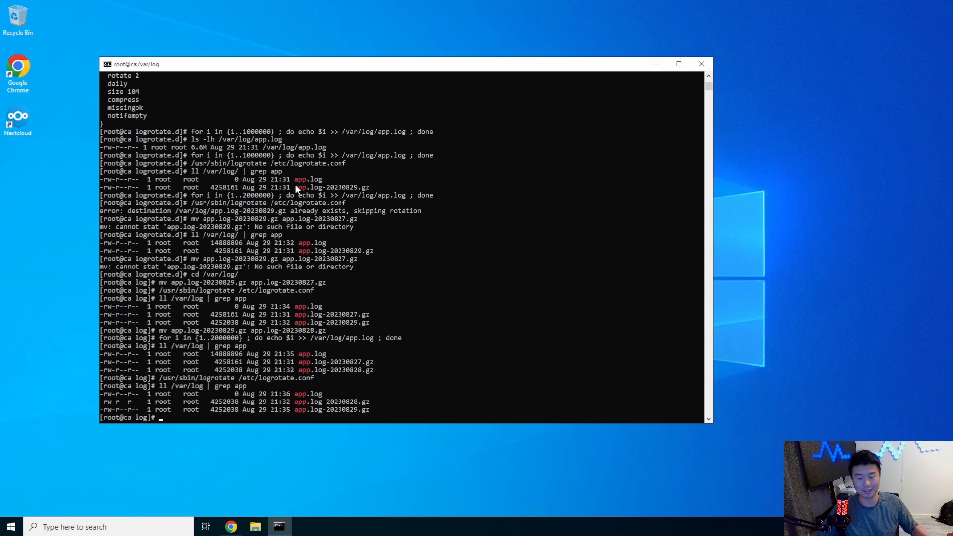